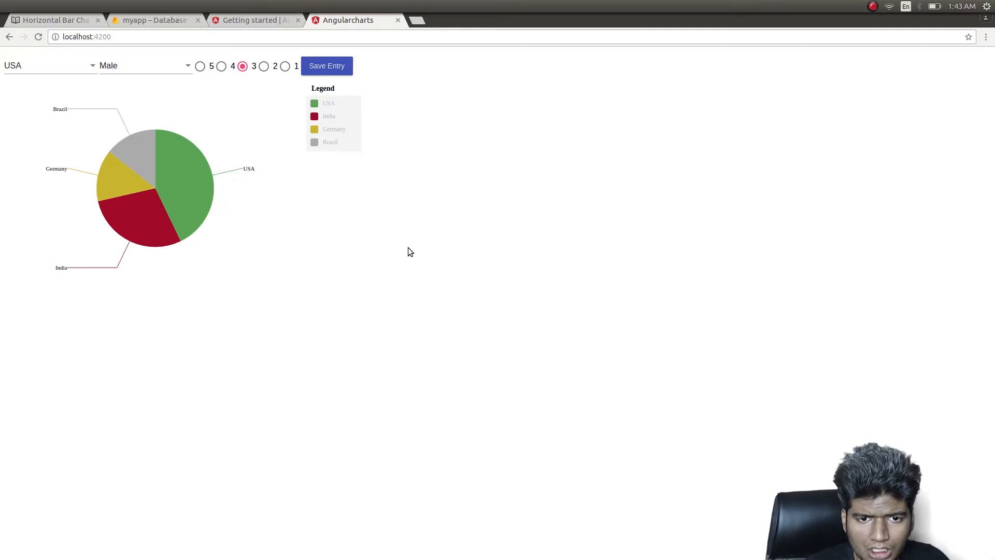
Check the stored survey documents in the database, then return to the survey app.
click(153, 19)
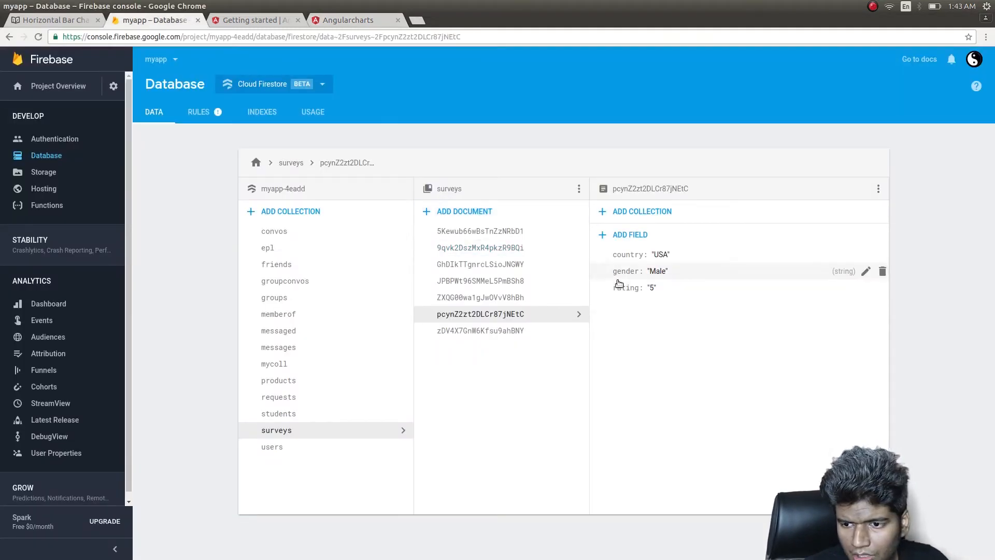
mouse_move(493, 321)
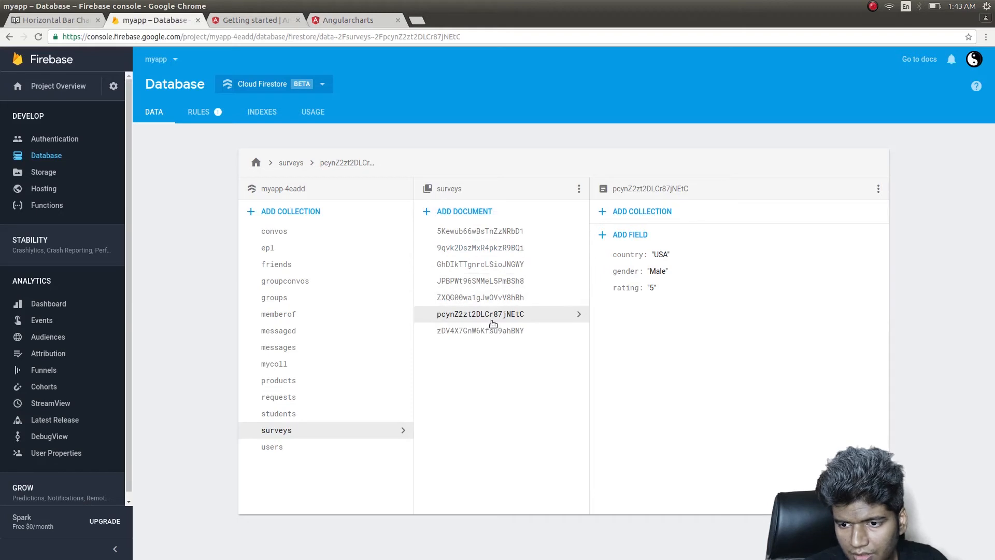
click(480, 330)
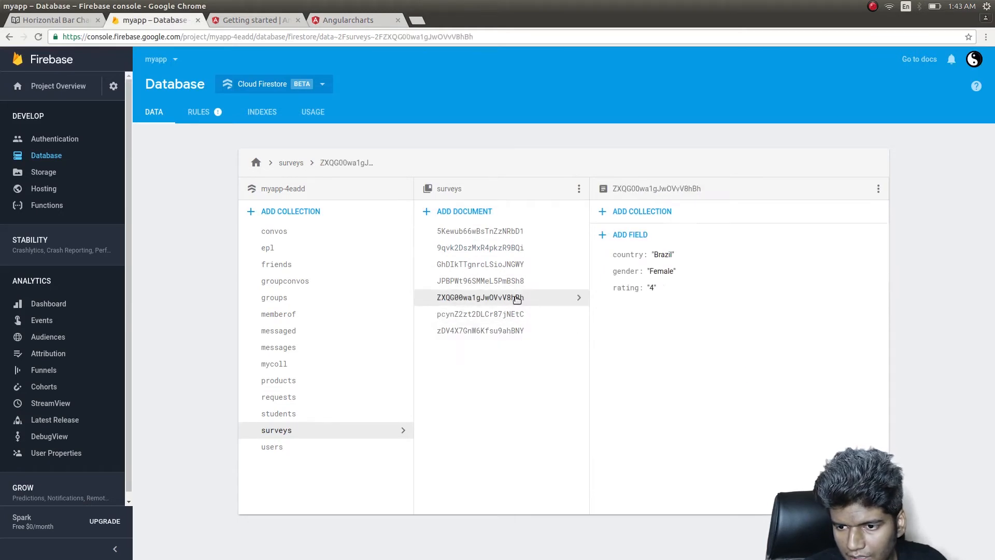
click(348, 20)
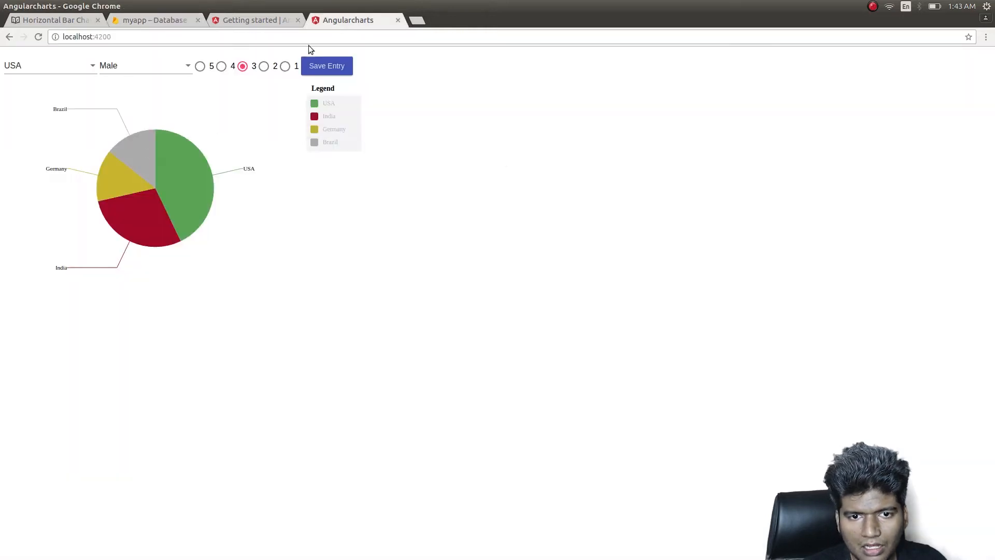
Save an India entry with rating 1 and a Brazil entry so the pie chart updates.
click(48, 65)
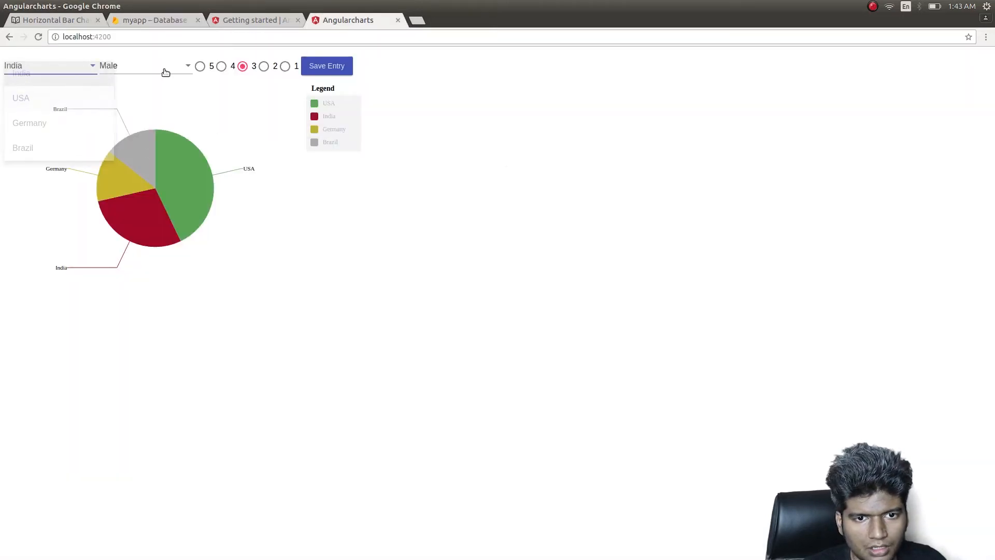
click(283, 67)
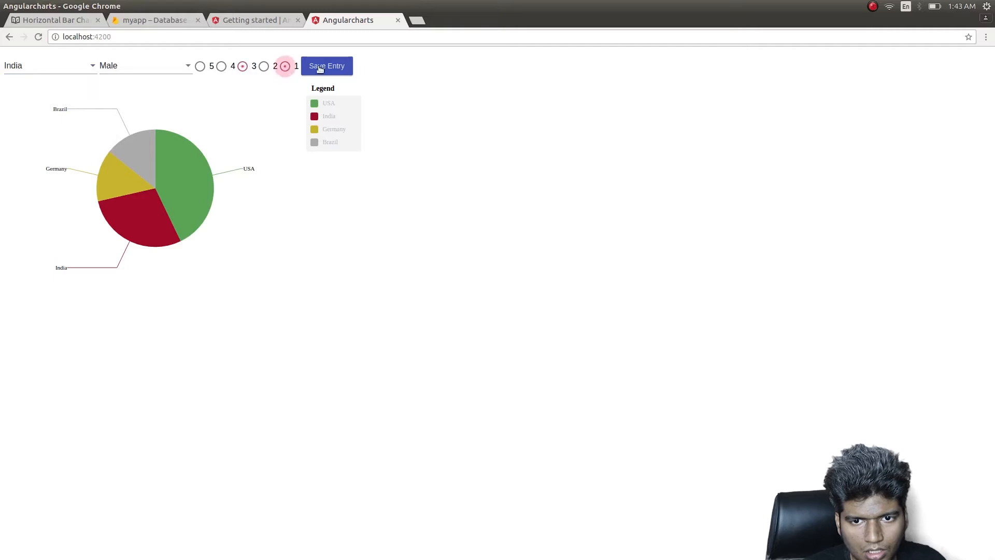
click(48, 65)
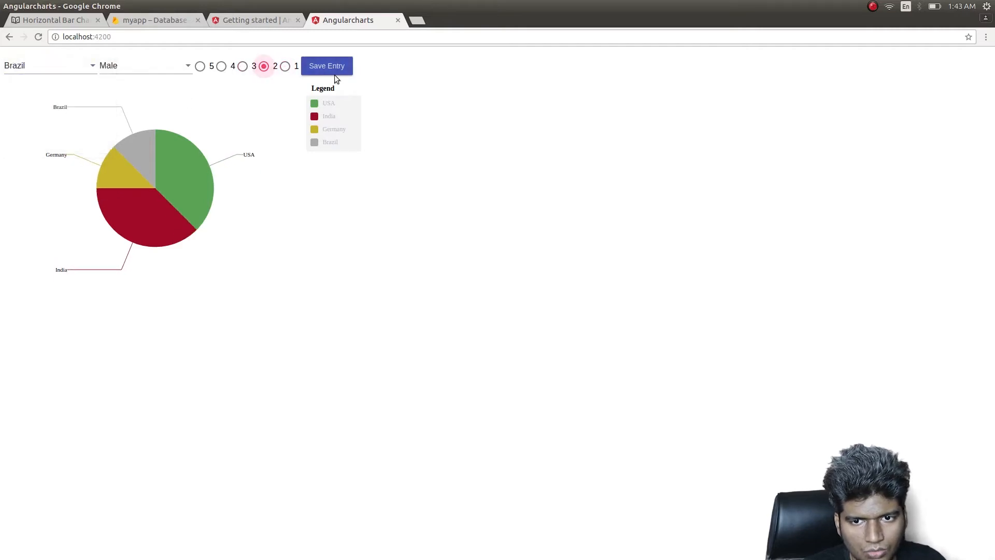
click(48, 65)
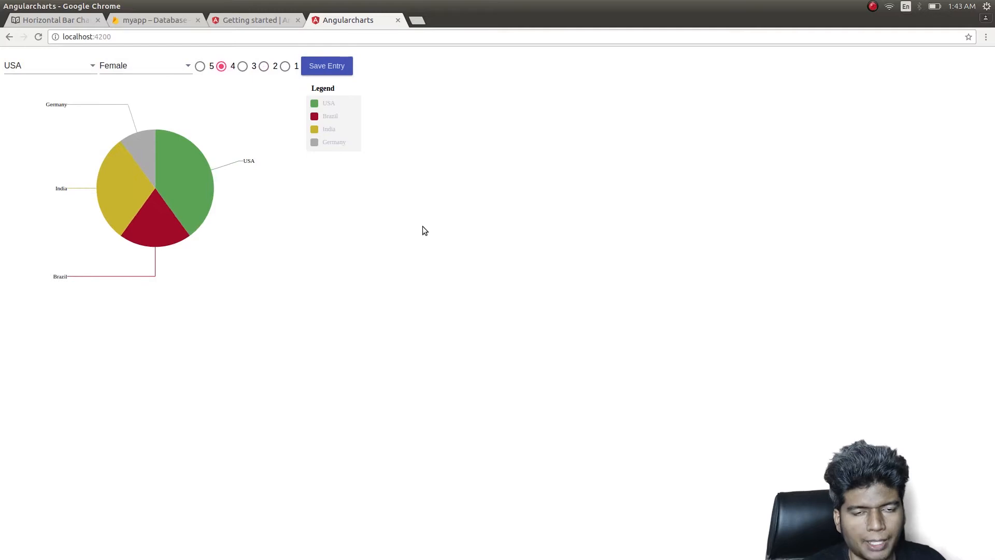
mouse_move(218, 278)
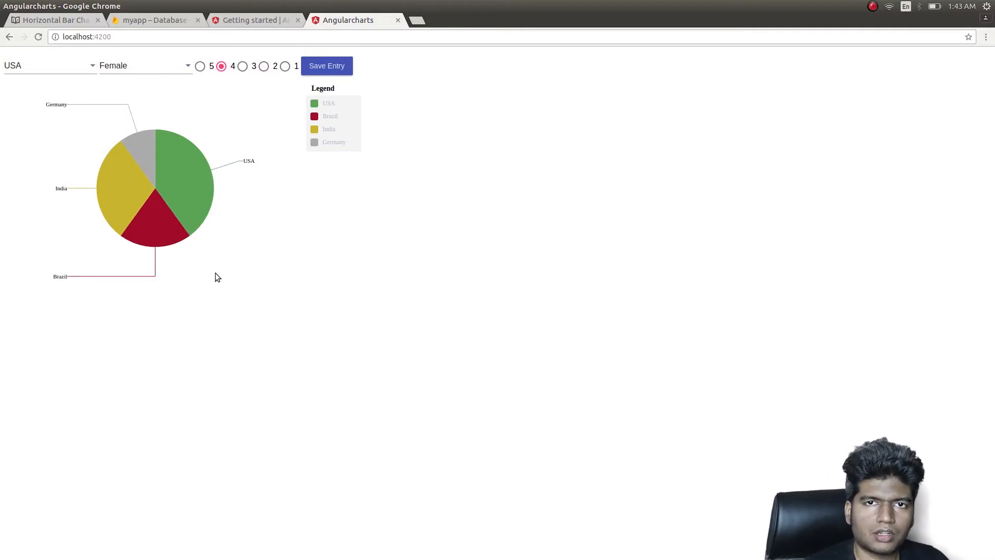
click(54, 20)
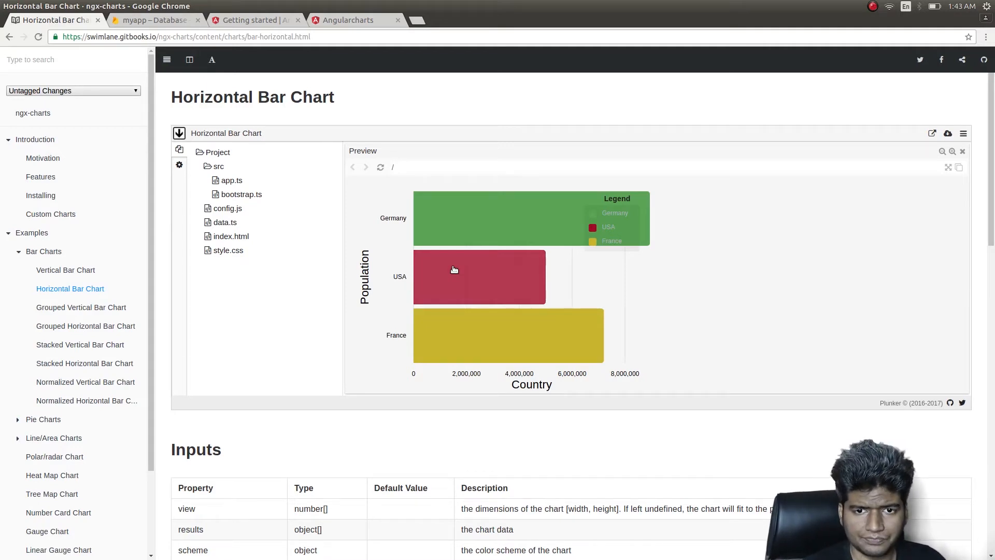
Point out the USA bar in the Horizontal Bar Chart preview.
click(348, 20)
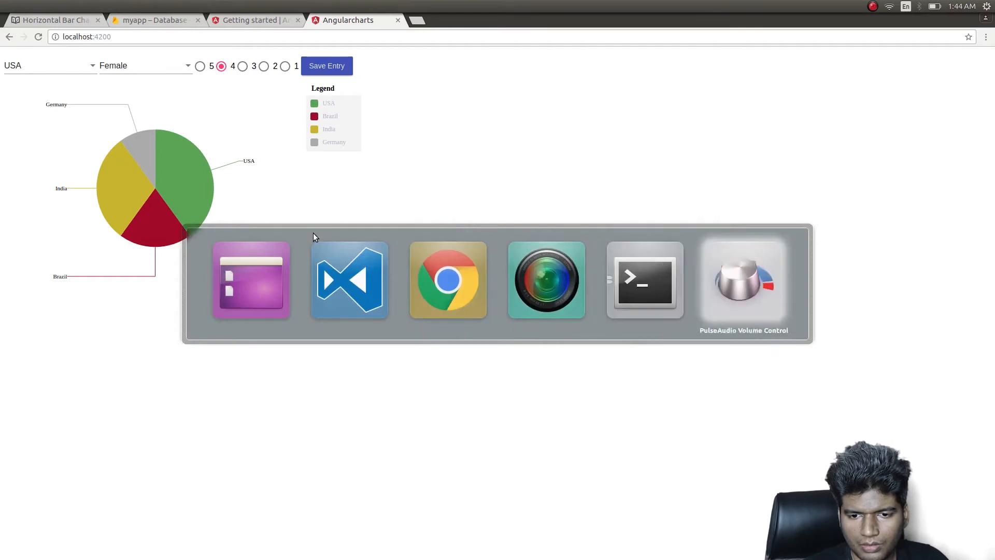
Set explodeSlices = true and doughnut = false in app.component.ts and save.
click(348, 280)
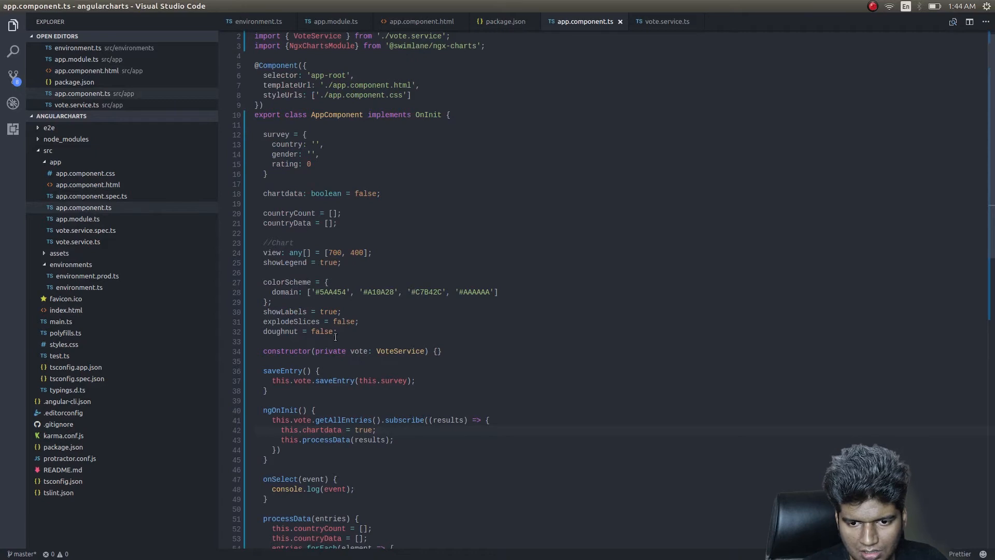
text(tru)
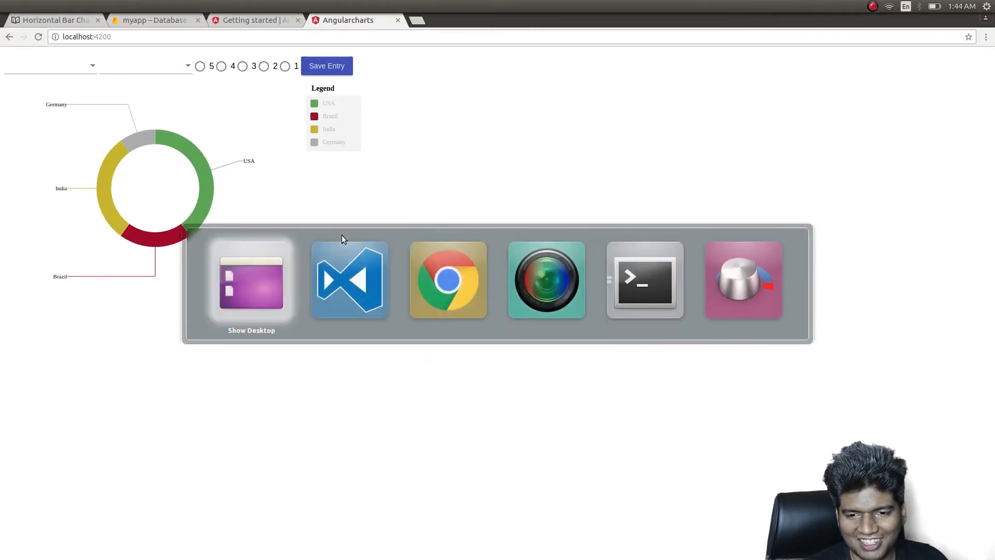
click(349, 280)
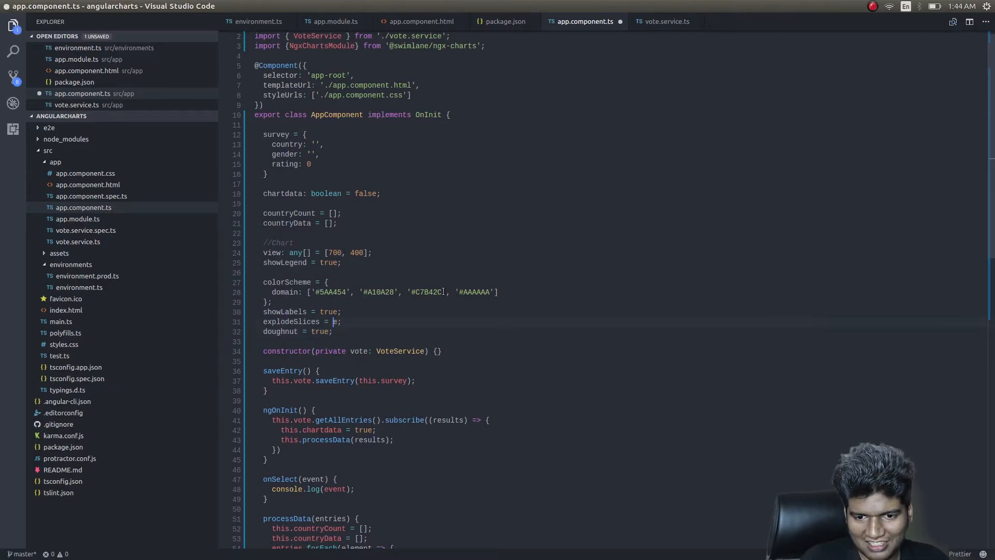
text(true)
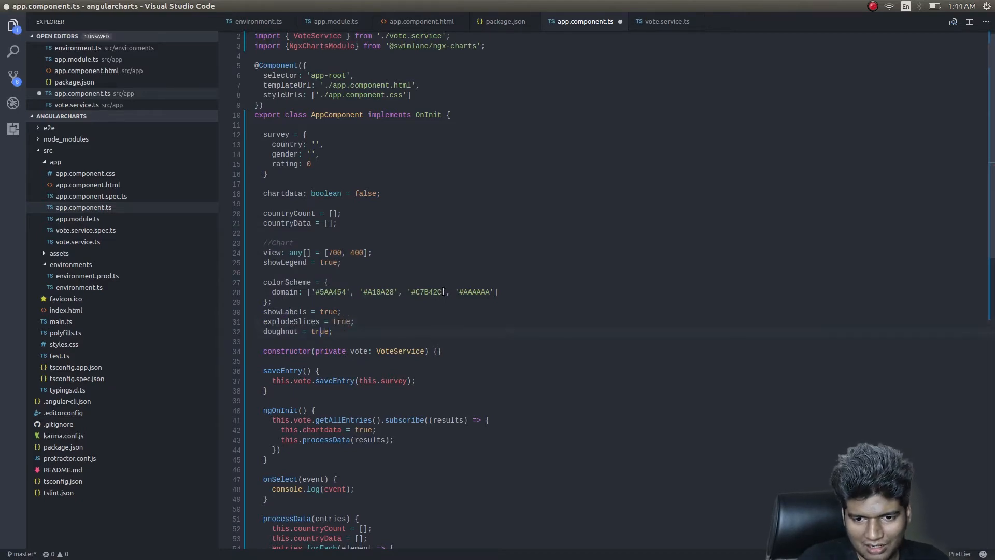
text(false)
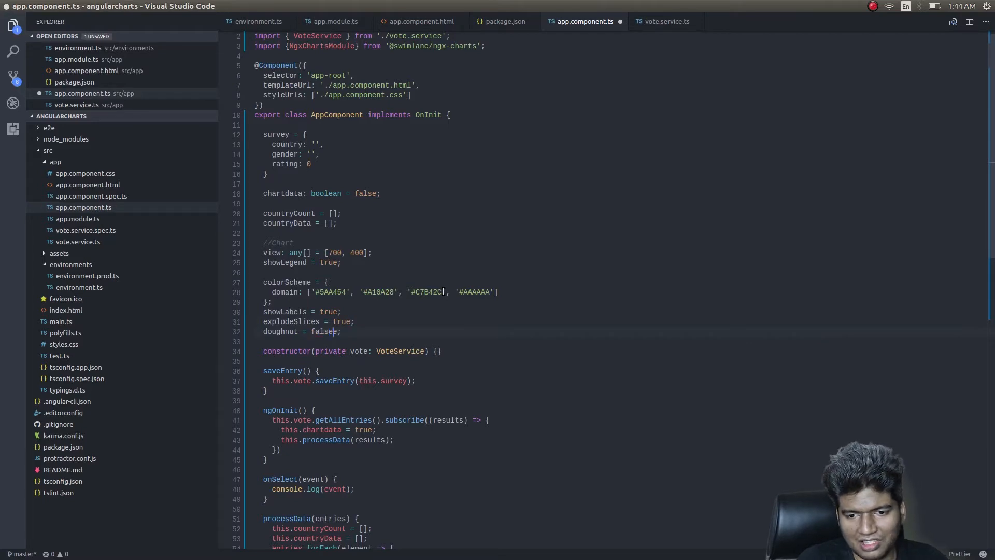
key(ctrl+s)
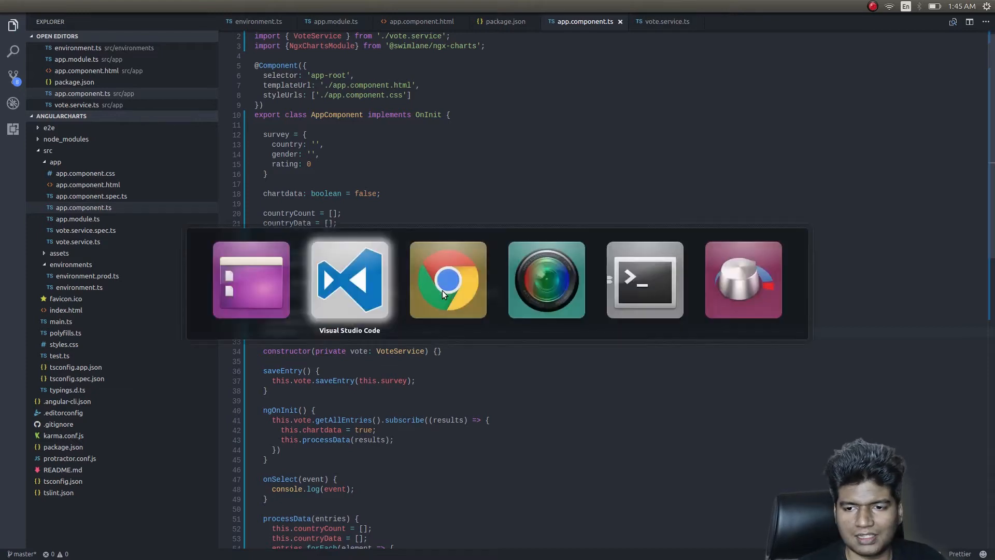
View the exploded pie chart in the browser and pick Male as the gender.
click(447, 278)
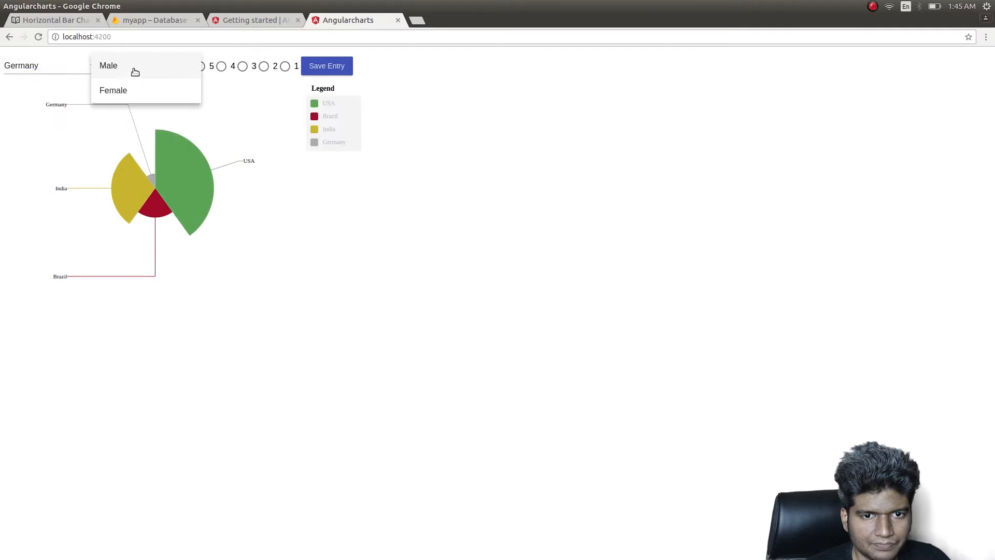
click(108, 66)
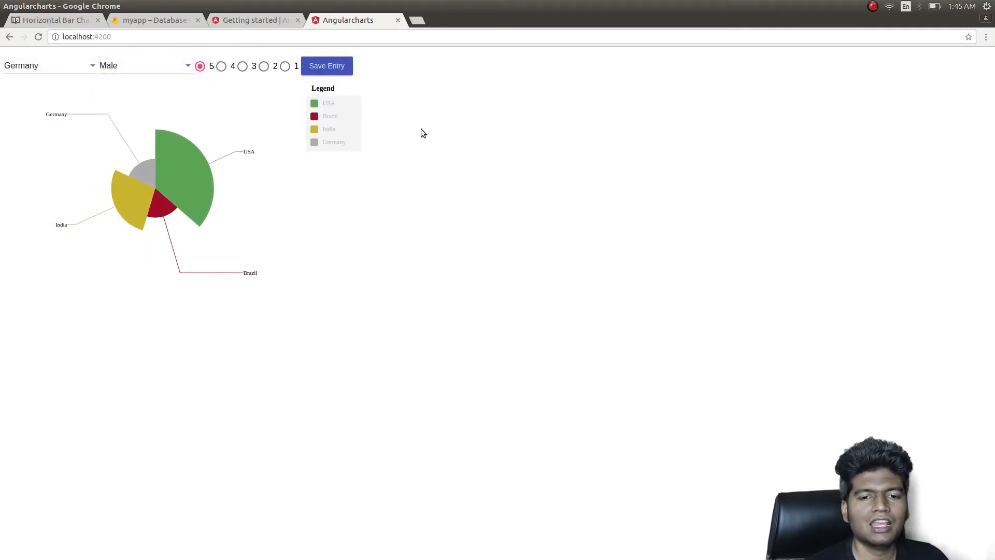
mouse_move(347, 284)
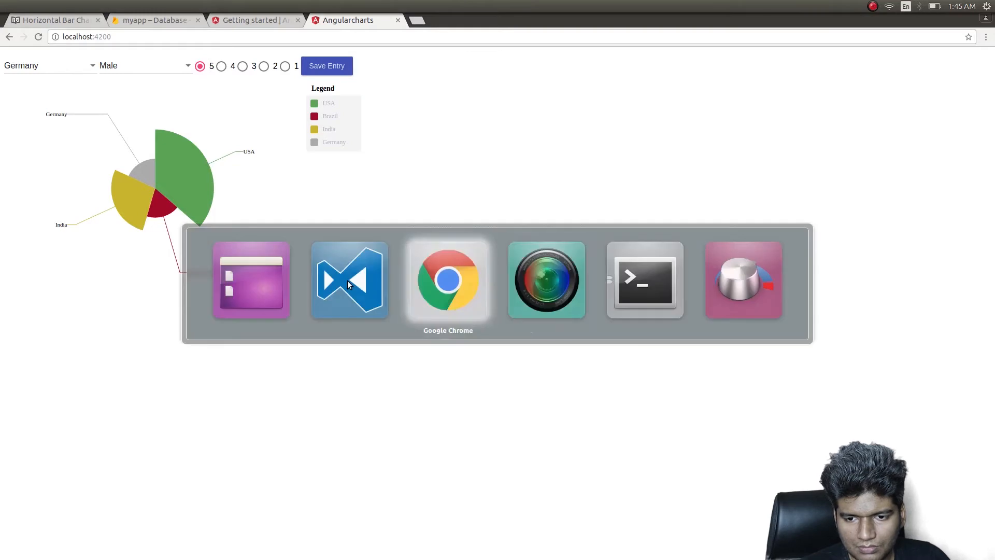
Comment out the ngx-charts-pie-chart block in app.component.html.
click(348, 280)
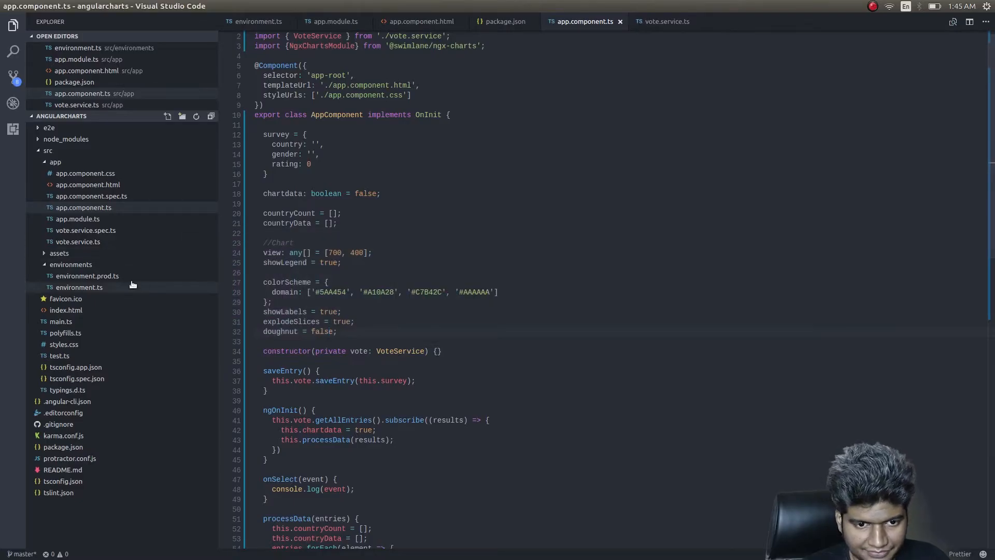
mouse_move(86, 173)
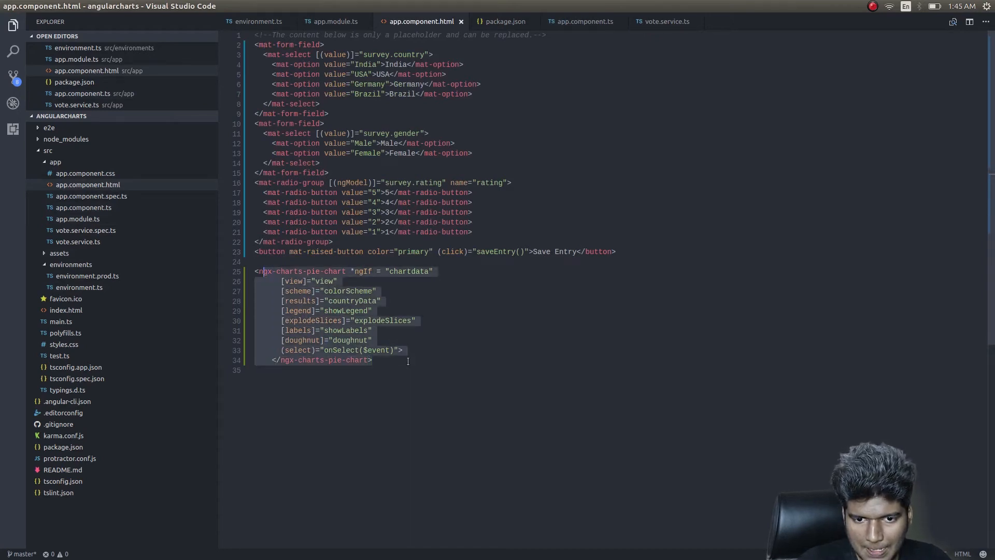
key(ctrl+/)
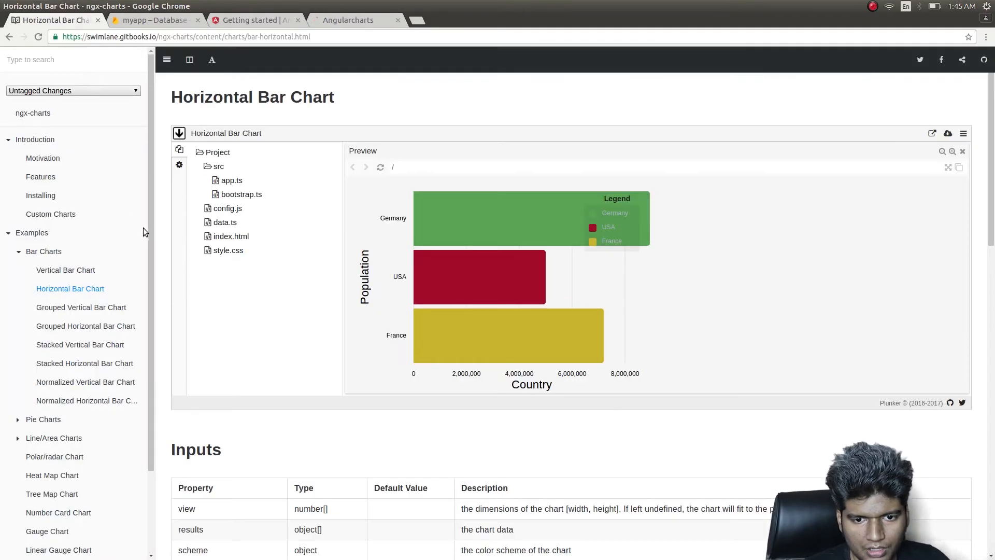
Copy the ngx-charts-bar-horizontal template markup from the example's app.ts.
click(231, 180)
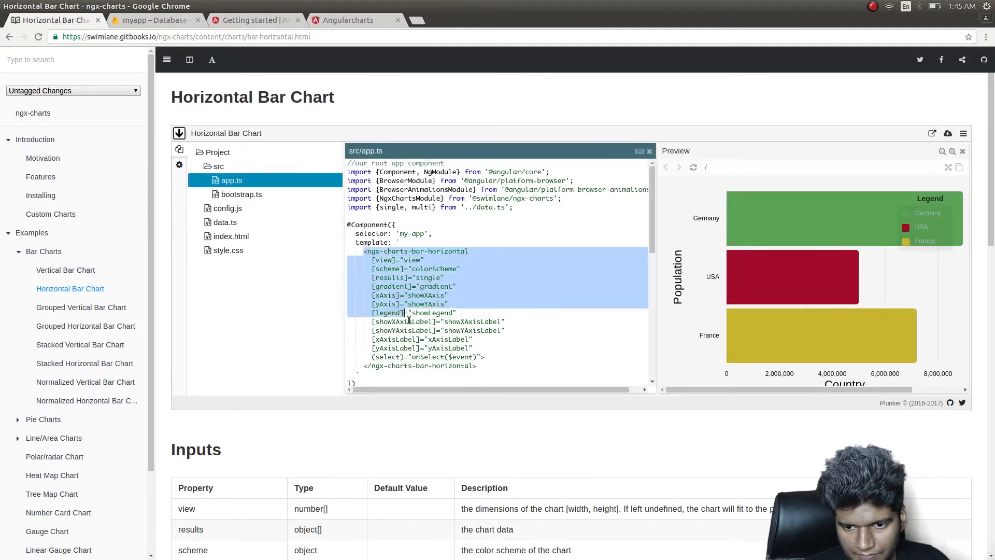
key(alt+tab)
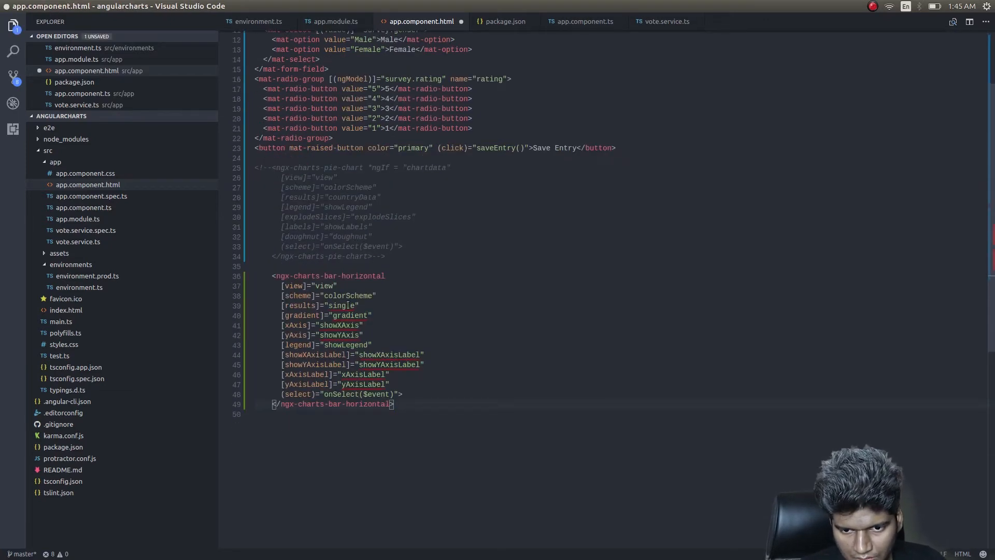
Set [xAxis]="true" and [yAxis]="true" on the pasted horizontal bar chart markup.
click(374, 315)
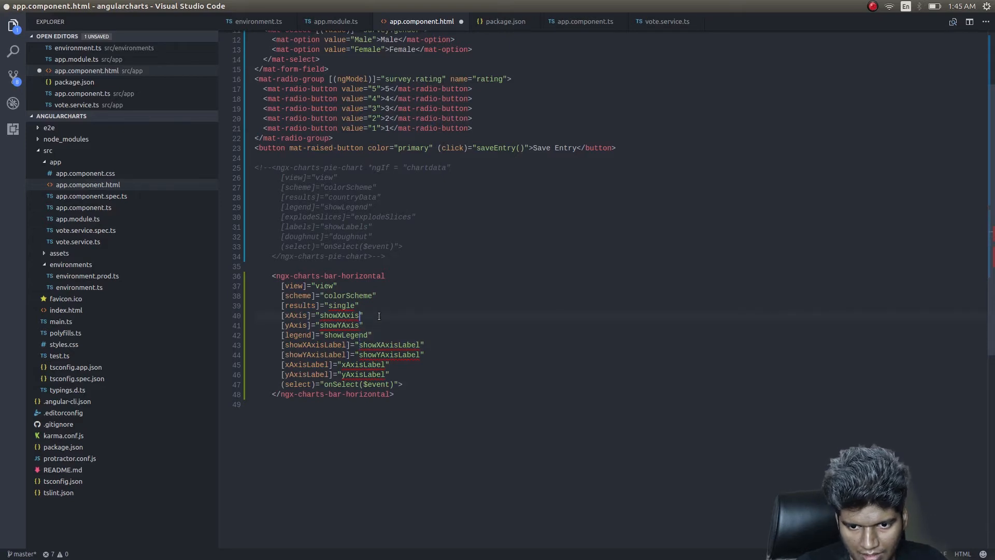
text(t)
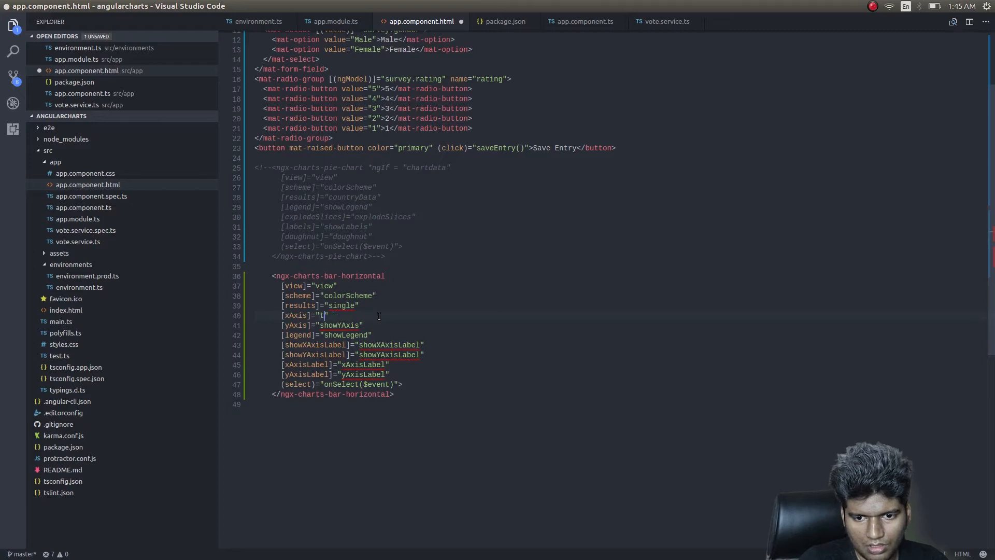
text(rue)
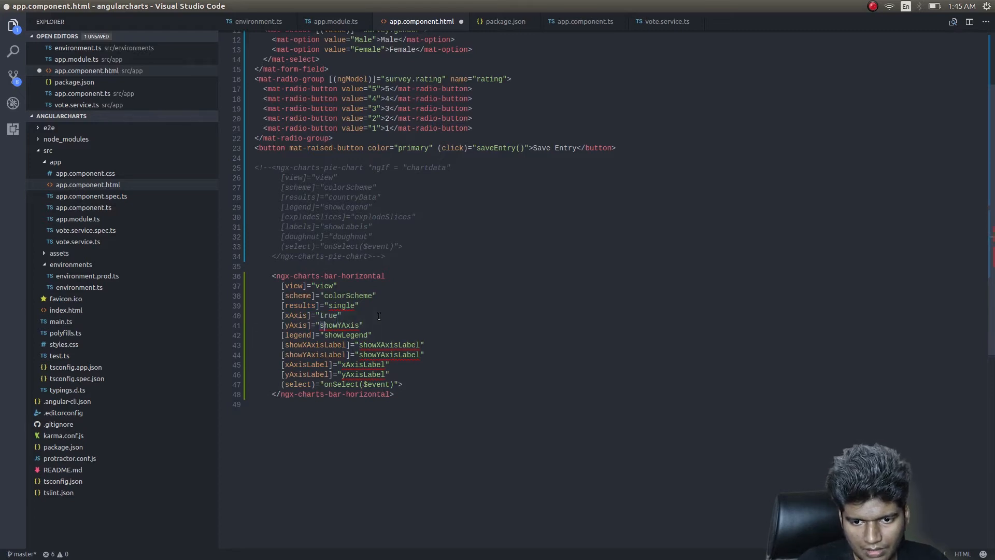
text(true)
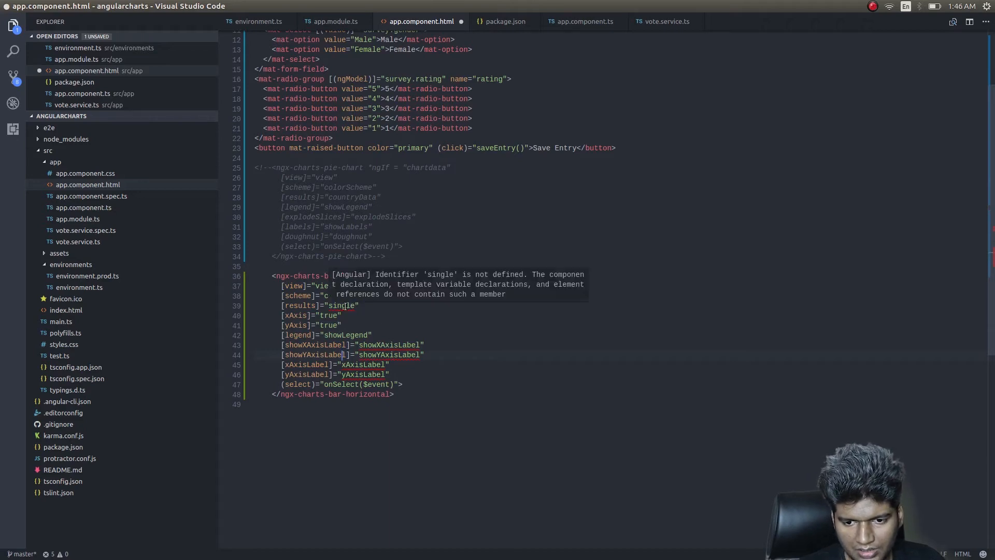
click(579, 20)
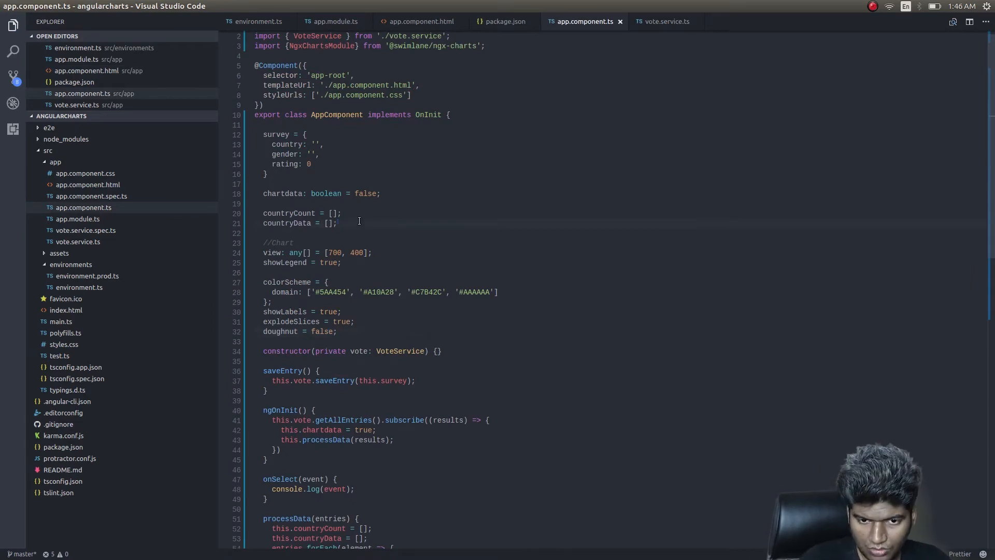
Declare ratingsCount = [], ratingData = [] and totalCount = 0 in the component class.
text(ratingsCount = [];)
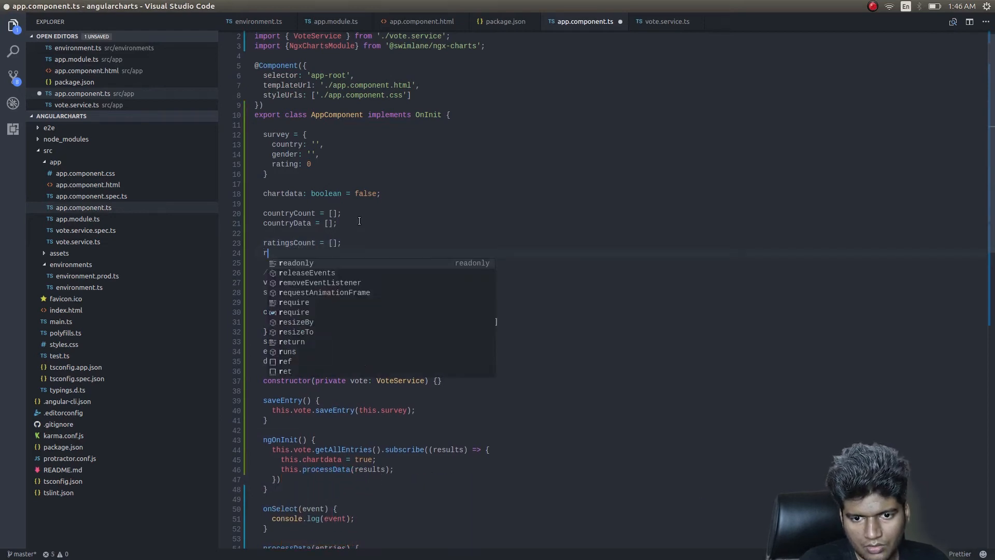
text(atingData)
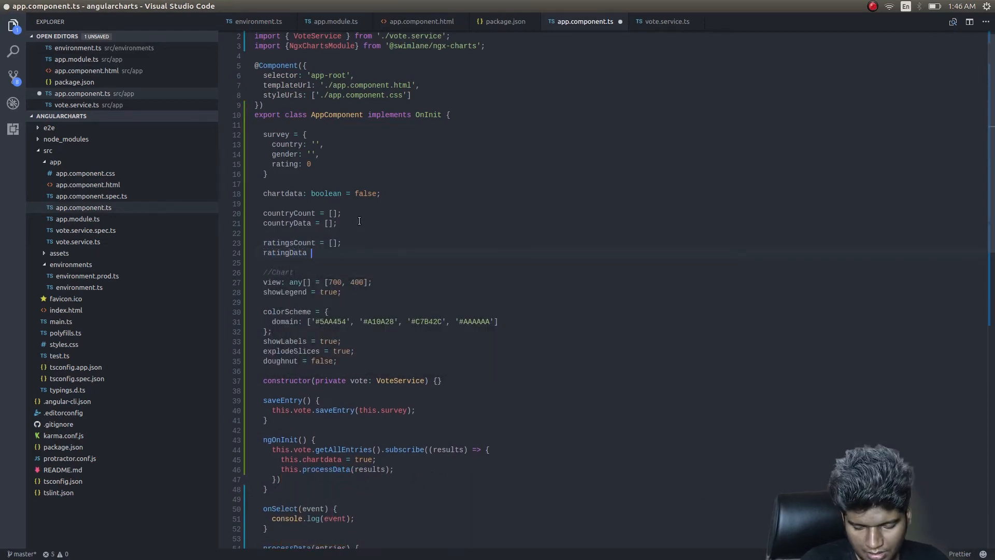
text(totalCount)
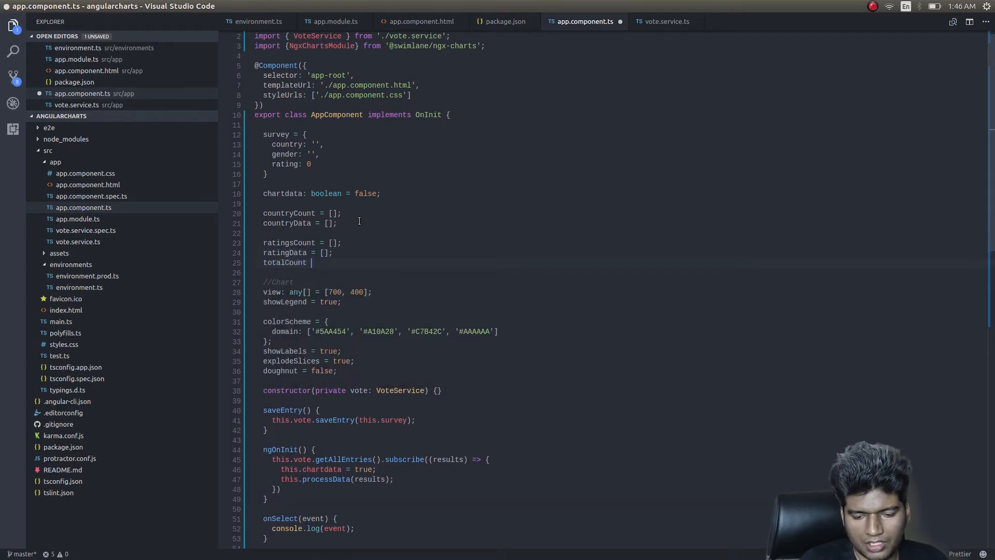
text(= 0)
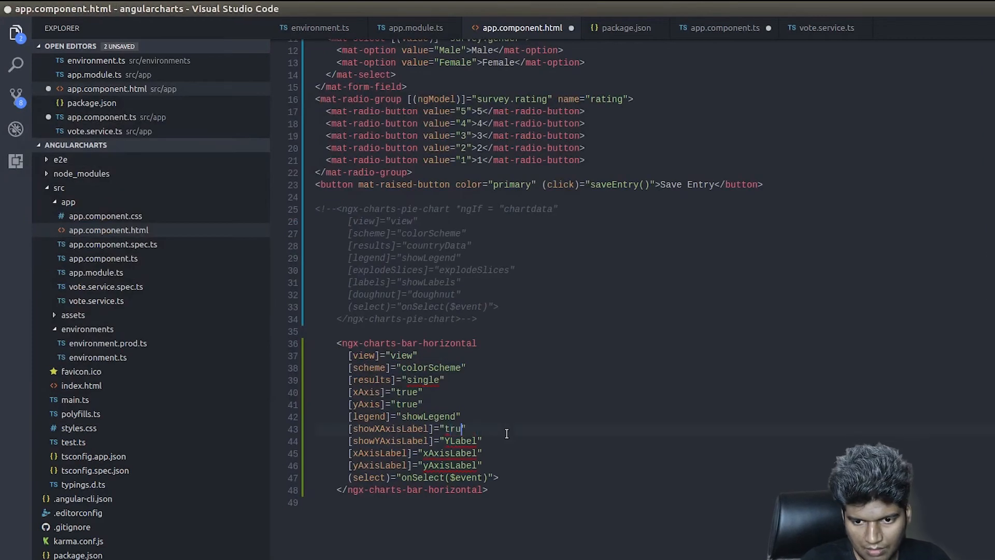
Set [showXAxisLabel] and [showYAxisLabel] to true and select the xAxisLabel binding name.
text(e)
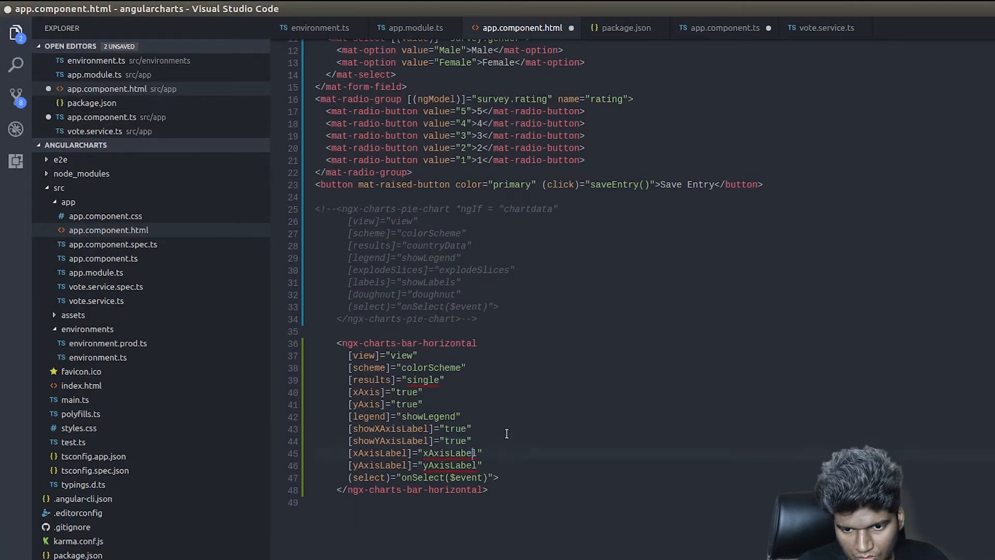
double_click(451, 453)
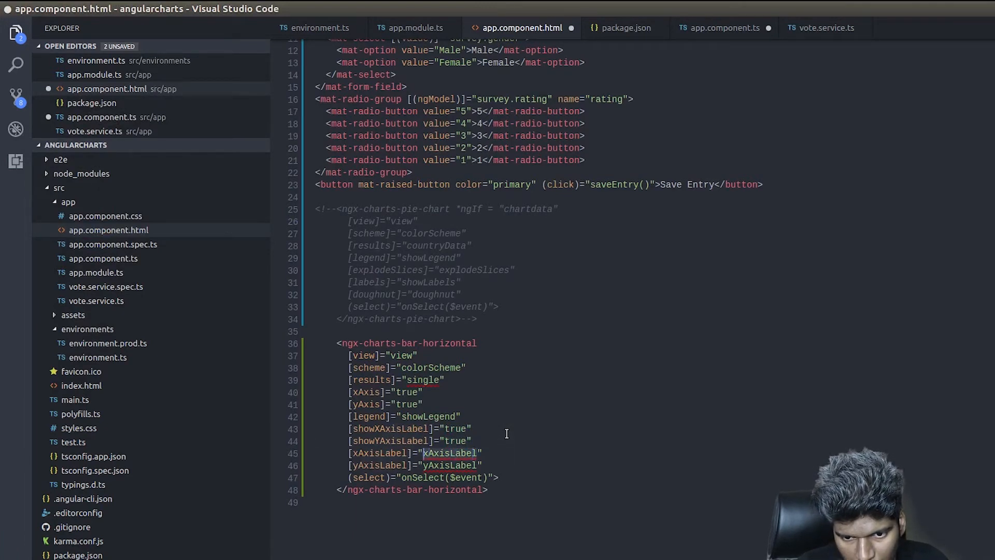
click(720, 27)
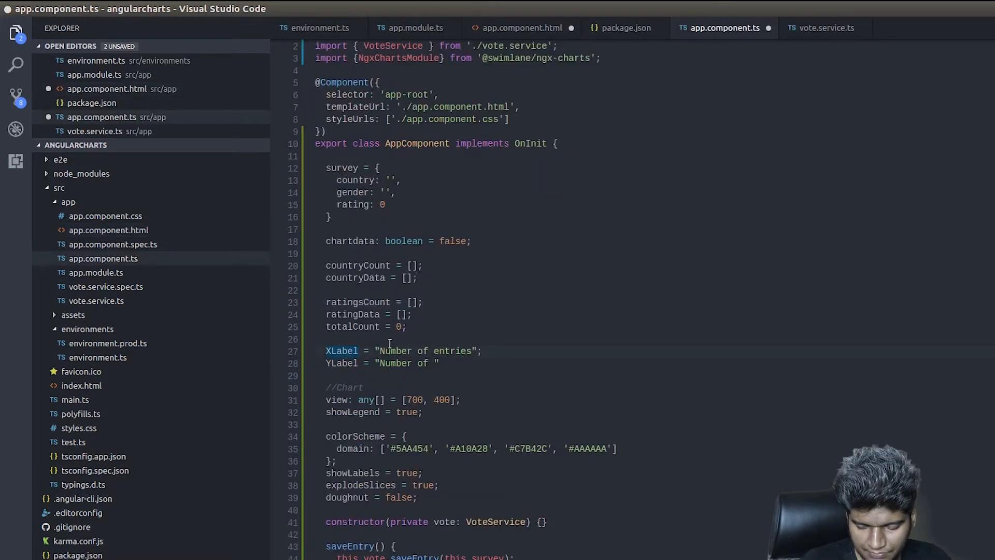
Name the properties xAxisLabel "Number of entries" and yAxisLabel "Rating", then save the component.
text(xAxisLabel)
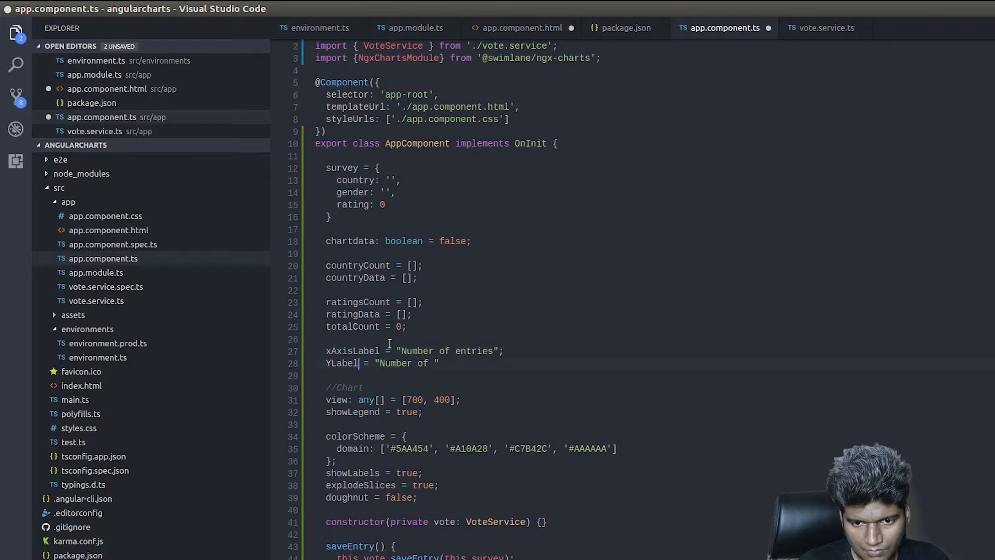
text(xAxisLabel)
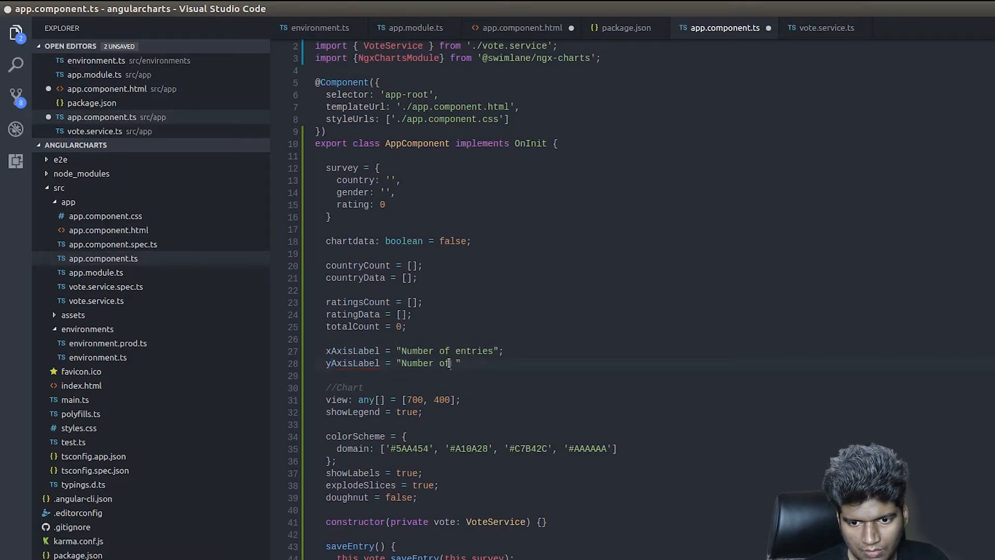
key(BackSpace)
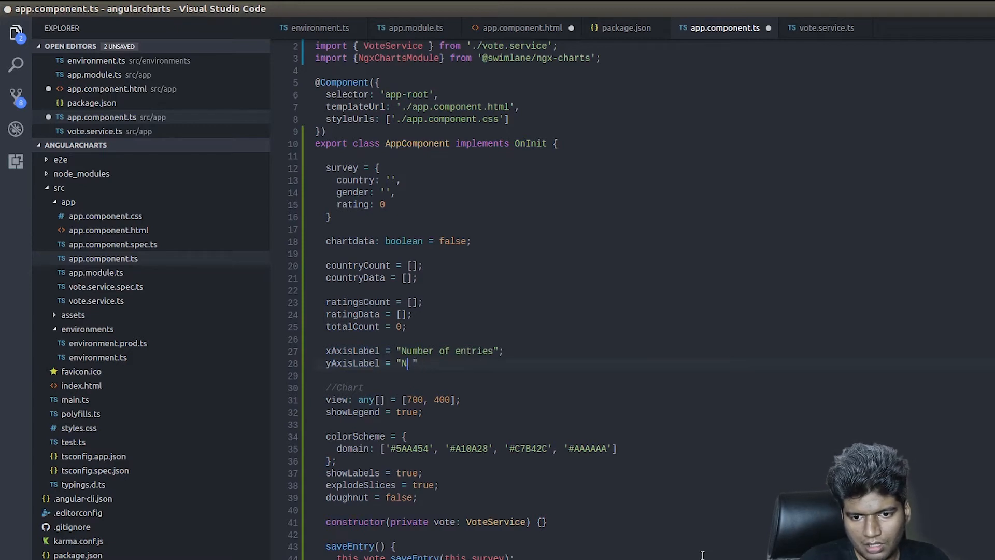
text(Rating)
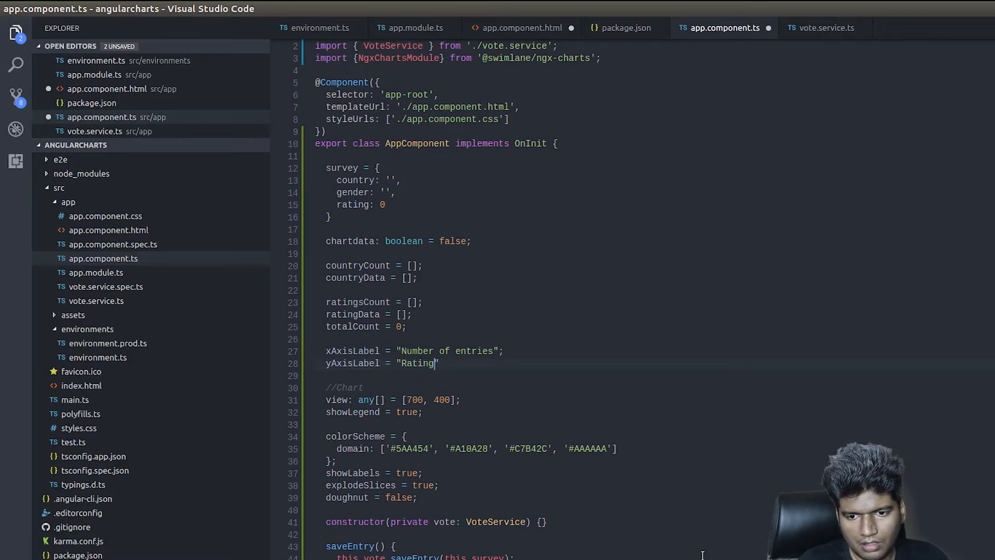
key(ctrl+s)
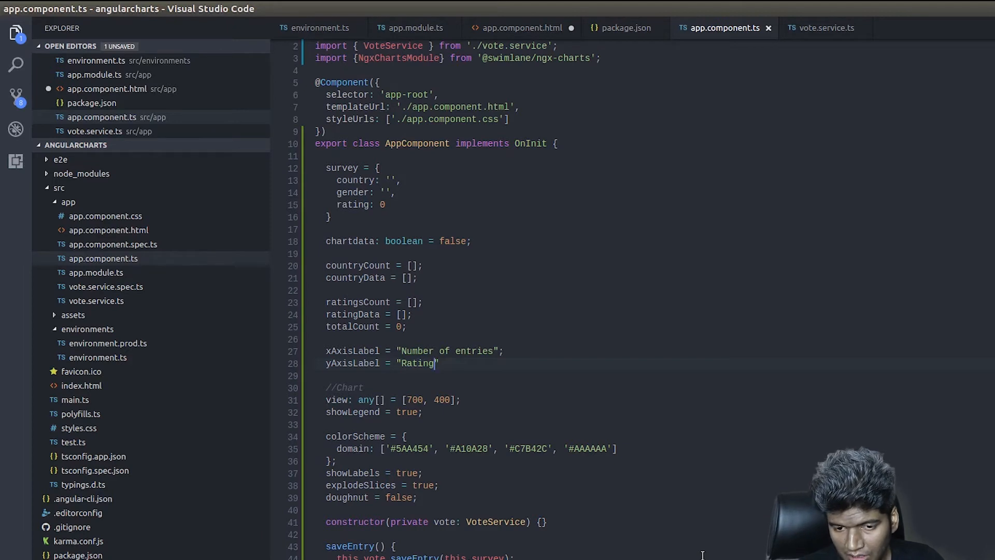
scroll(down, 3)
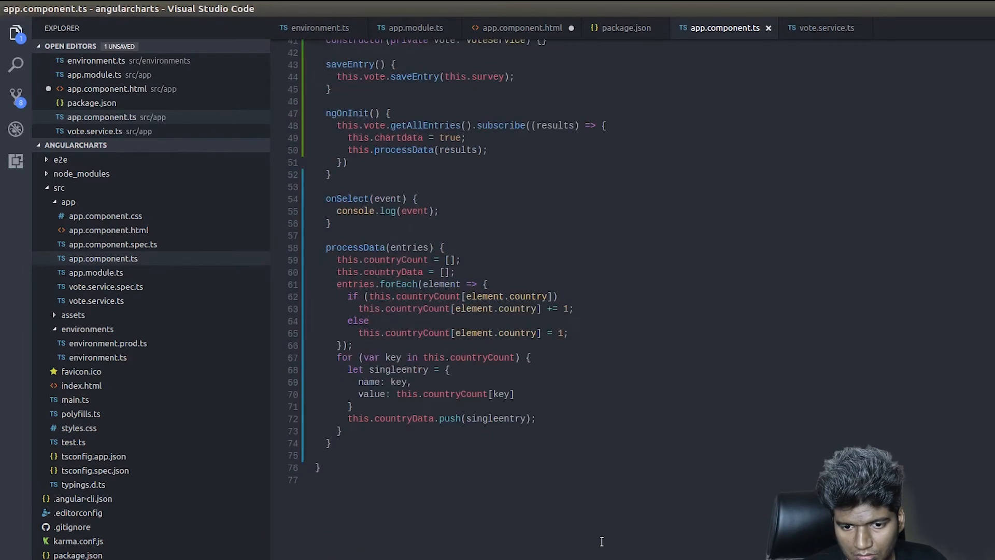
Reset this.ratingData, this.ratingsCount to [] and this.totalCount to 0 at the start of processData.
scroll(up, 3)
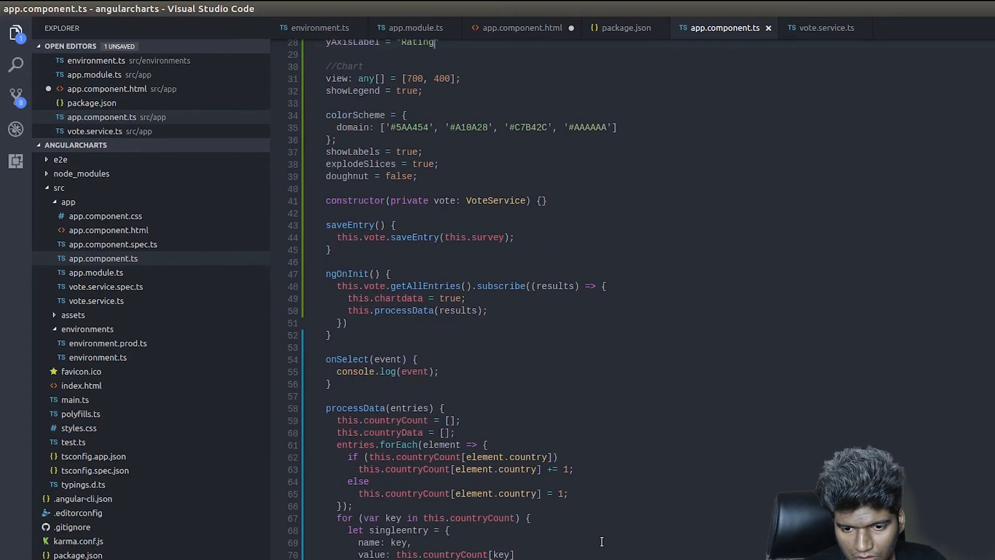
scroll(down, 3)
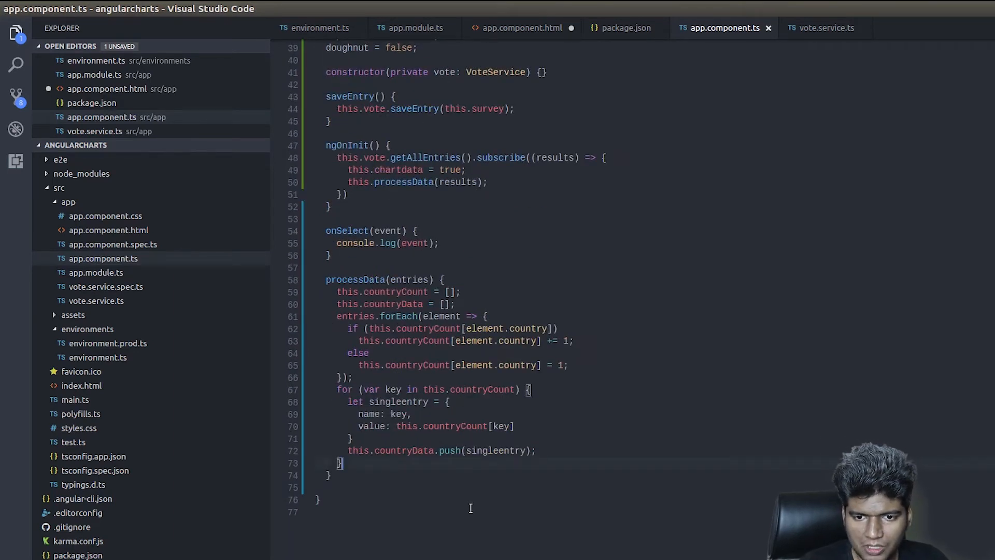
key(Enter)
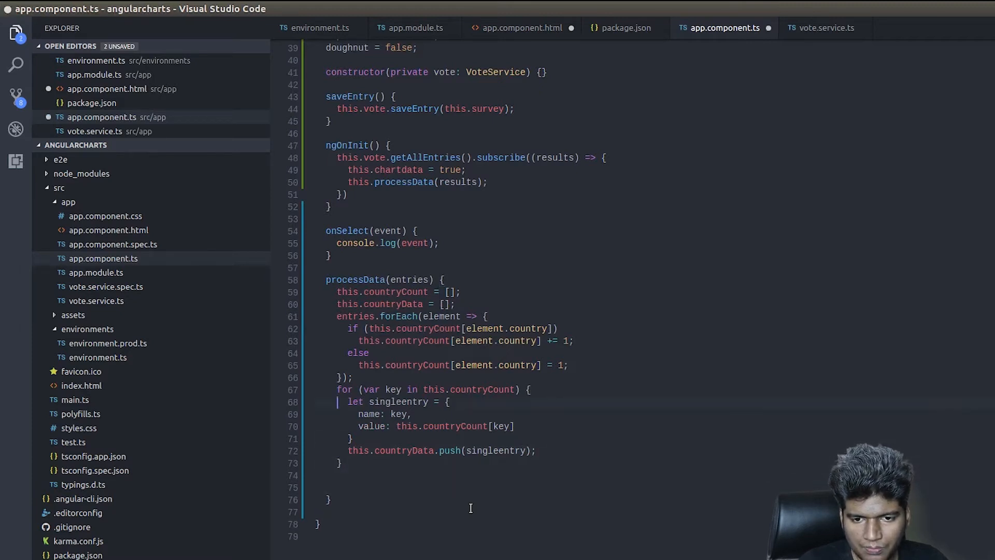
text(this.ratingData = [];)
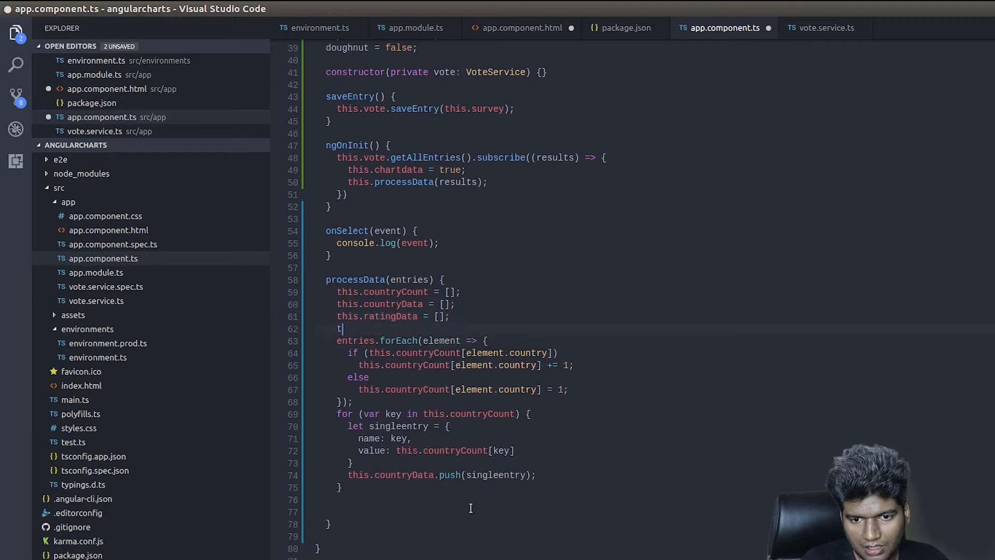
text(his.ratingsCount = [];)
text(this.totalCount = 0;)
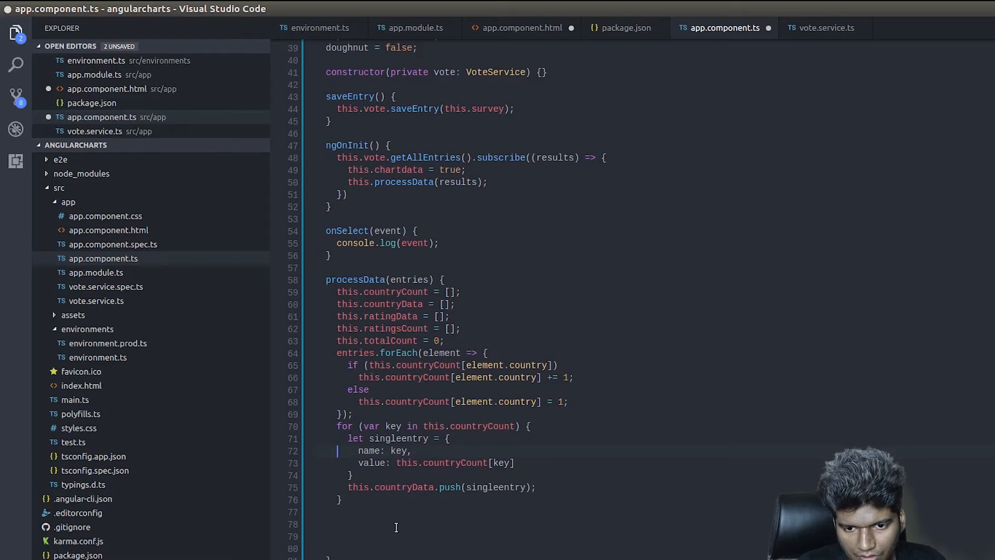
Select the existing country counting loop to reuse it for ratings.
click(374, 365)
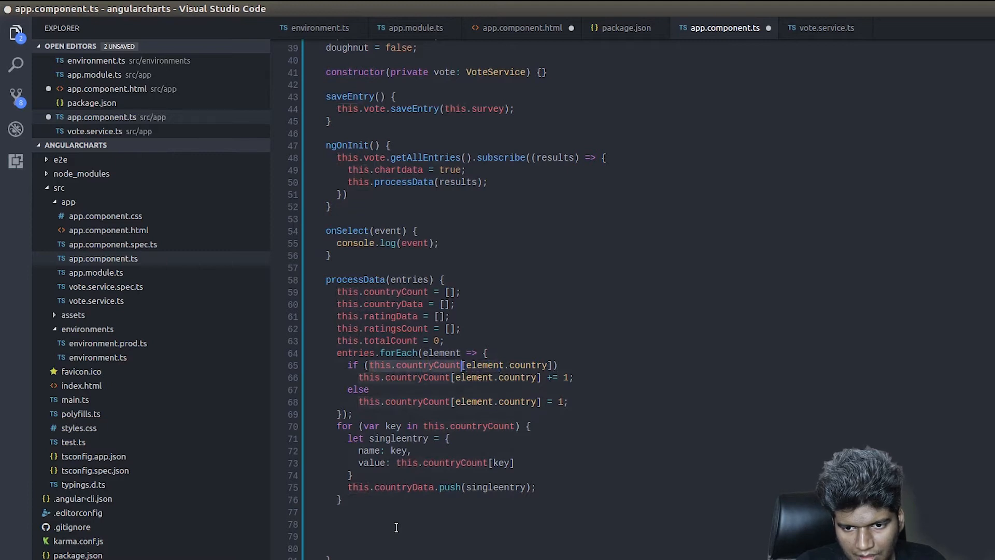
double_click(487, 365)
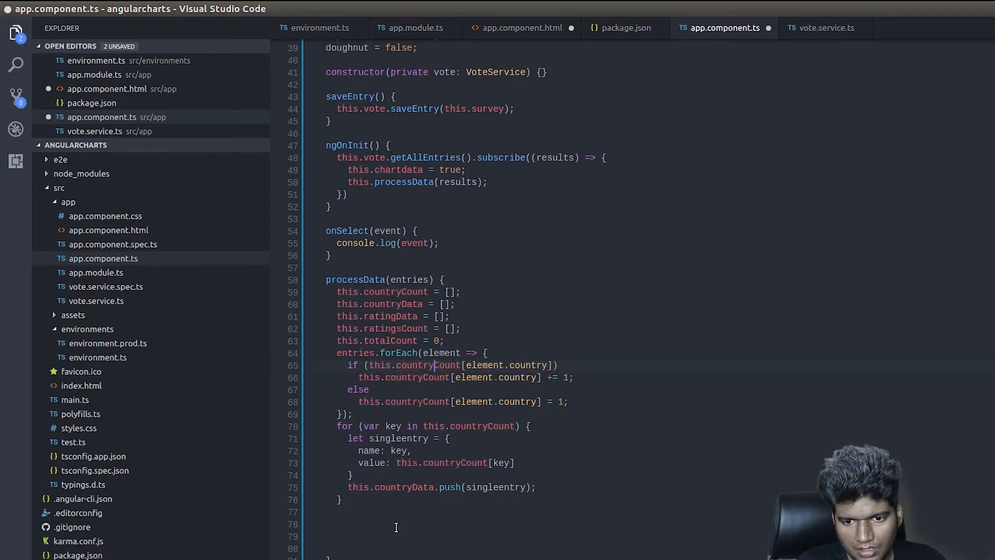
double_click(439, 352)
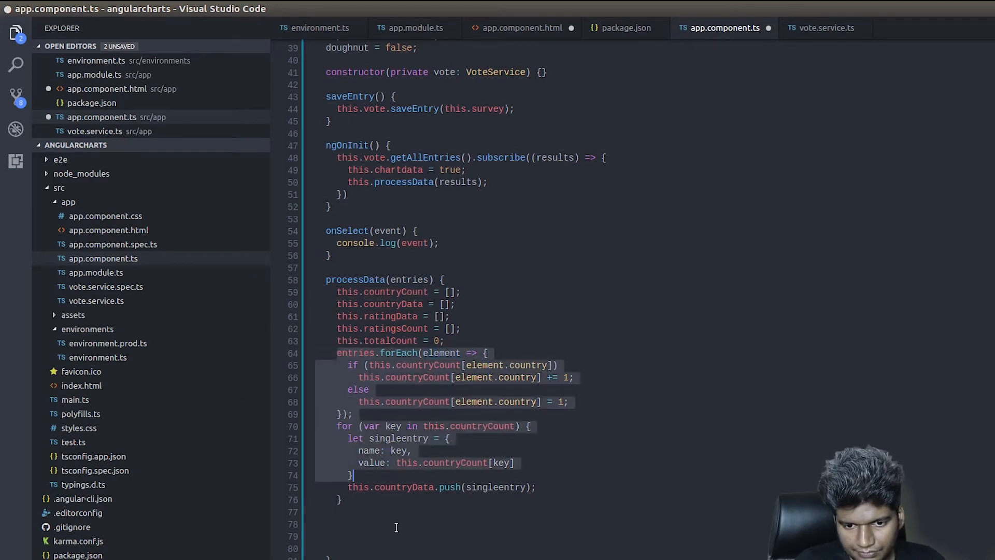
Comment out the country loop and begin a copy that tallies into ratingsCount below it.
click(394, 524)
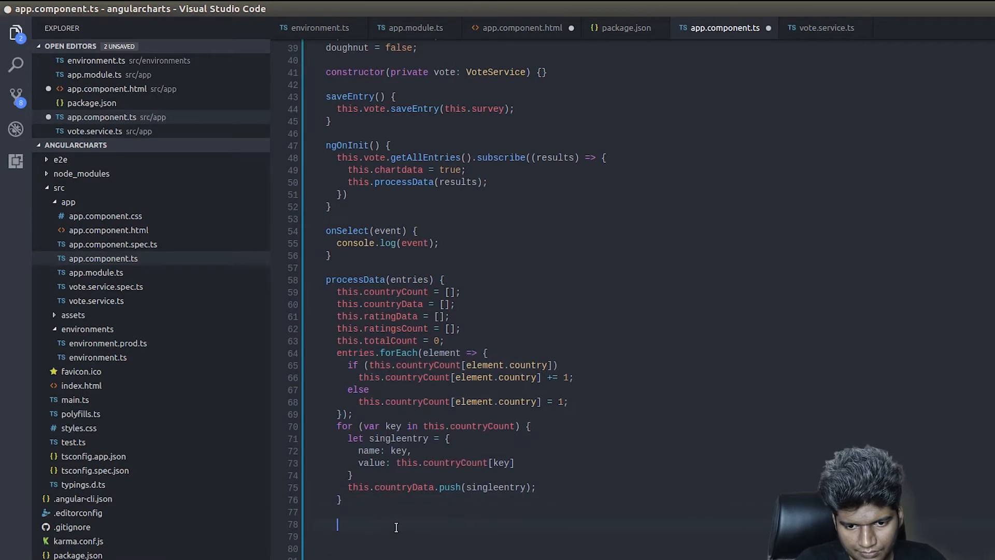
text(entries.forEach(element => {)
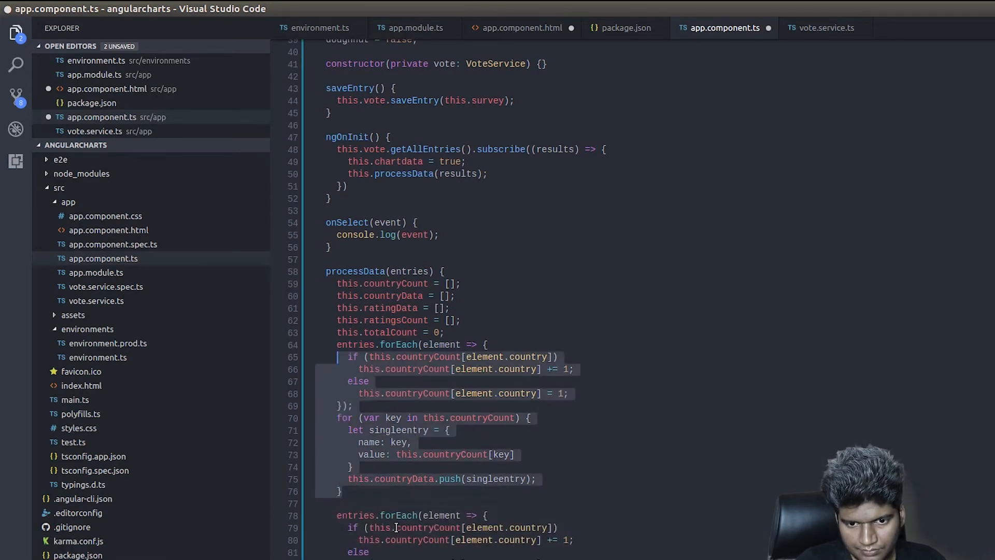
key(ctrl+/)
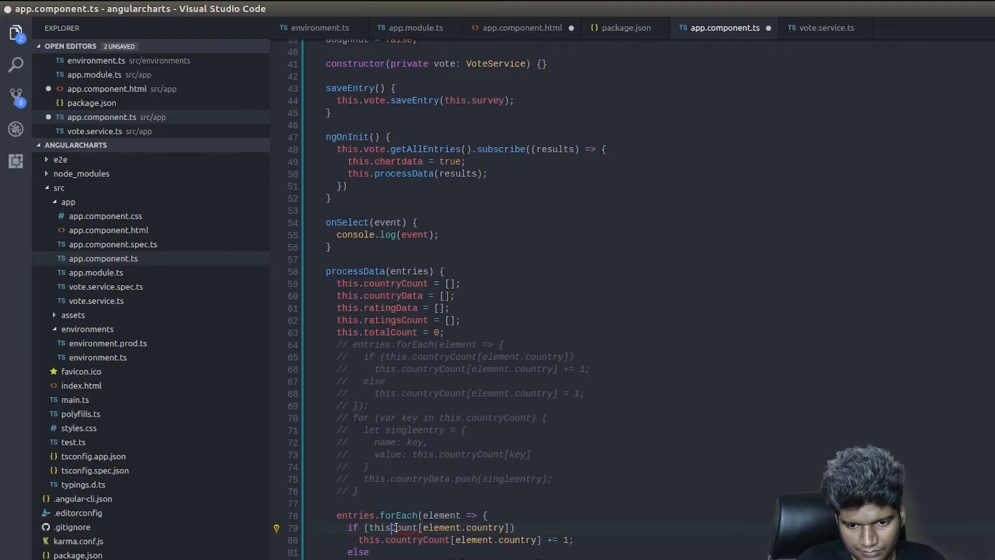
text(rating)
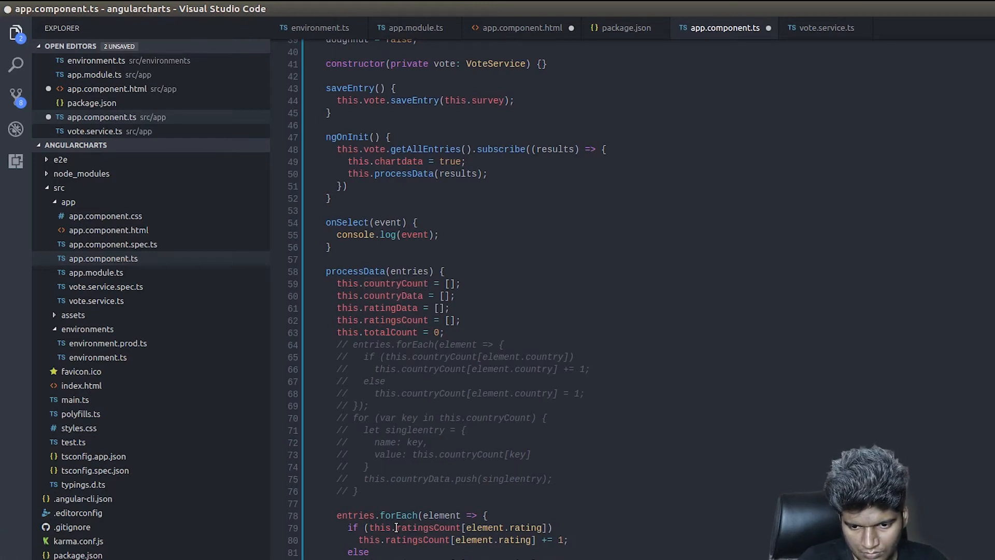
Review the ratingsCount and ratingData names in the pasted loop's condition.
double_click(394, 283)
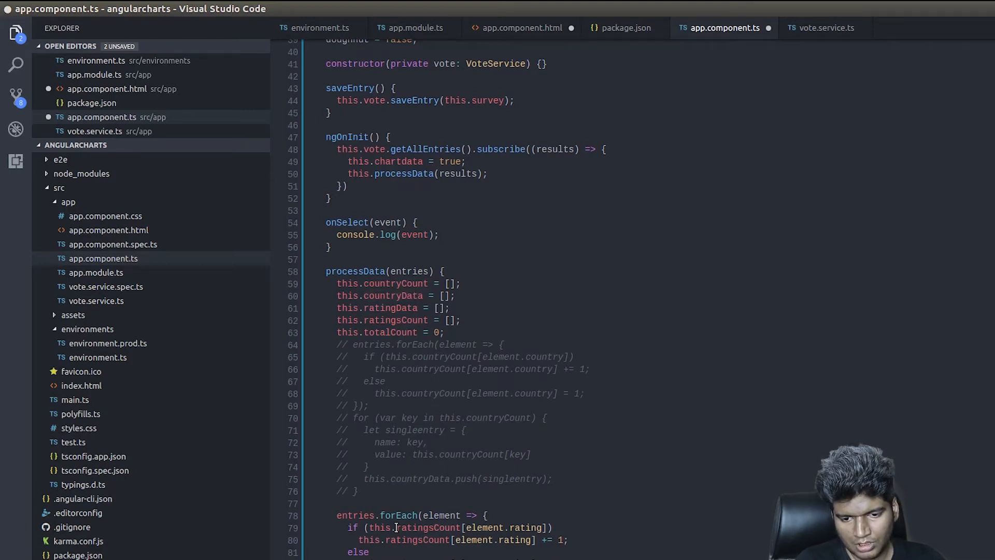
double_click(391, 308)
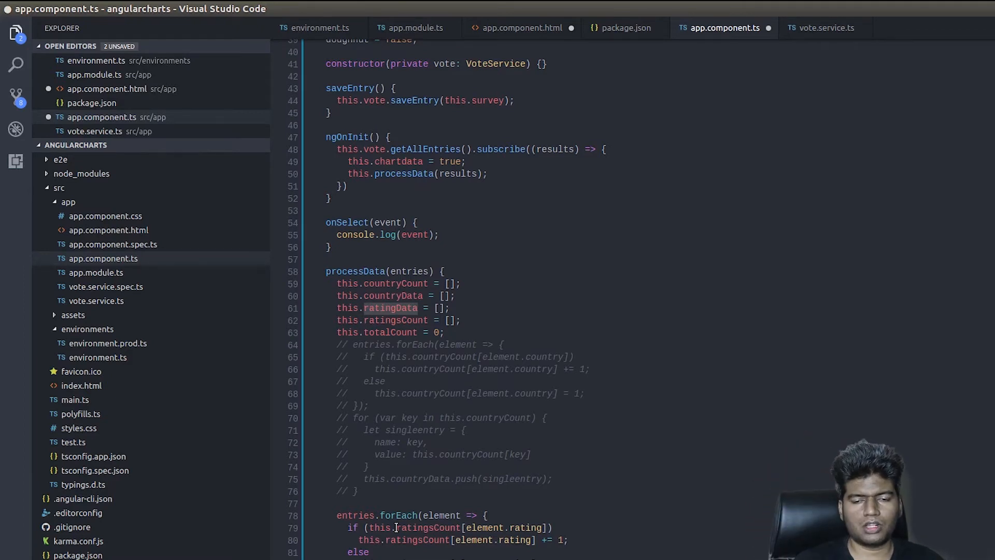
Scroll down through processData to the loop pushing star-named entries into ratingData.
scroll(down, 3)
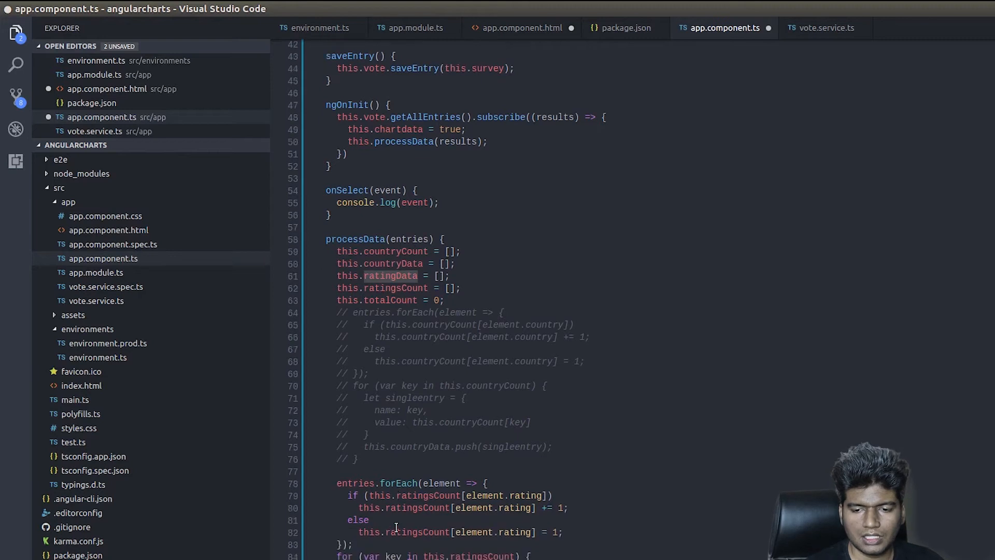
scroll(down, 3)
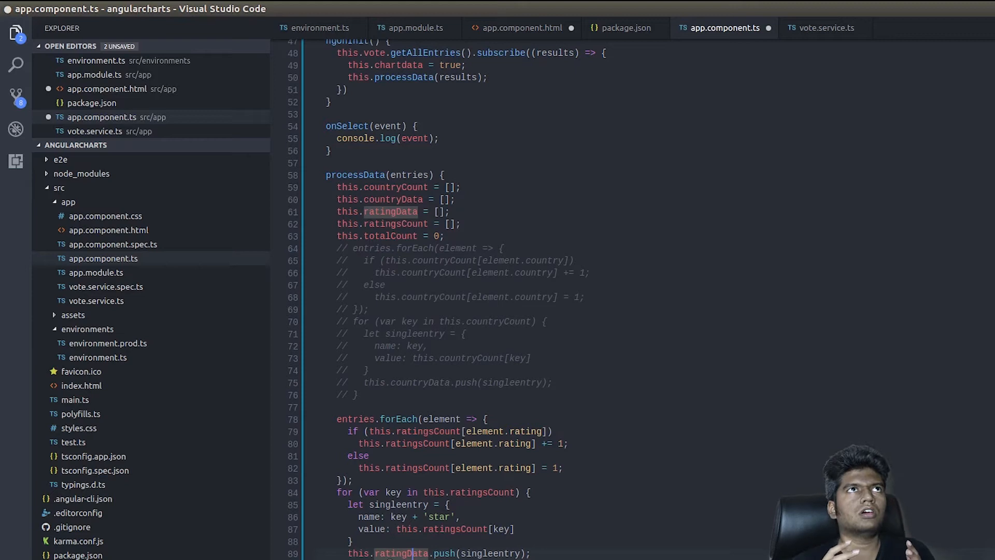
scroll(down, 3)
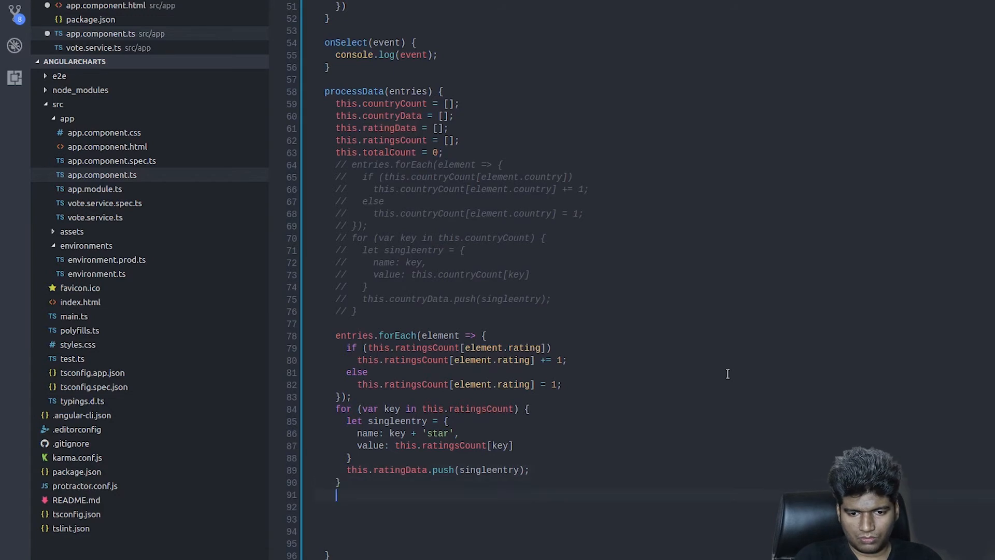
Write a for...in loop over this.ratingsCount with an if (key == '5') branch.
text(for(var key)
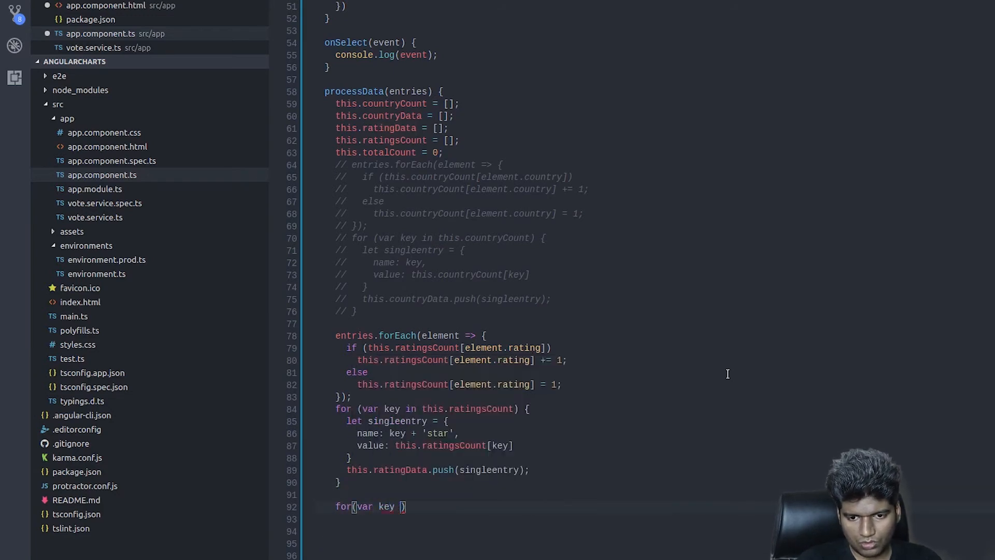
text(in this.ratingsCount)
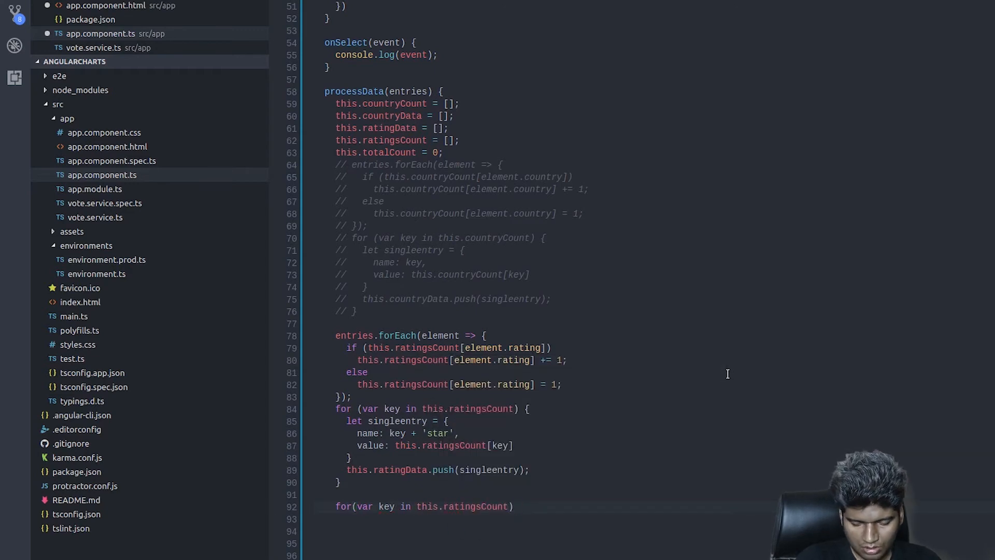
text({)
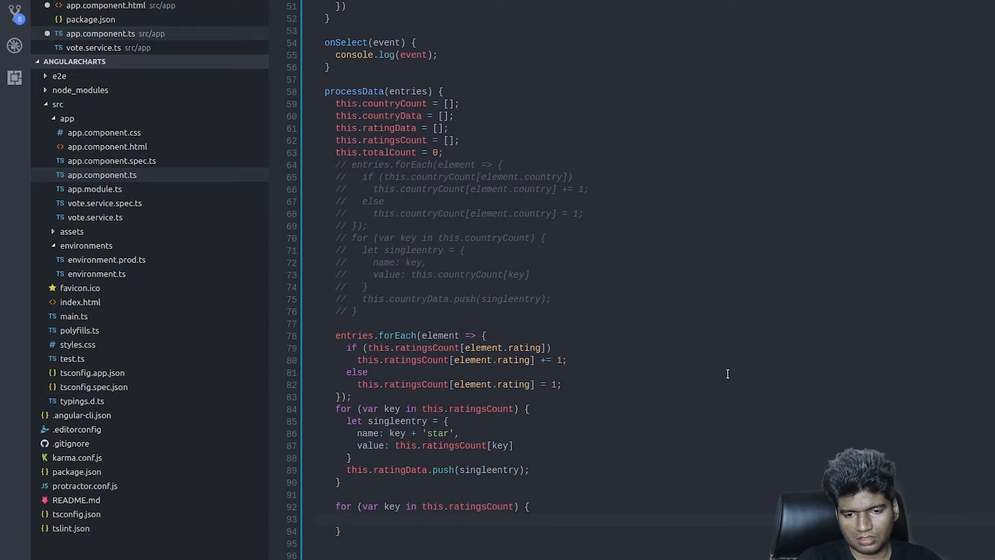
text(if()
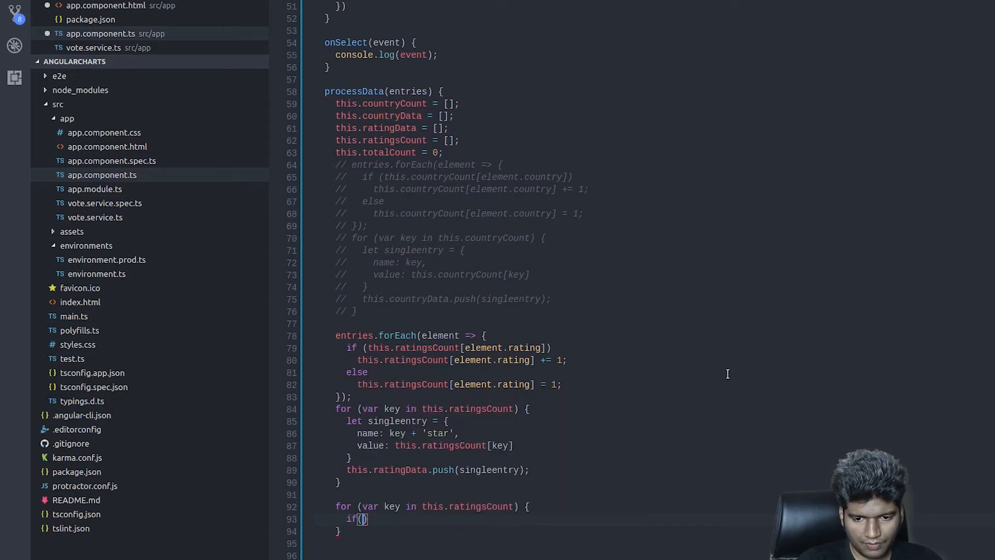
text(key =)
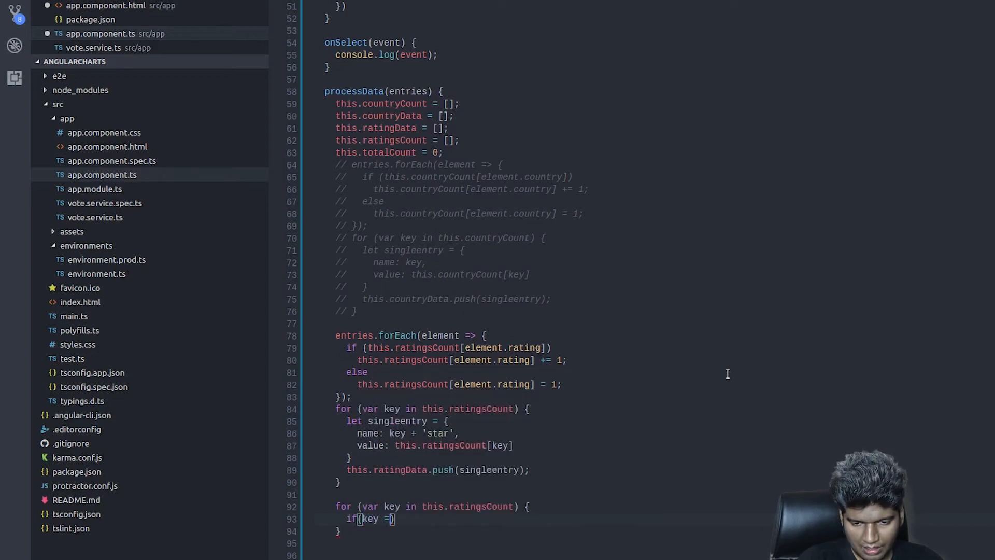
text(=)
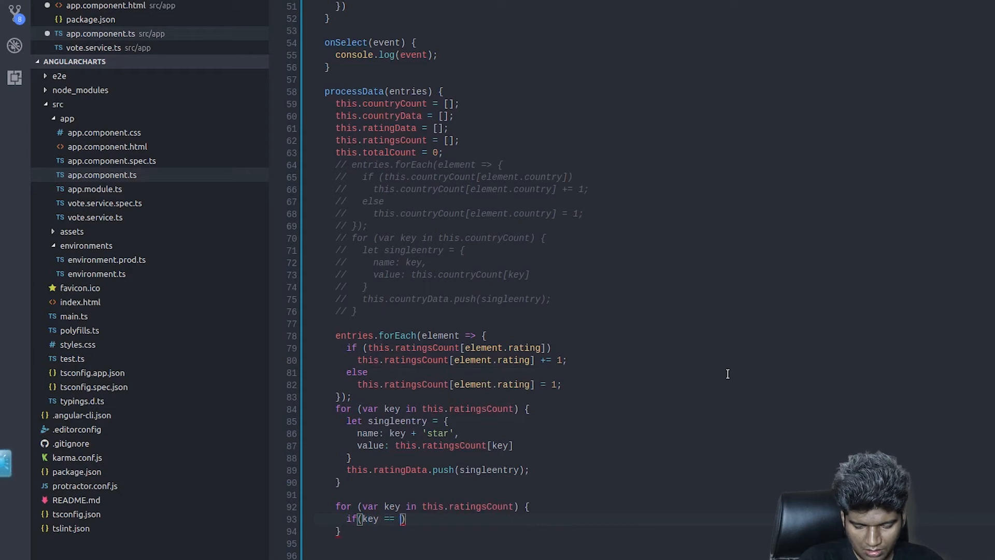
text('5') {)
text(this.totalCount =)
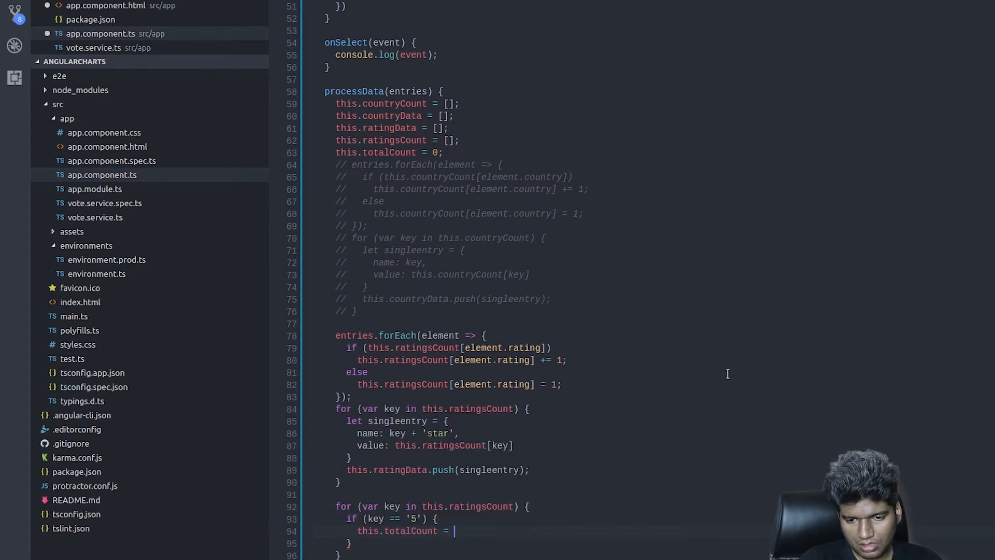
Add this.ratingsCount[key] * 5 to totalCount and begin the else if for key 4.
text(this.ratingsCount[k)
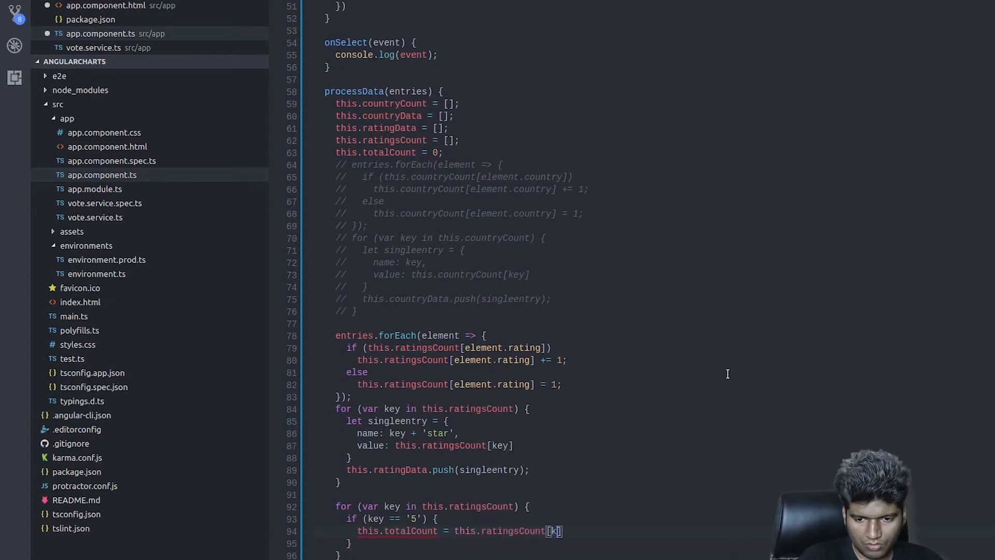
text(key] *)
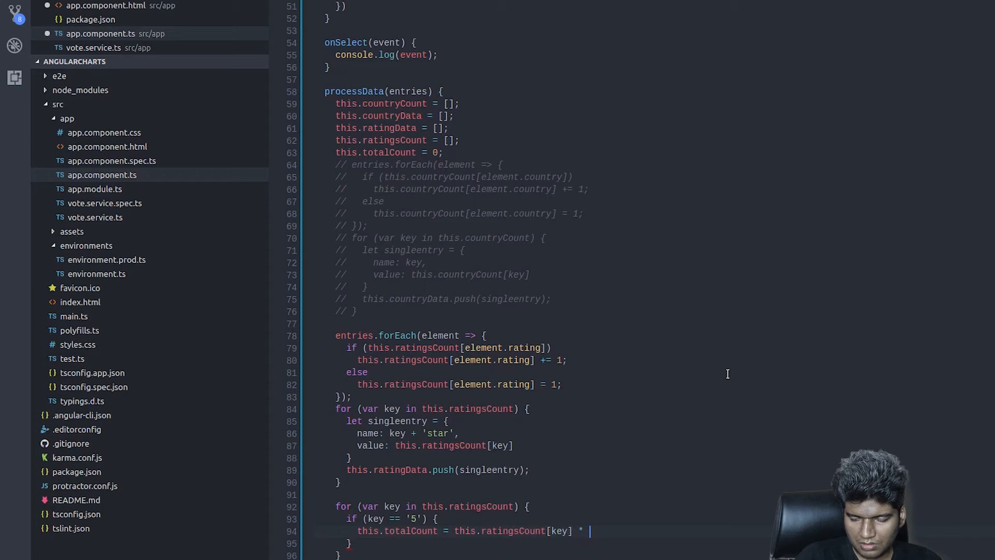
text(5;)
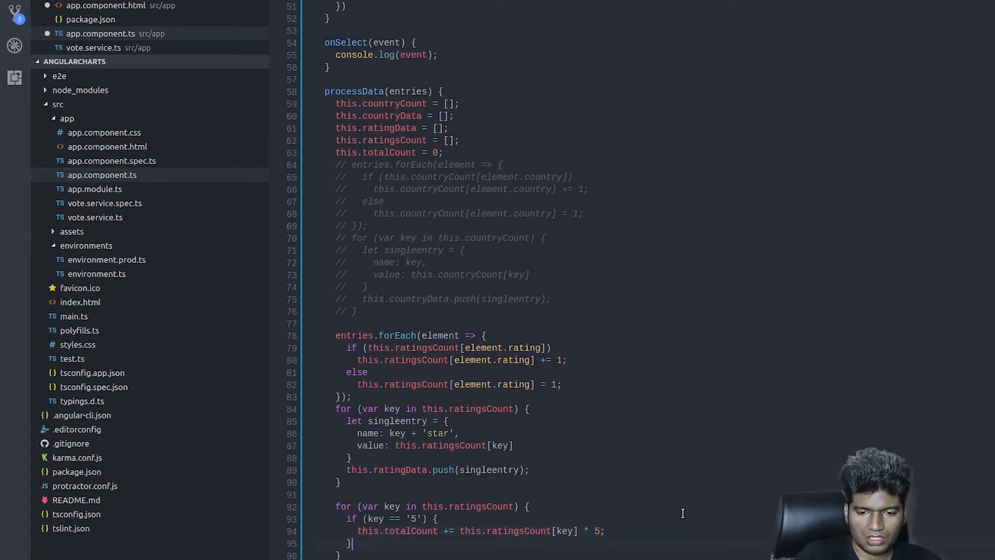
text(elsei)
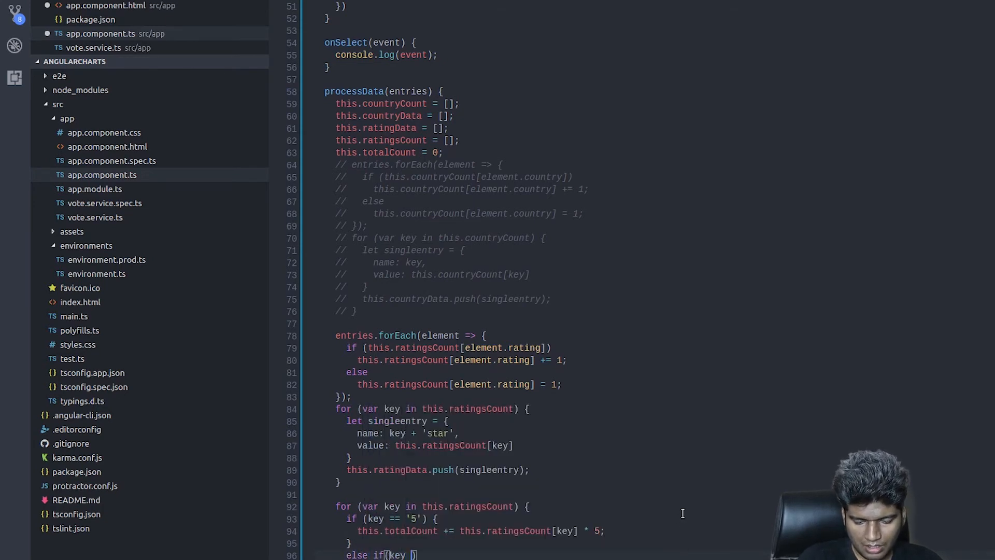
text(== 4)
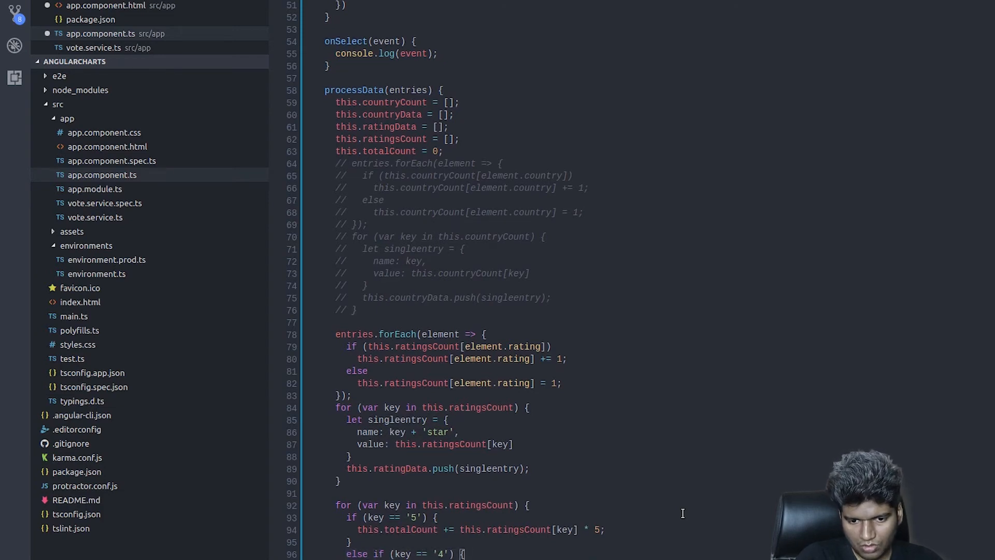
Add 3-star and 2-star branches weighted by 3 and 2, plus a final else adding the count once.
scroll(down, 3)
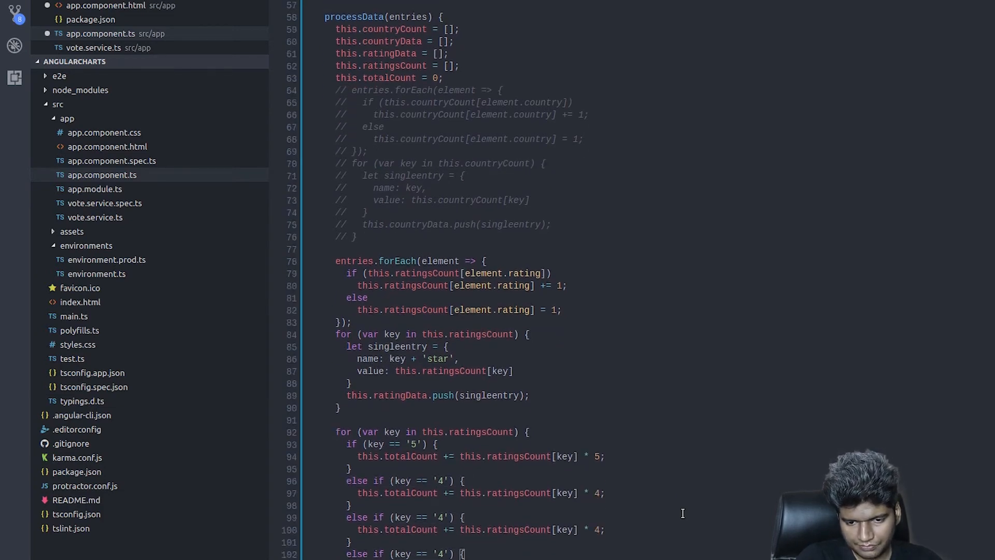
scroll(down, 3)
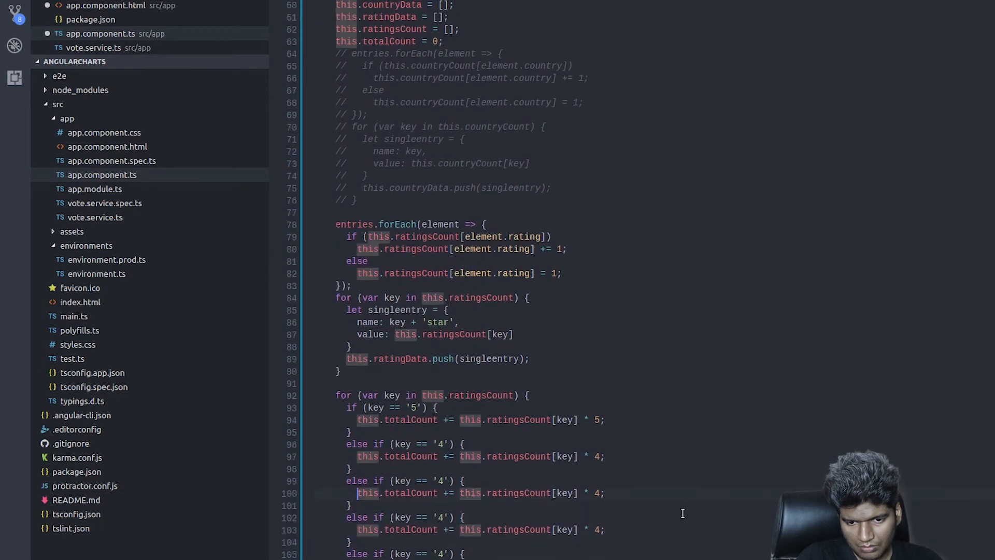
text(3)
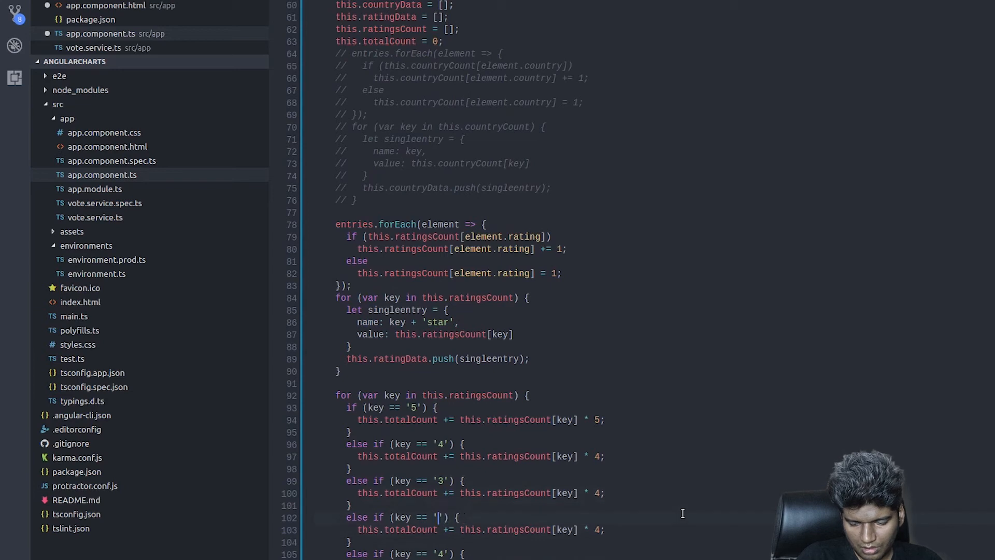
text(2)
click(406, 553)
text(1)
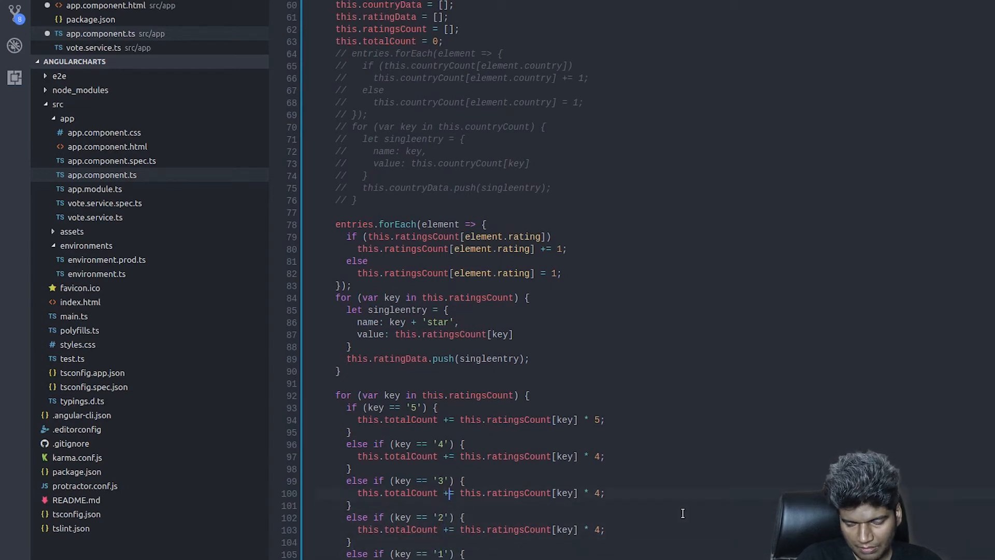
key(Backspace)
text(3)
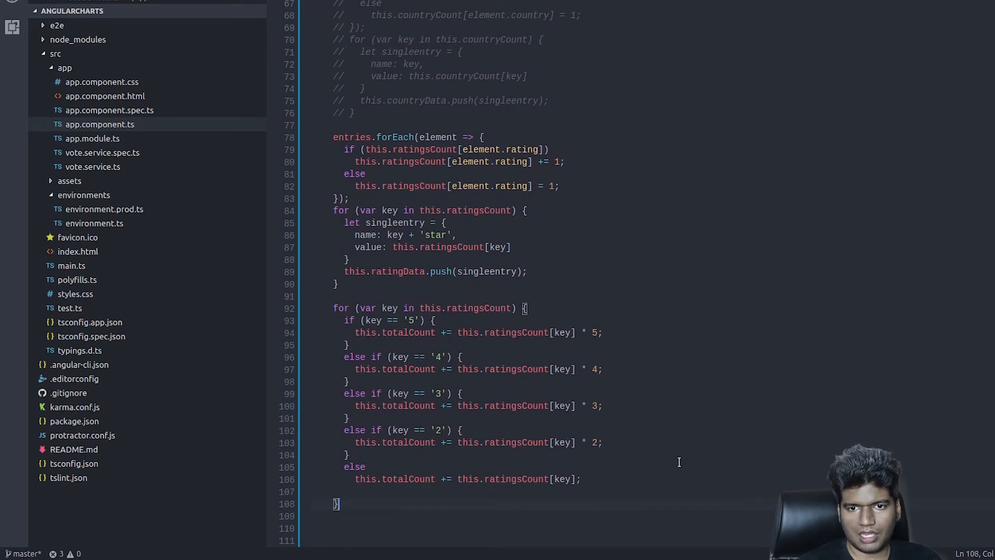
Reset this.actualRating to 0 at the start of processData.
scroll(up, 3)
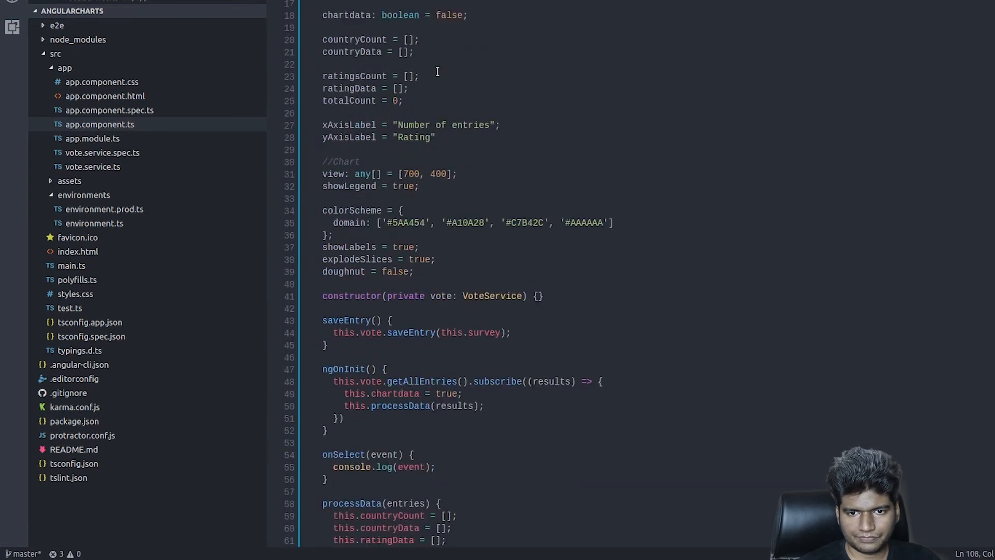
mouse_move(436, 97)
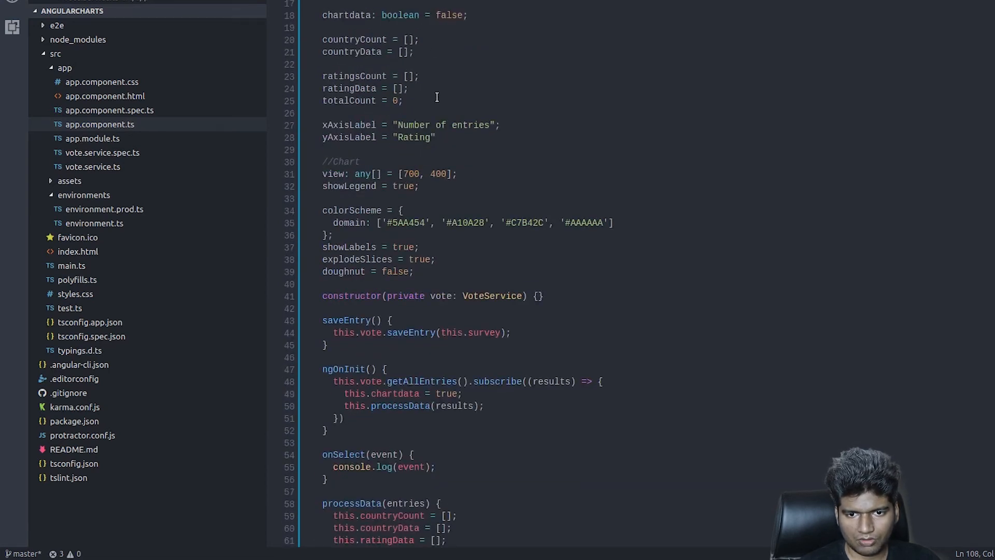
text(actur)
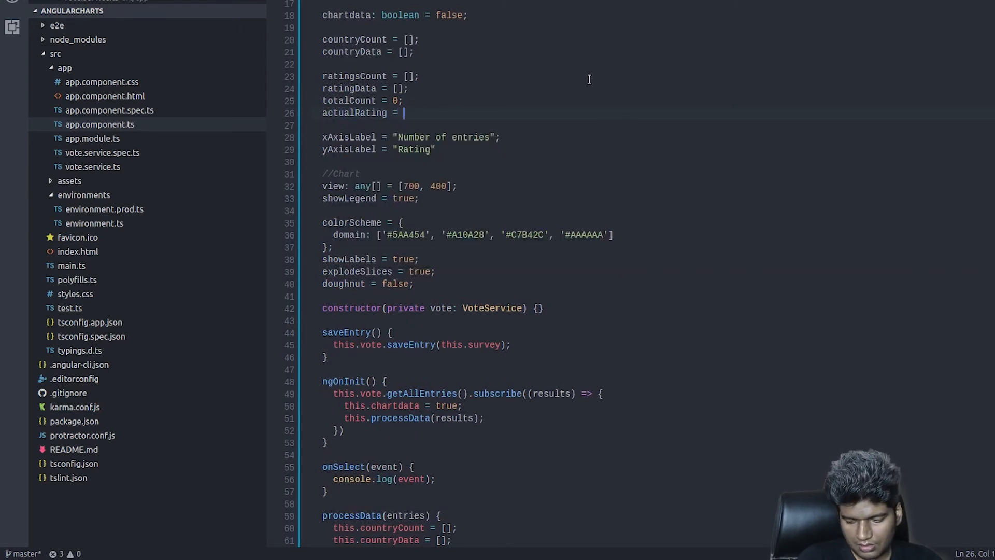
scroll(down, 3)
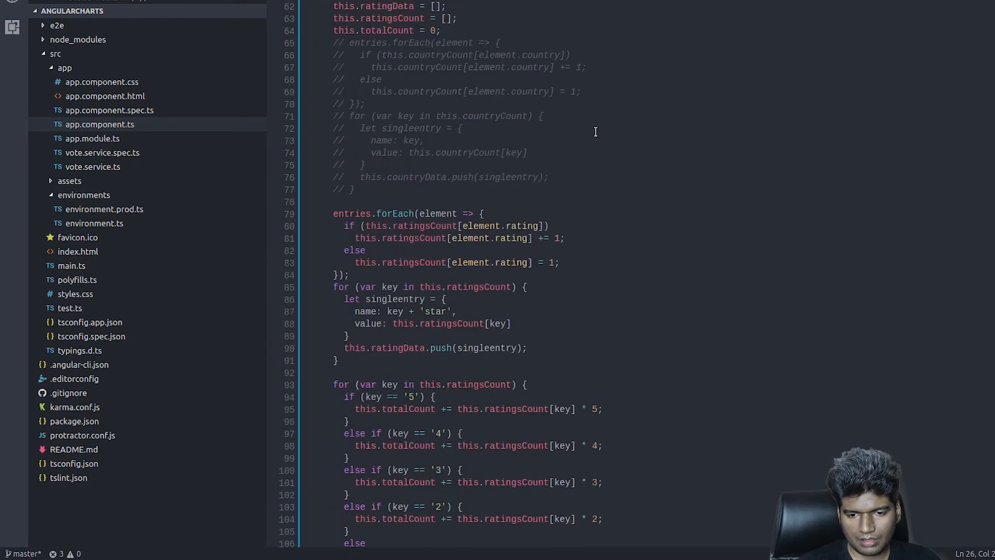
scroll(down, 3)
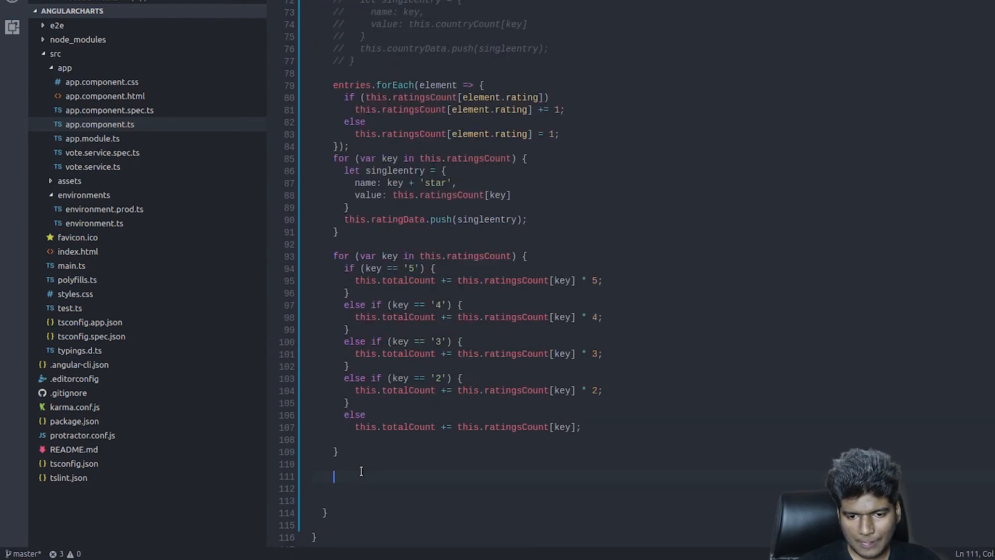
mouse_move(669, 358)
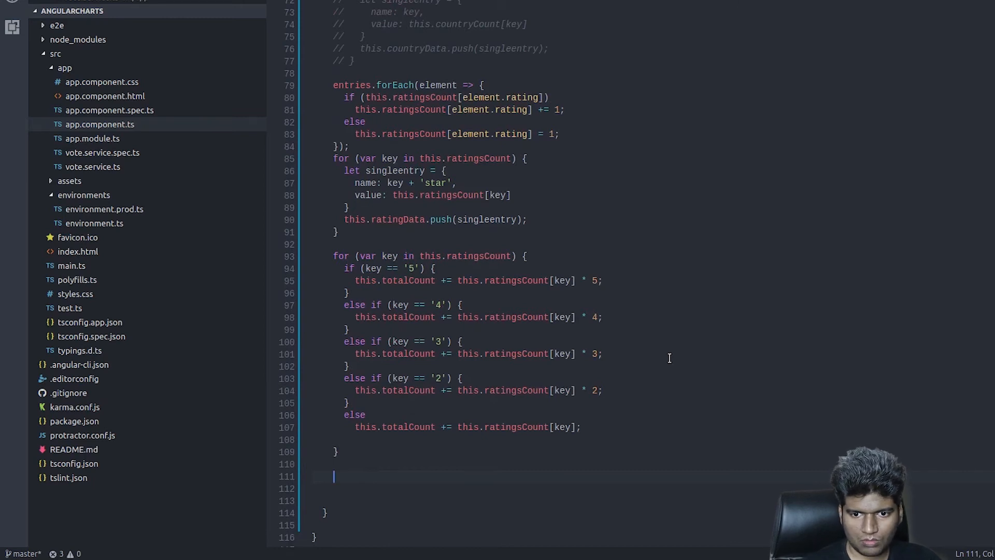
scroll(up, 3)
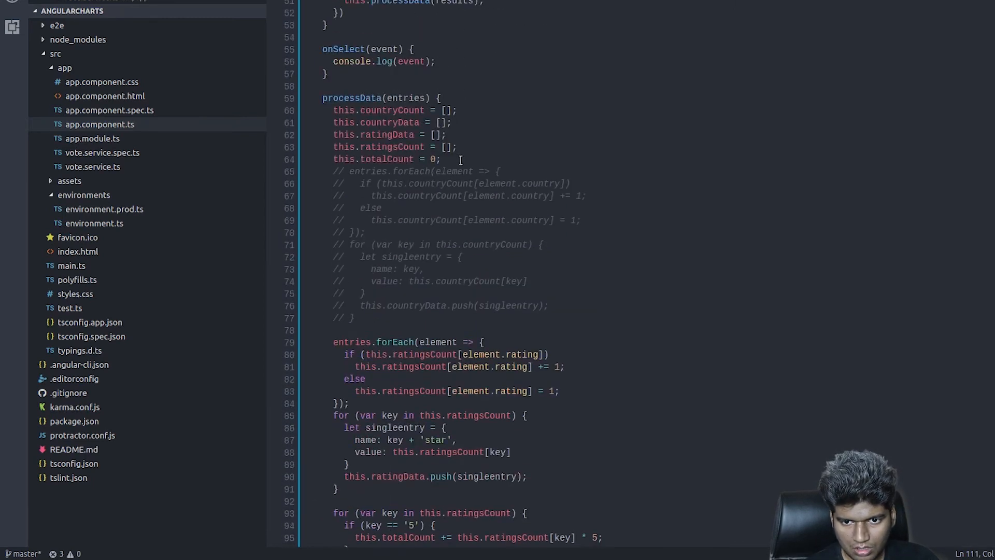
text(this.actualRating = 0;)
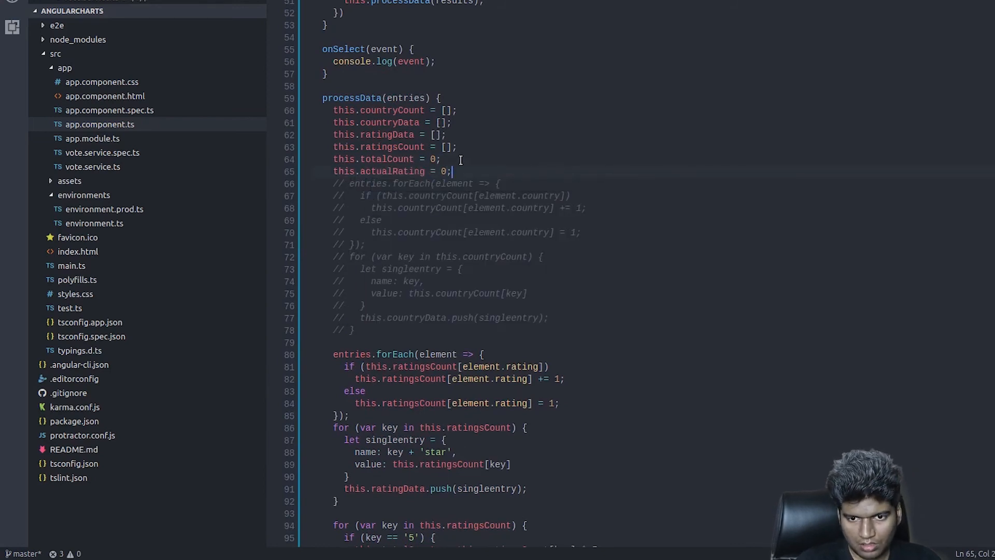
mouse_move(414, 83)
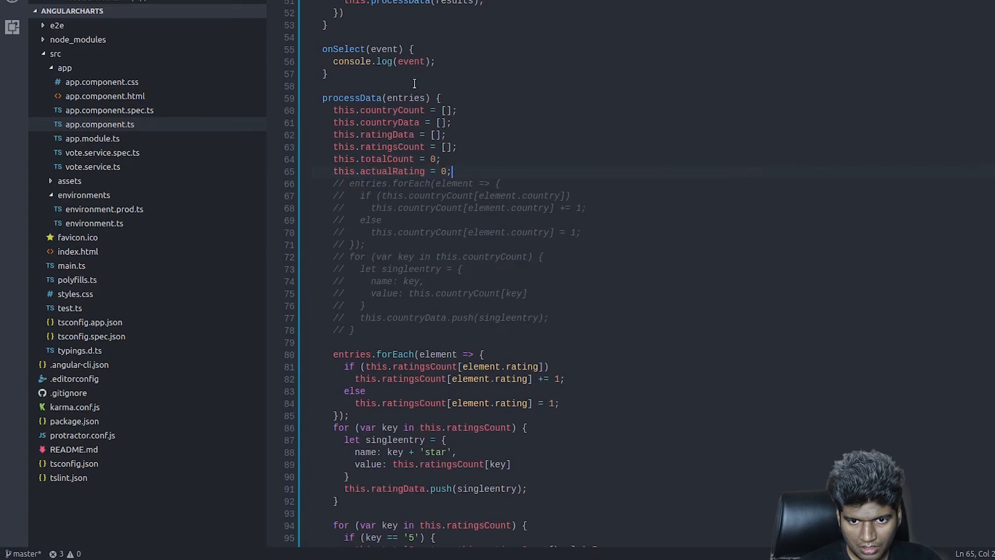
Set actualRating to (this.totalCount / entries.length).toFixed(2) after the loop.
scroll(down, 3)
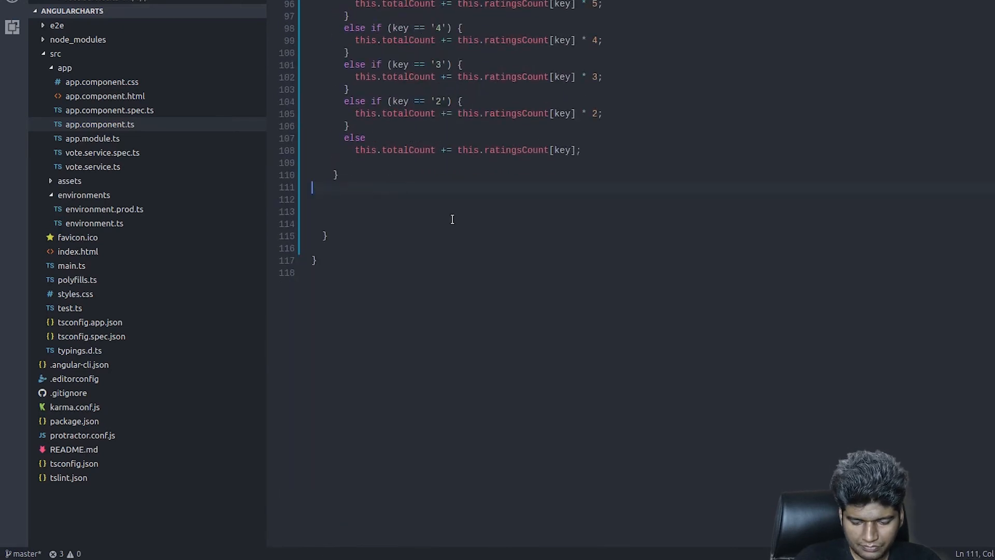
text(this.actualRating)
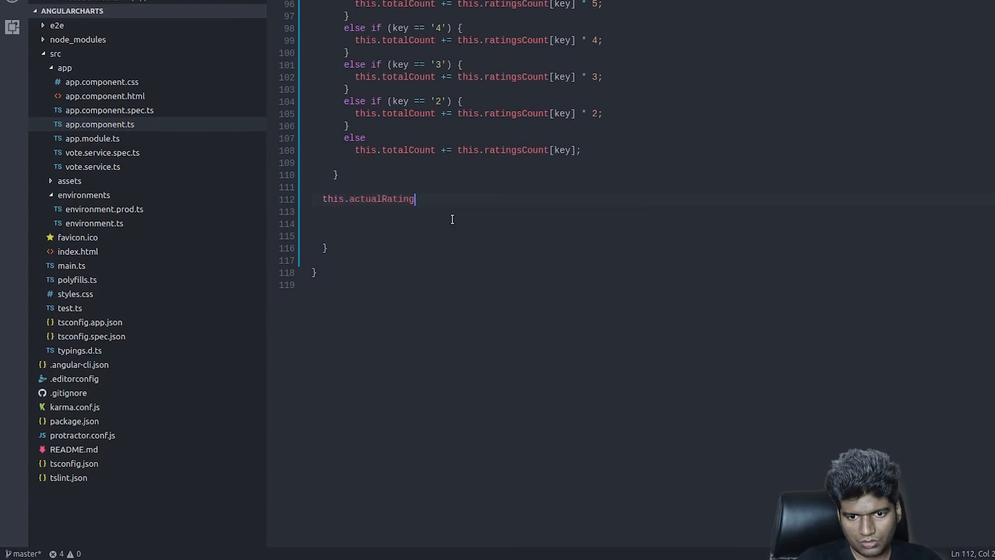
text(= ())
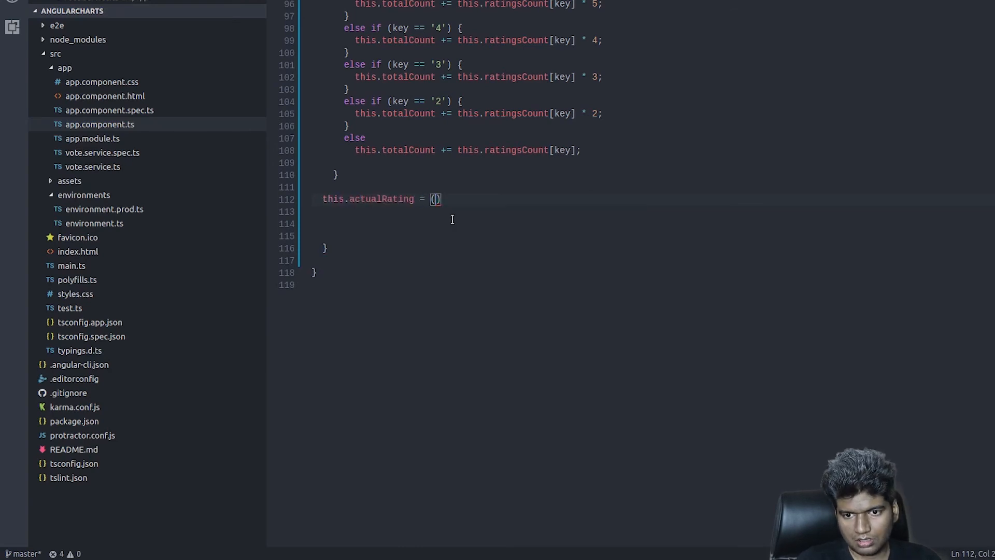
text(this.)
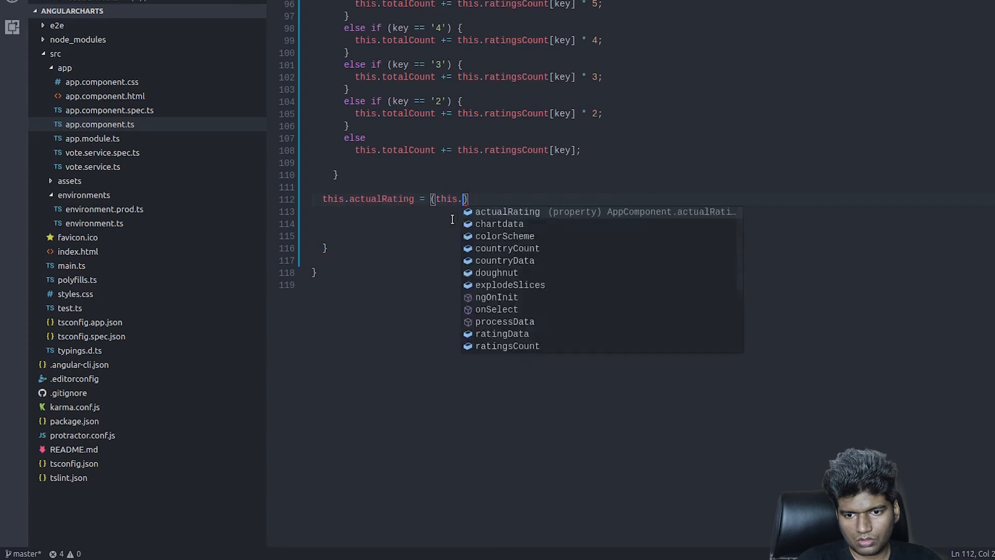
text(totalCount/)
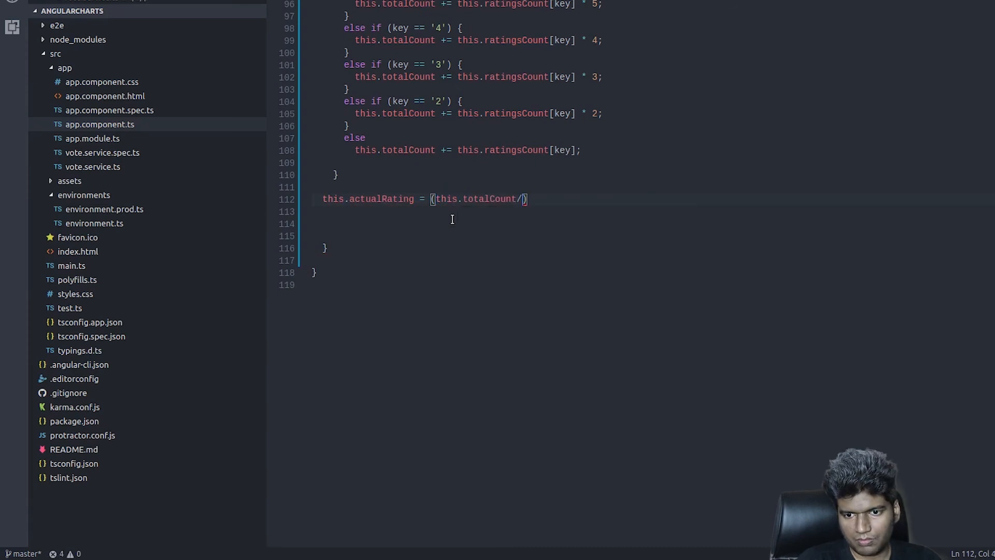
text(entries.length)
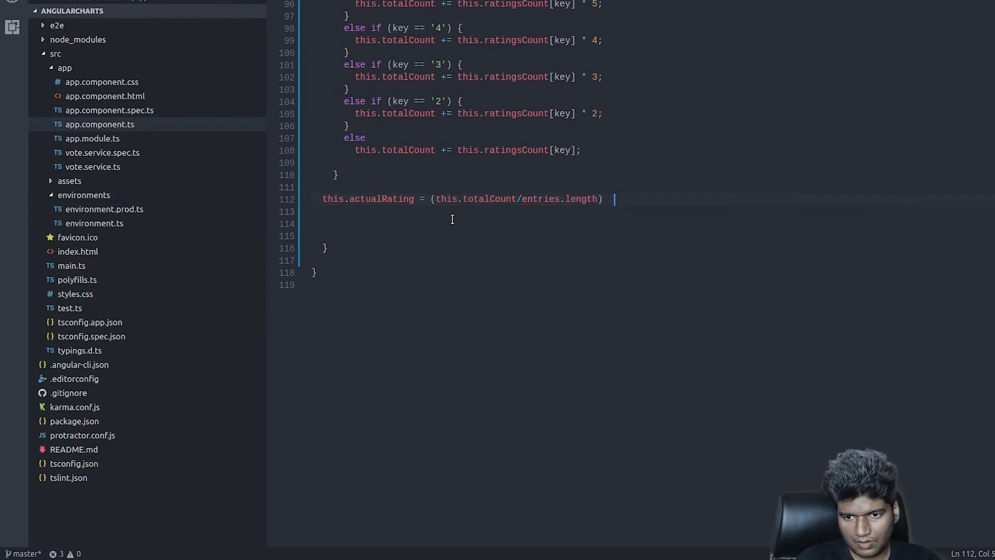
text(.toFixed(2);)
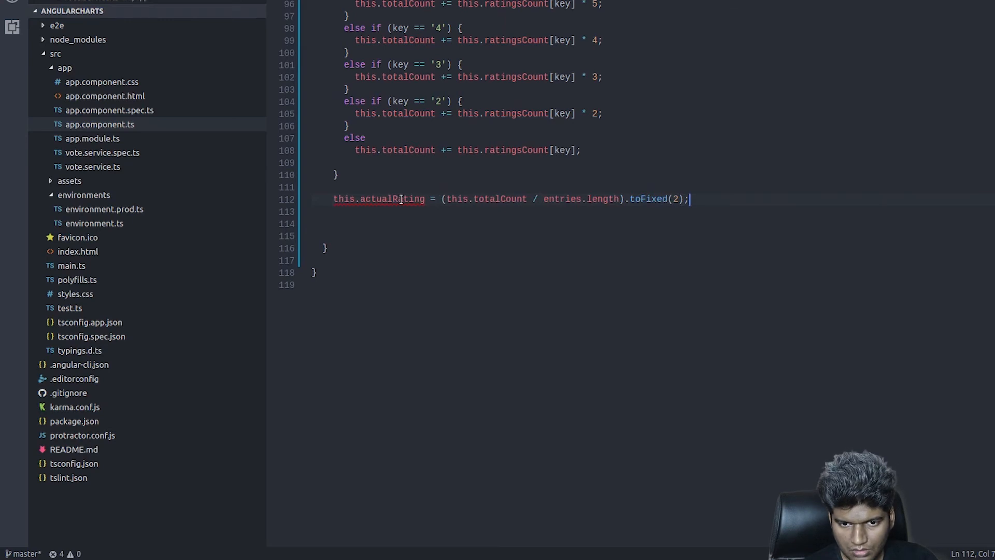
scroll(up, 3)
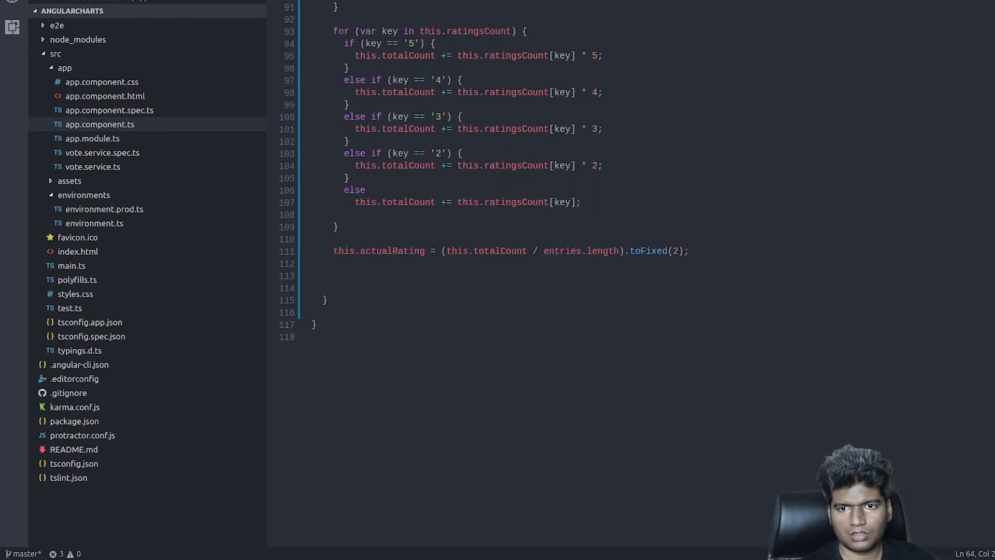
Bind the horizontal bar chart's [results] in app.component.html to ratingData.
click(106, 95)
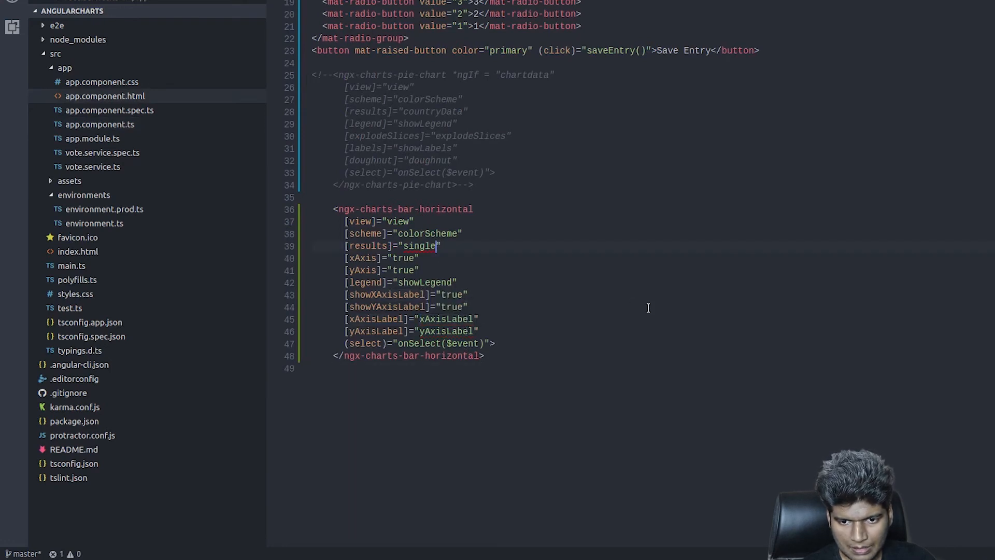
key(Backspace)
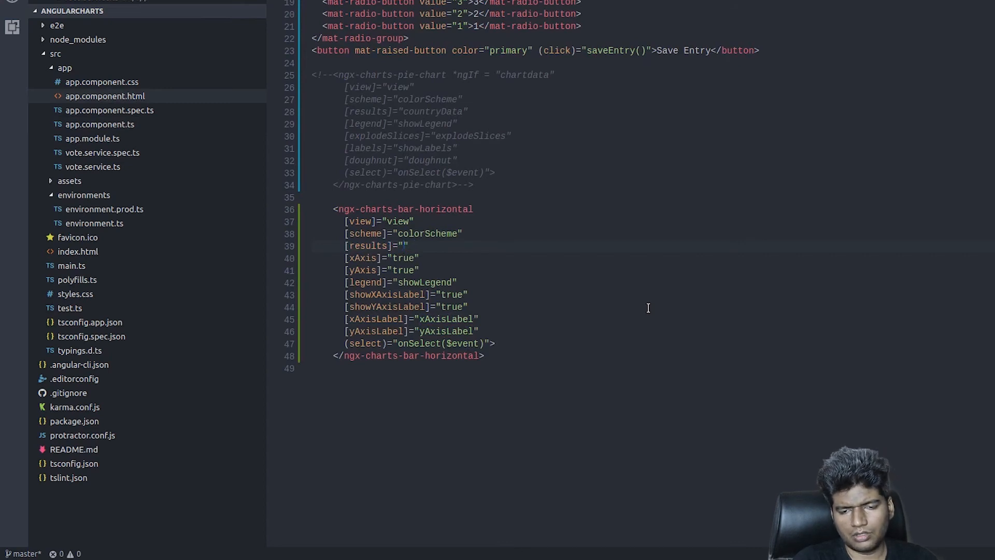
text(ra)
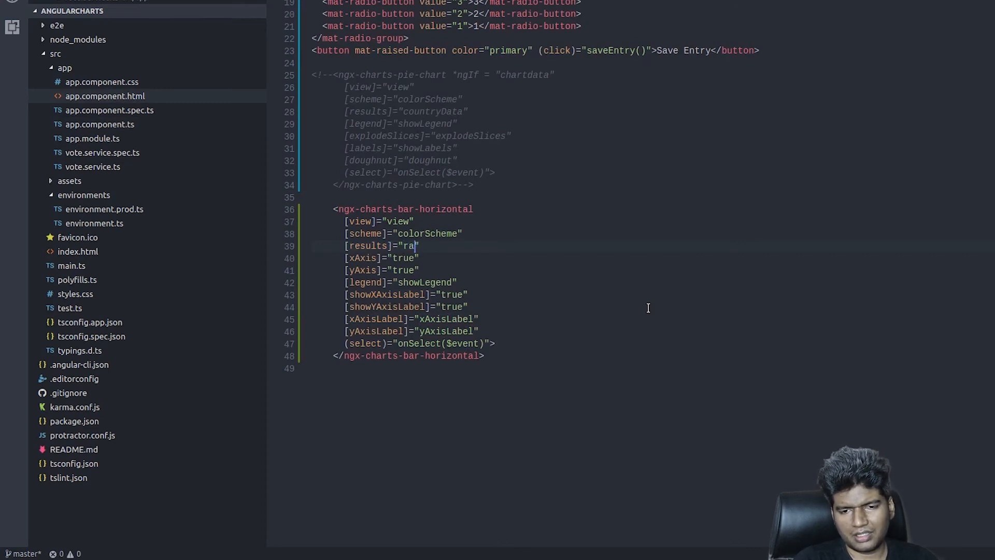
text(ting)
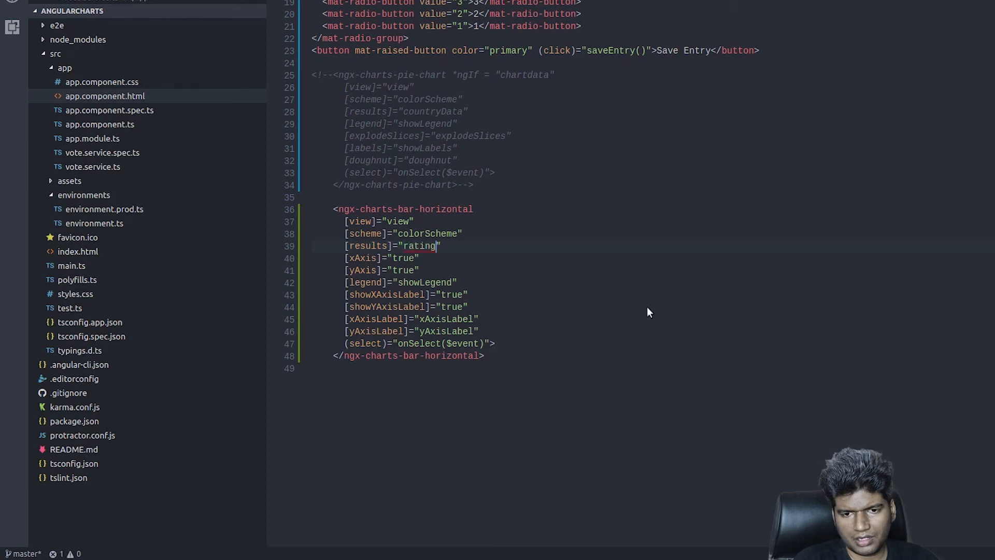
click(99, 124)
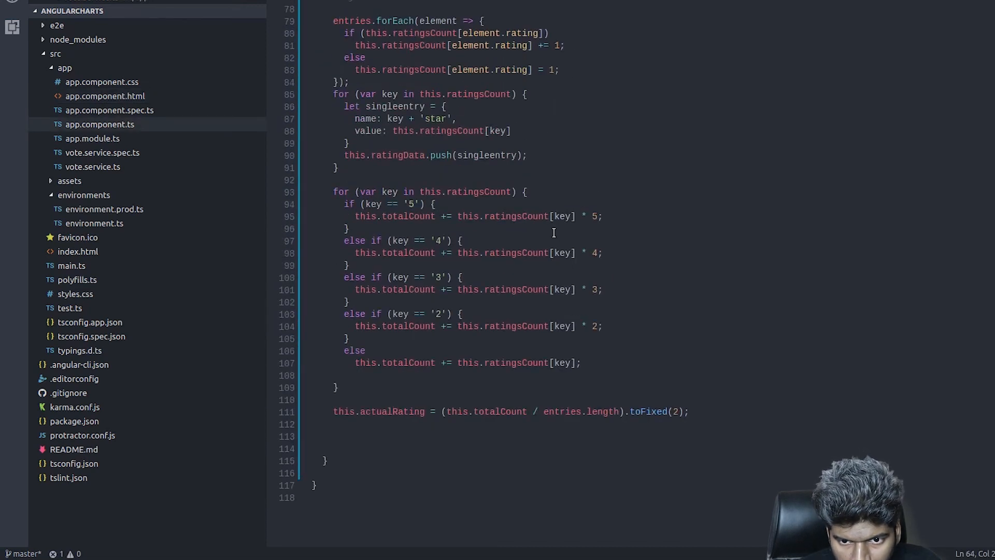
click(106, 96)
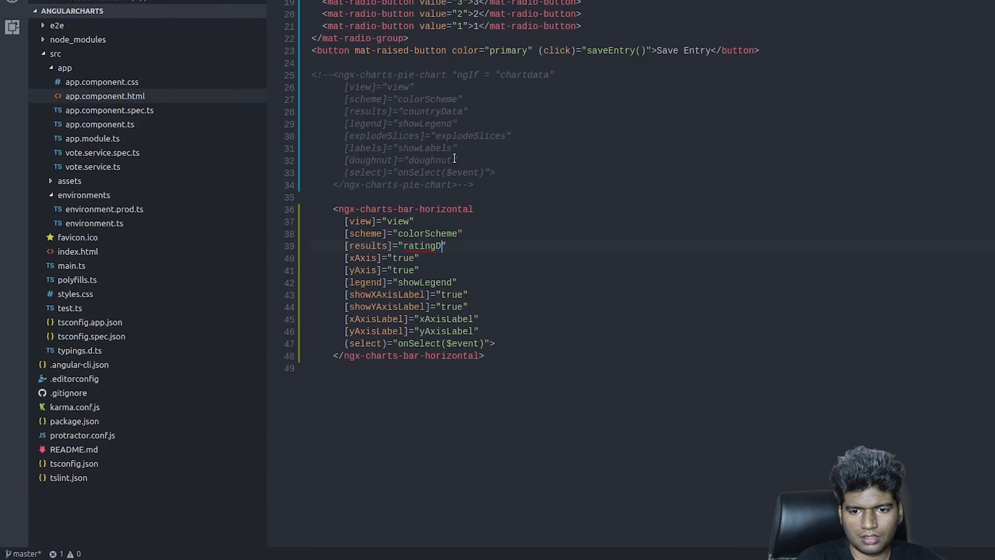
text(ata)
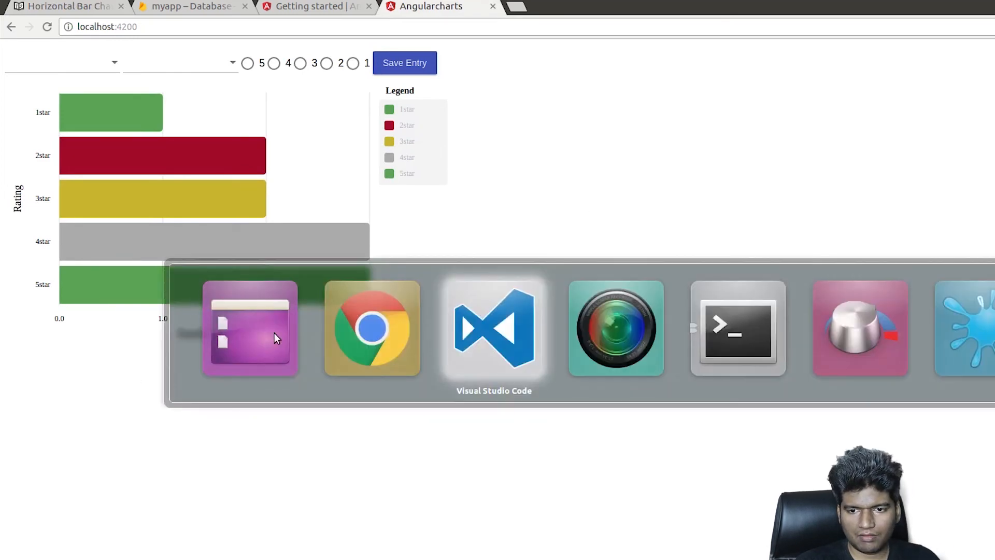
Add <h3> Rating - {{actualRating}} </h3> below the bar chart element.
click(494, 328)
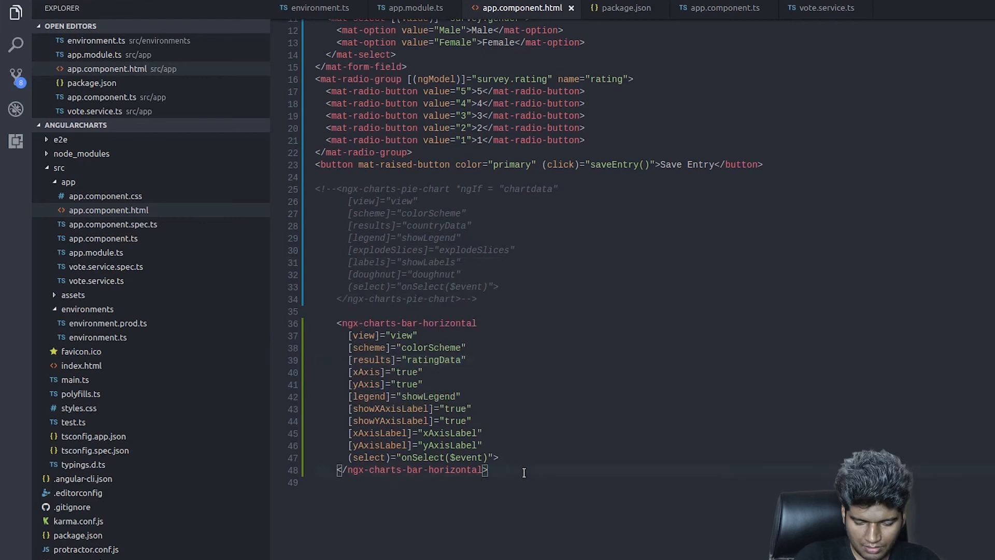
text(<h3>)
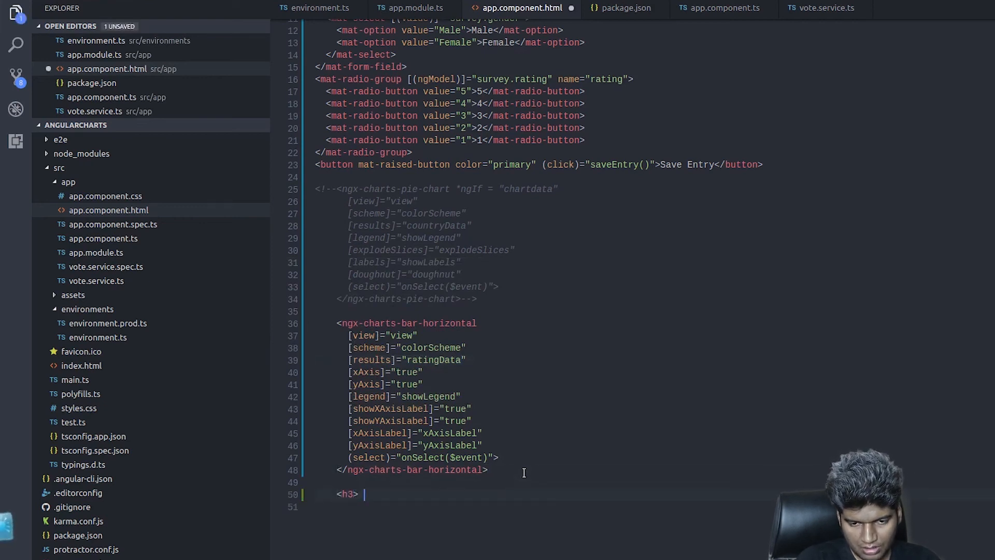
text(Rating - {})
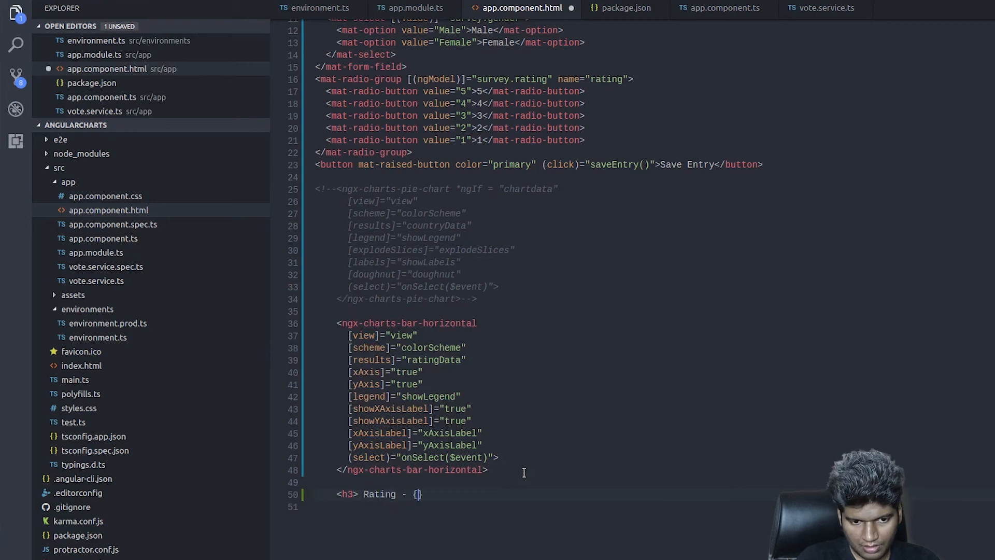
text({})
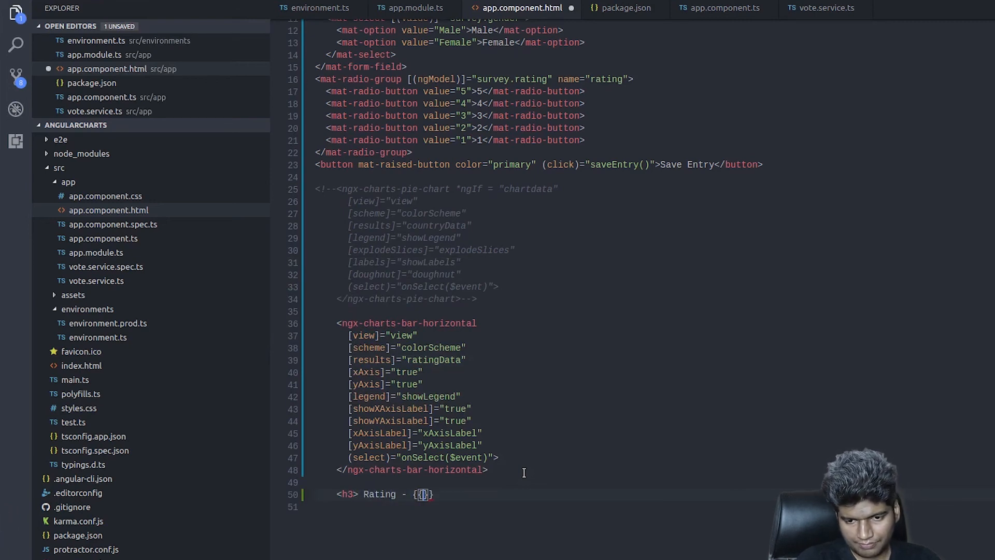
text(actualRating)
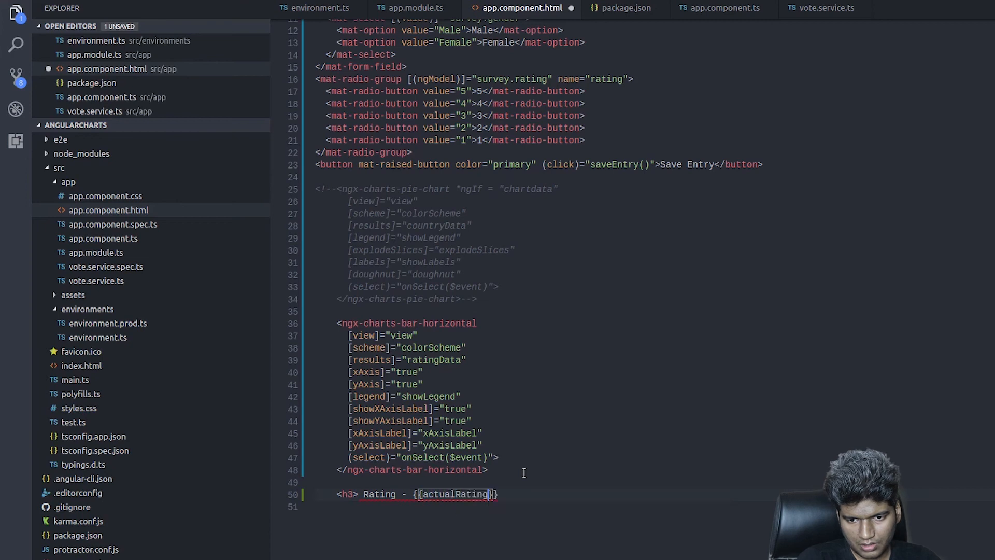
text(<)
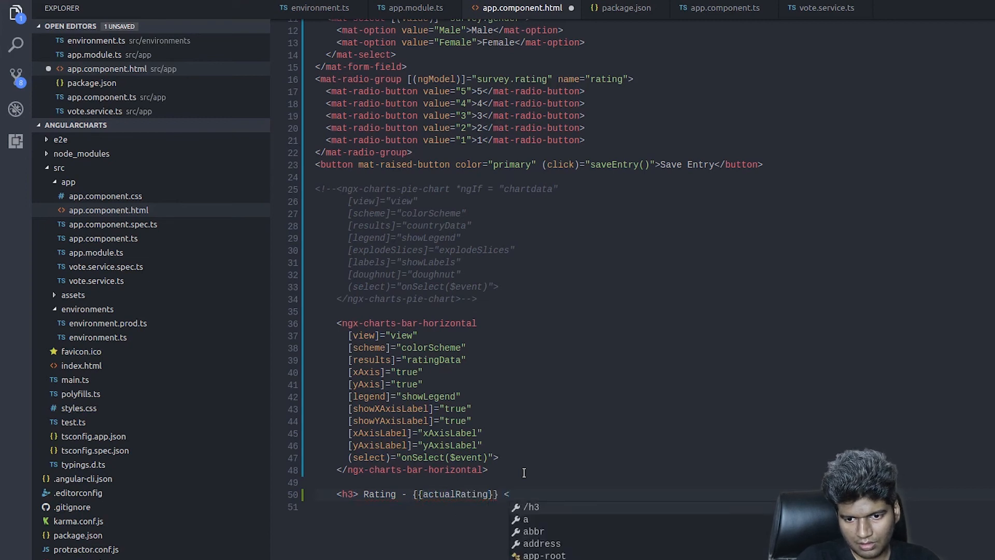
click(431, 6)
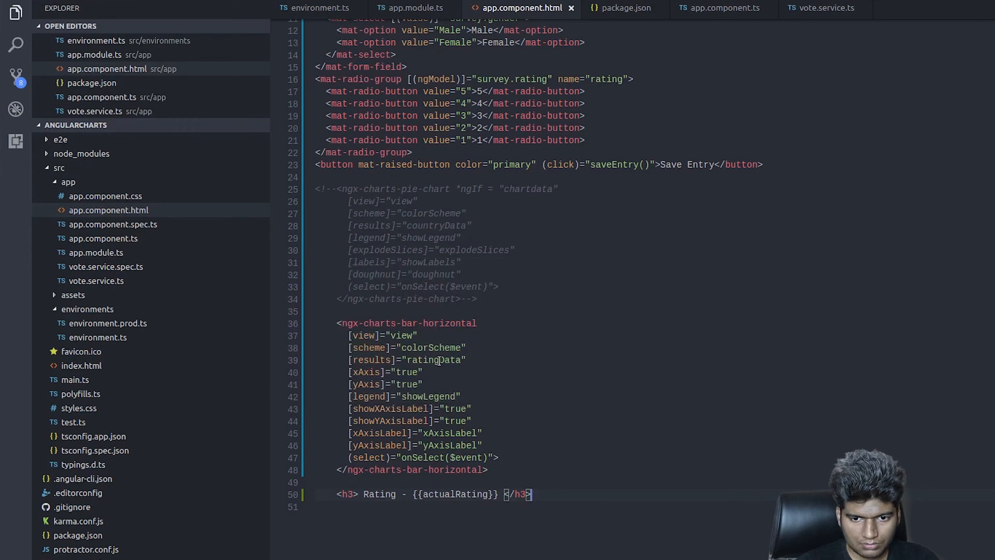
In the survey app, save two 5-star entries with Germany as the country.
click(719, 8)
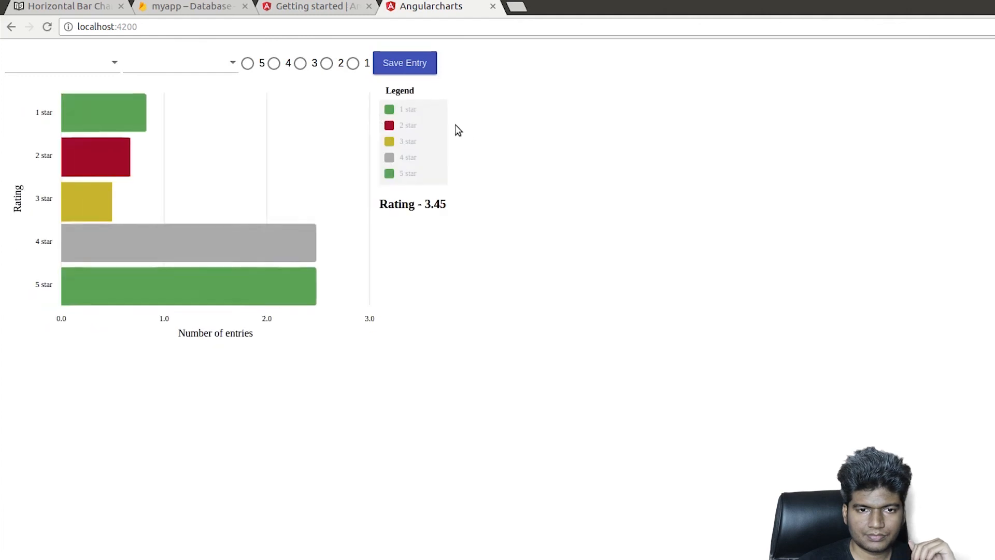
click(62, 62)
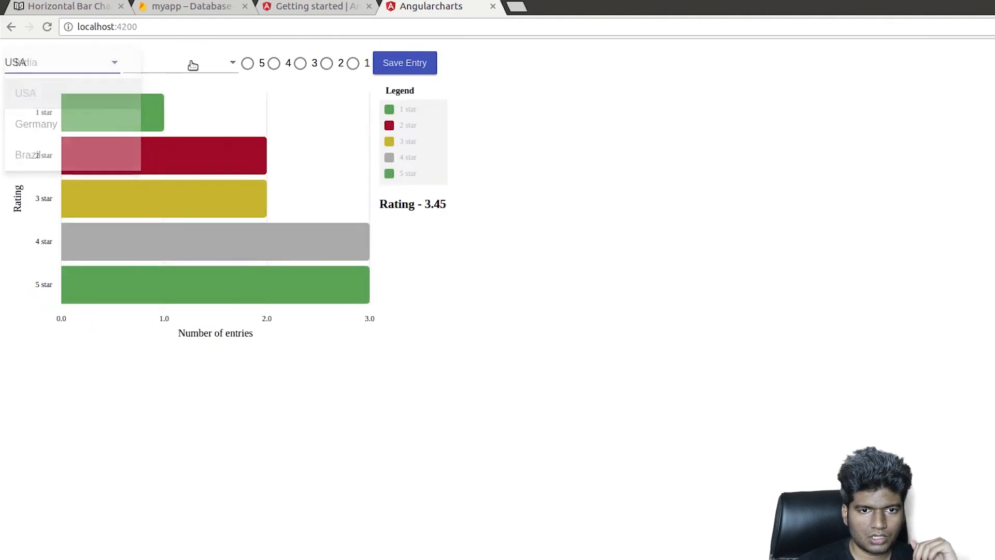
click(178, 63)
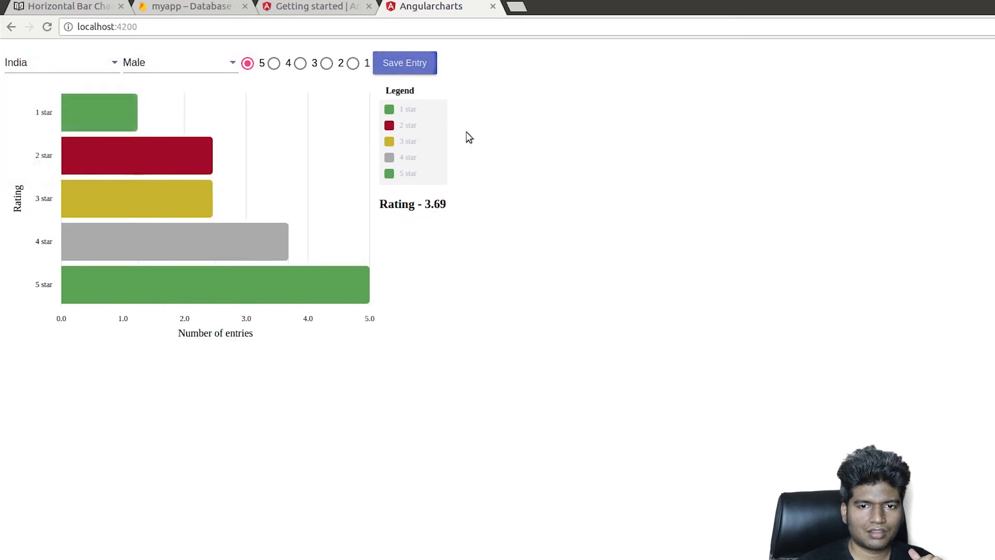
click(60, 62)
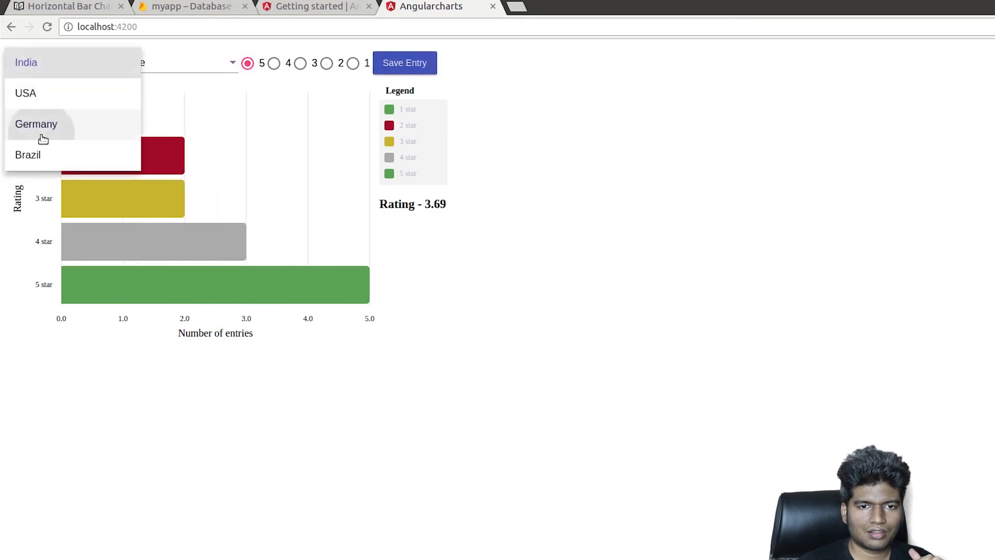
click(36, 123)
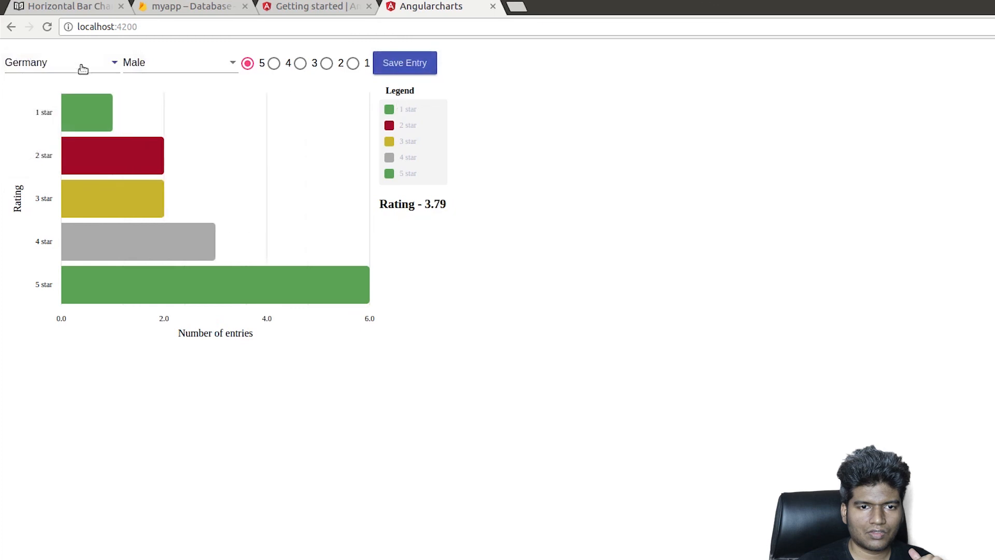
click(404, 62)
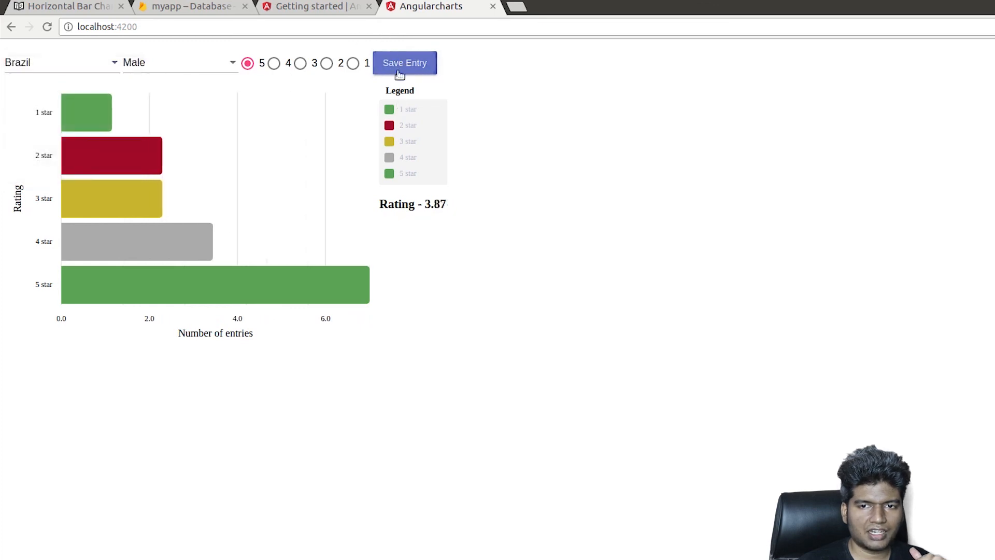
click(404, 62)
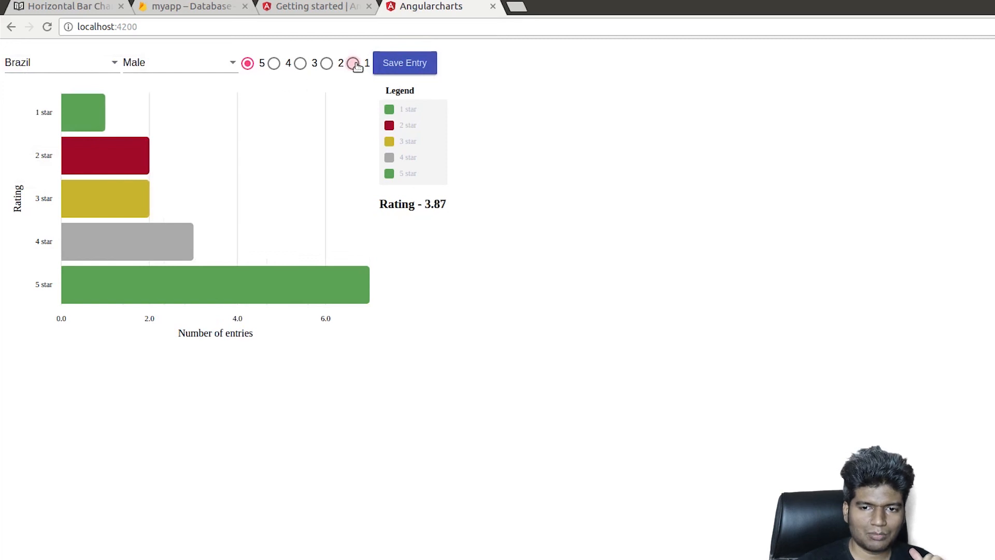
Save several 1-star India entries and a 3-star USA entry, dropping the rating to 3.04.
click(60, 62)
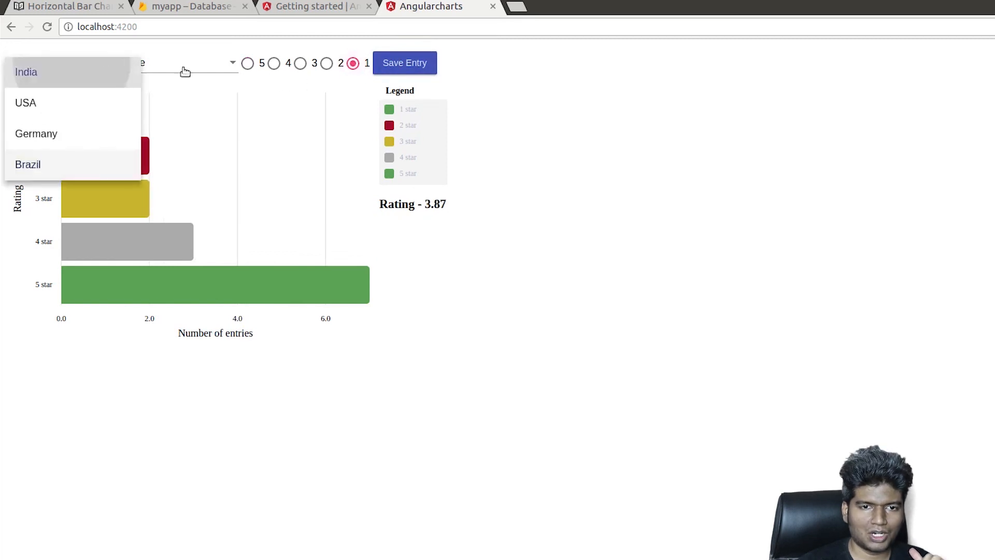
click(26, 71)
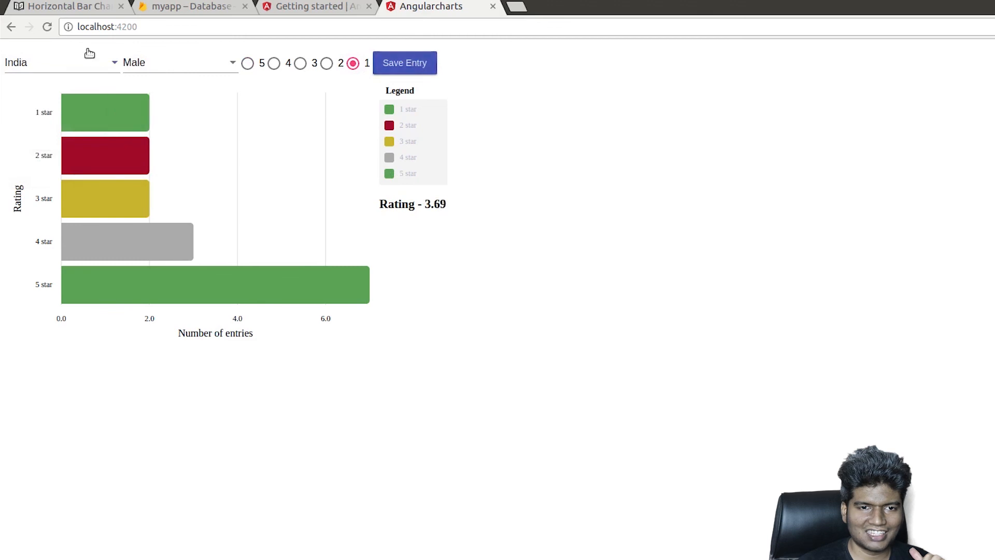
click(60, 62)
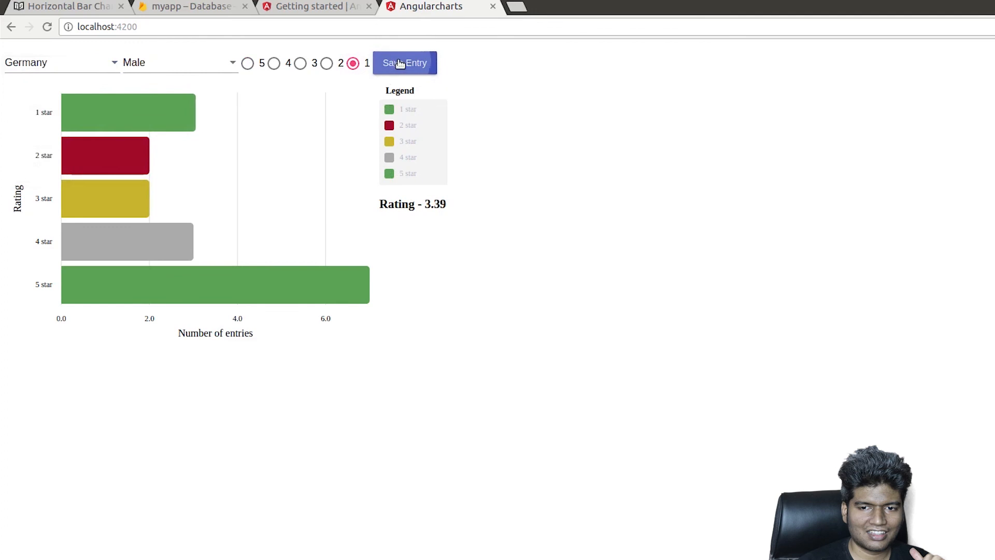
click(60, 63)
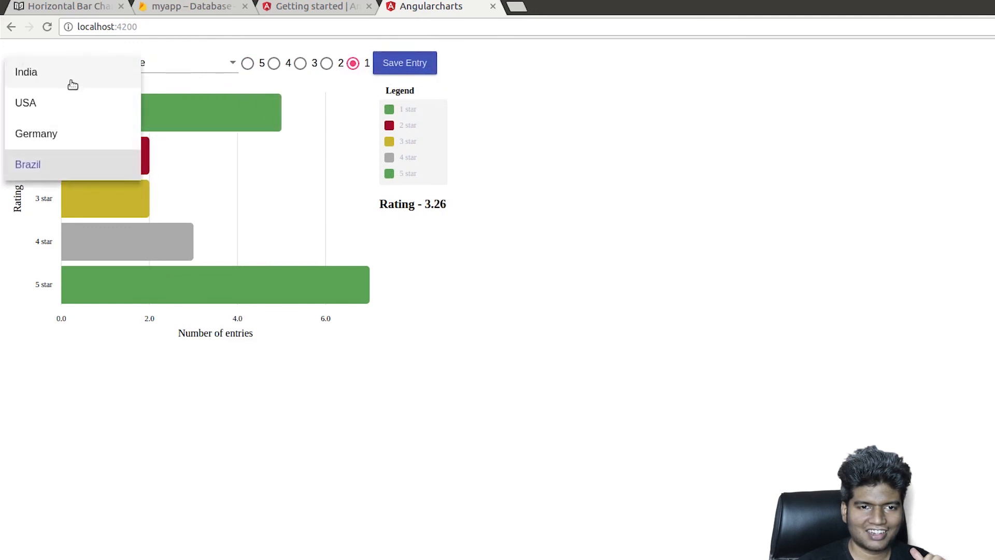
click(26, 72)
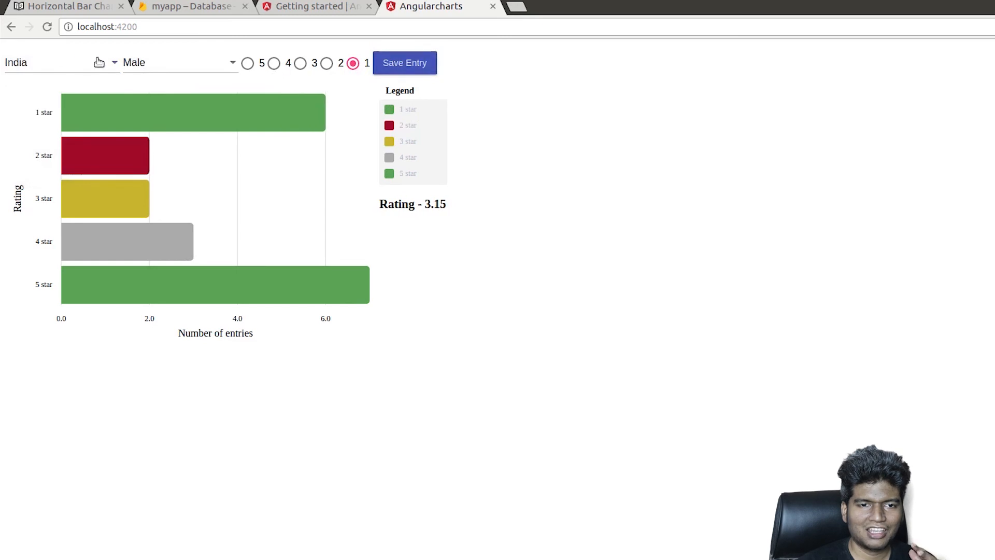
click(60, 63)
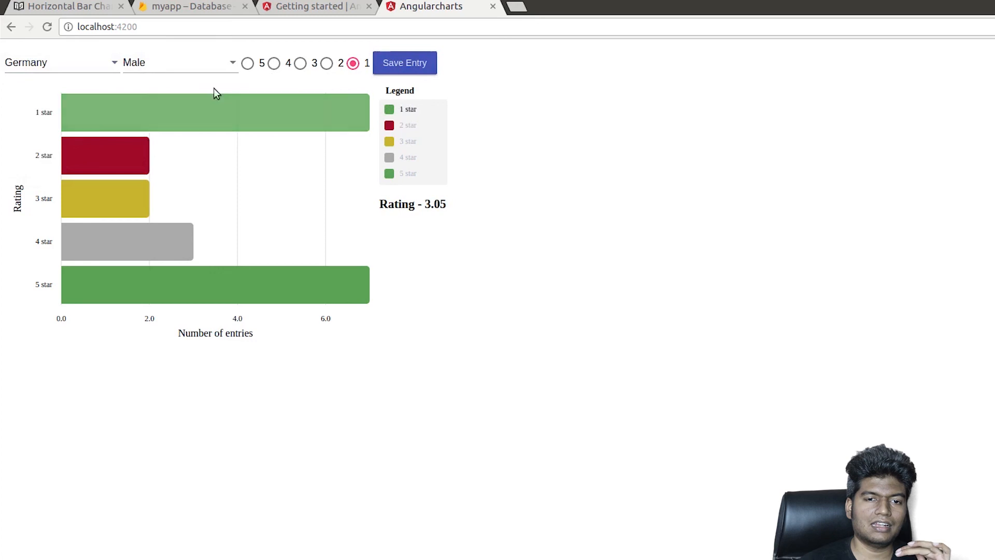
click(301, 63)
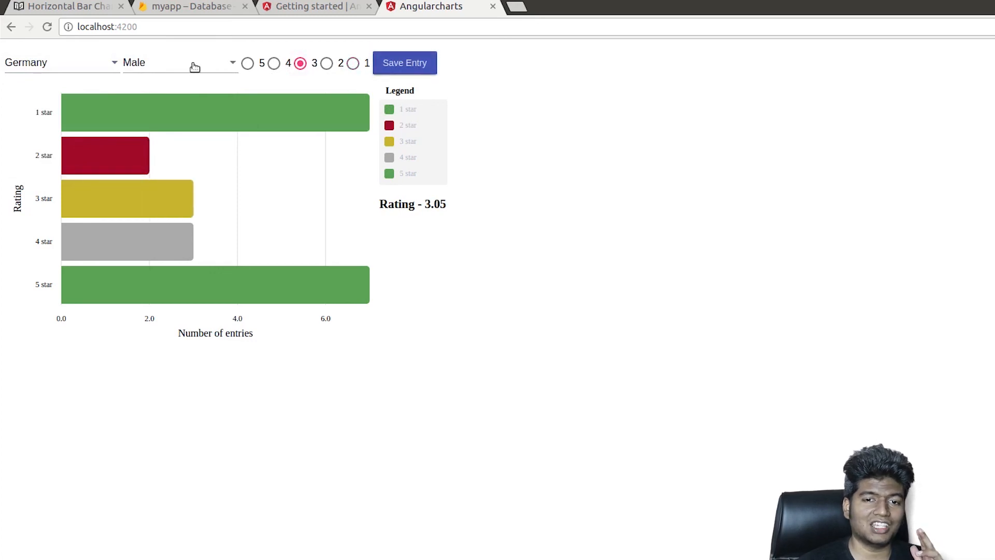
click(60, 62)
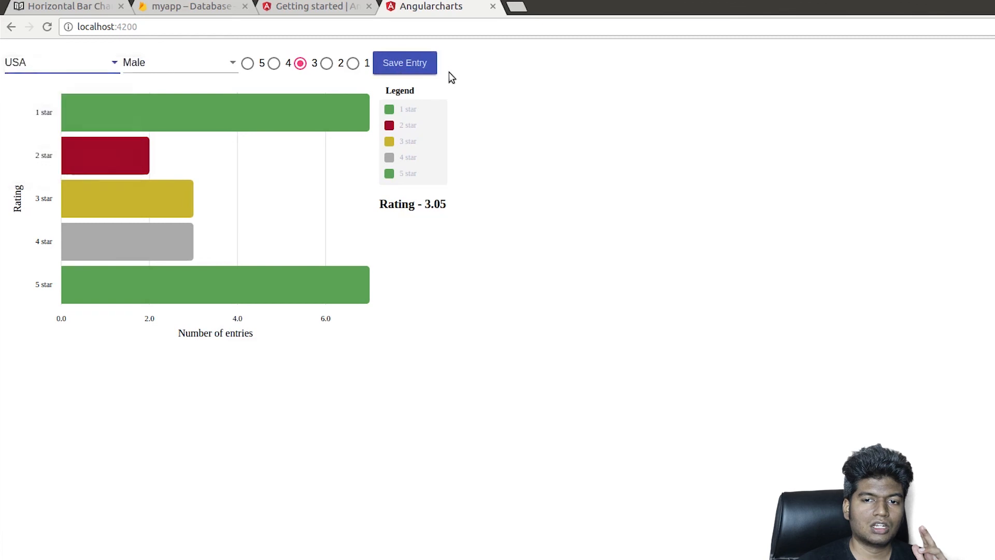
click(404, 62)
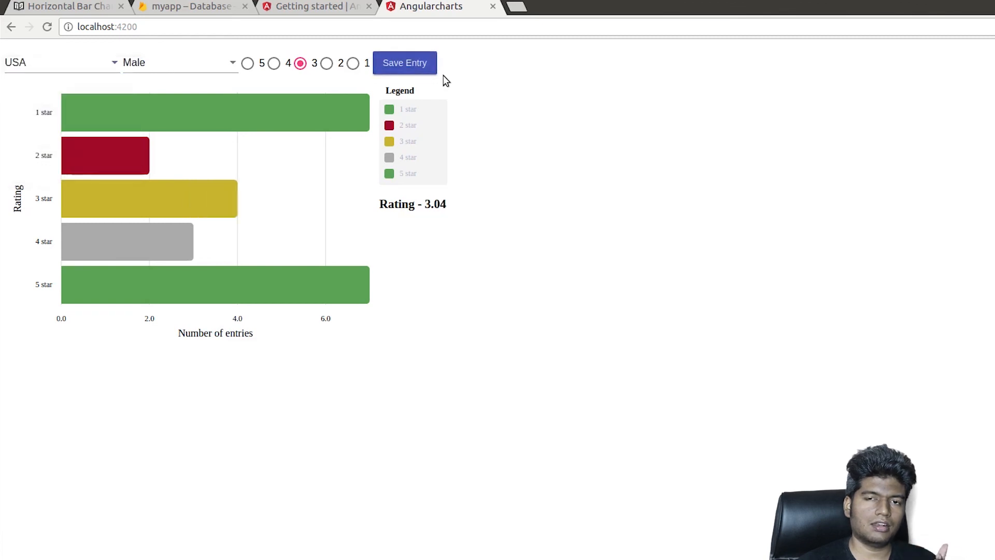
mouse_move(472, 108)
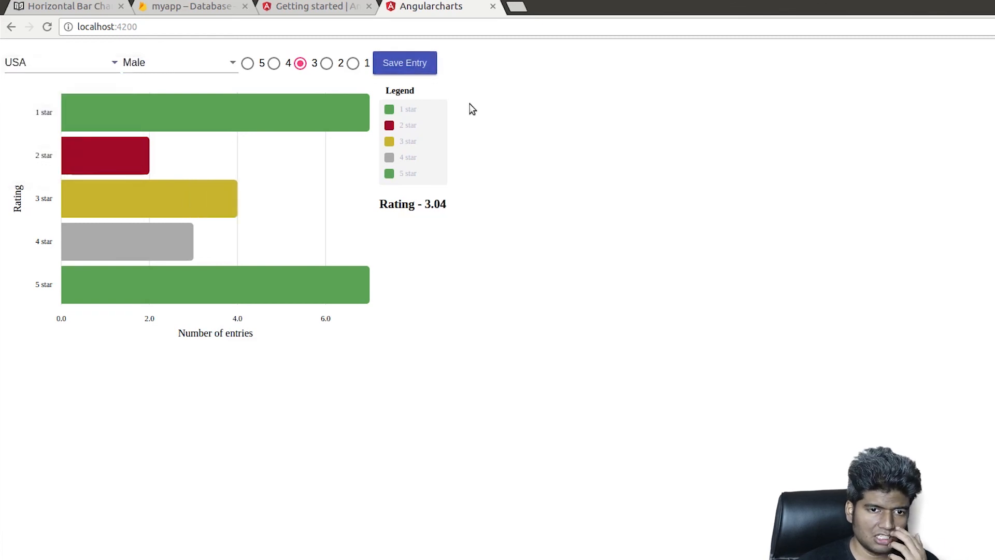
mouse_move(618, 405)
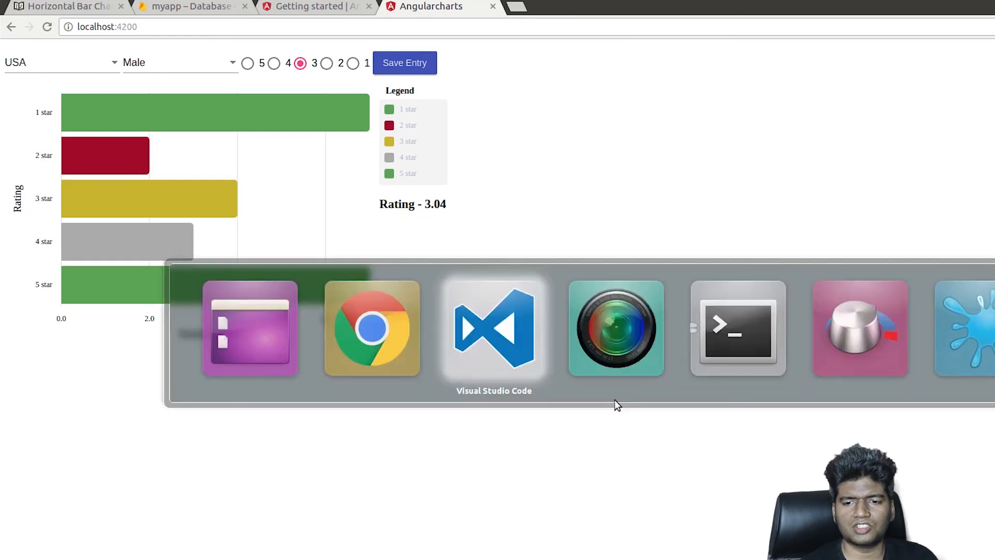
Save a 4-star female entry from Germany, raising the Rating to 3.08.
click(493, 328)
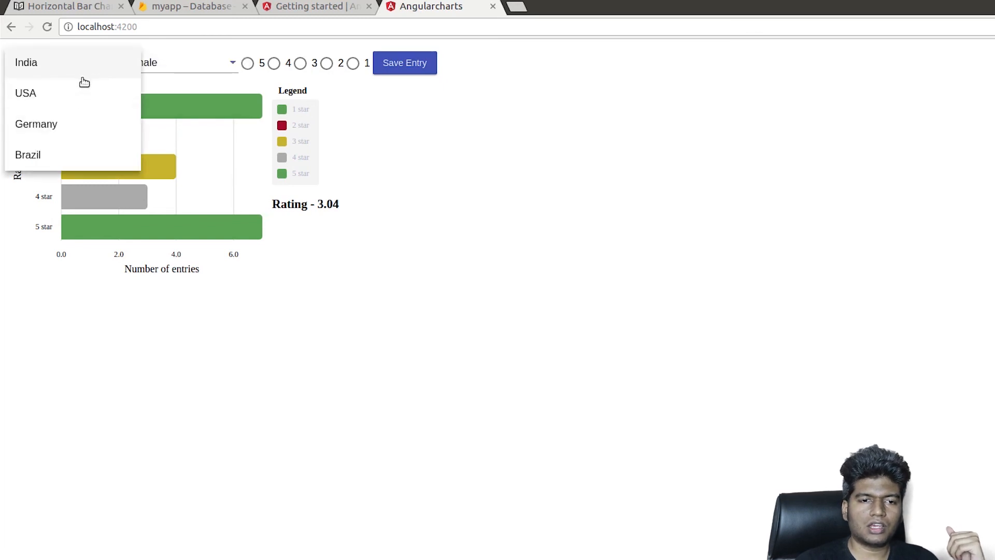
click(35, 123)
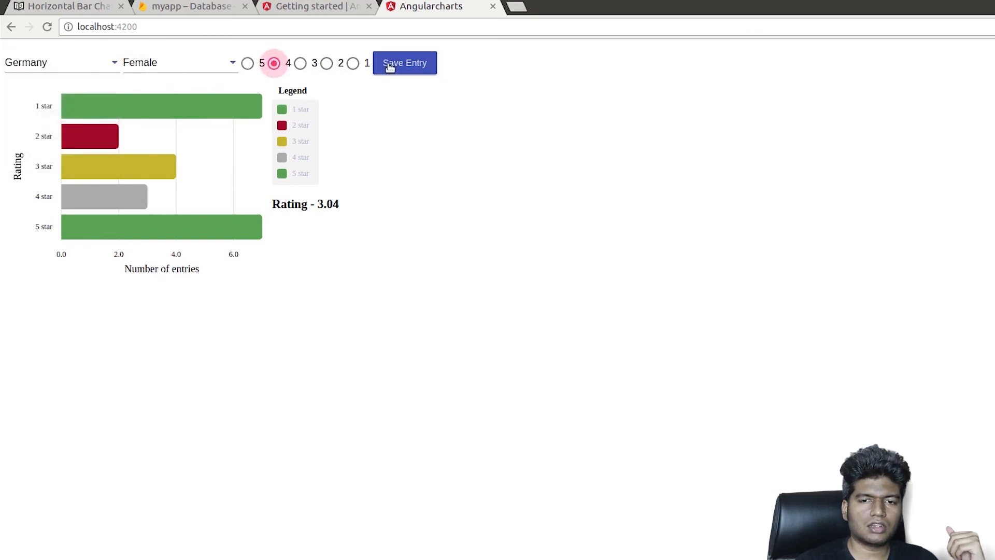
click(404, 63)
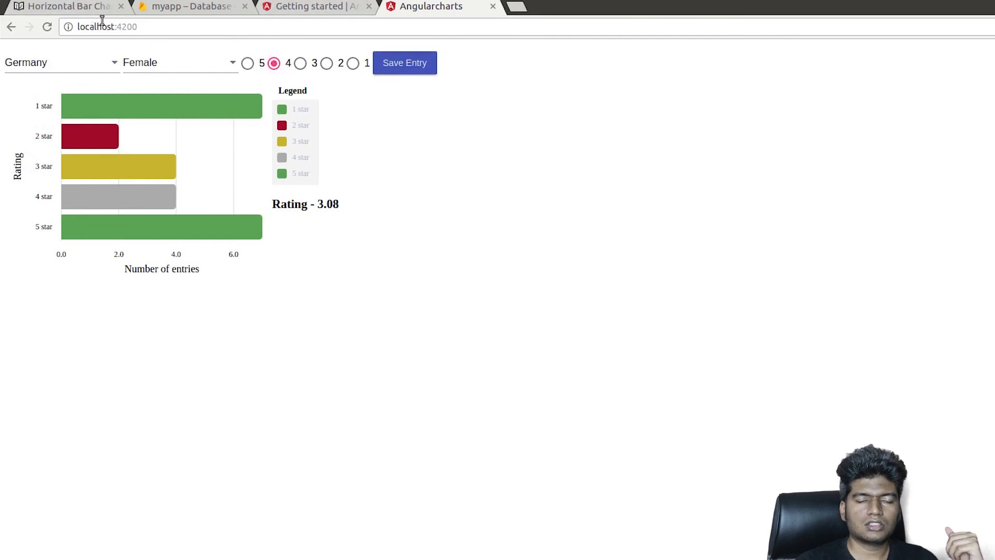
mouse_move(425, 230)
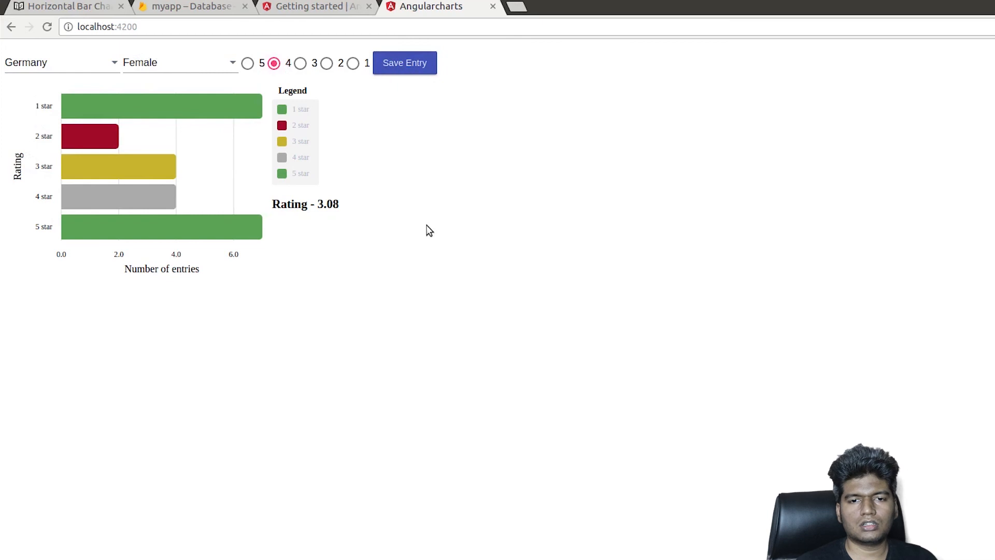